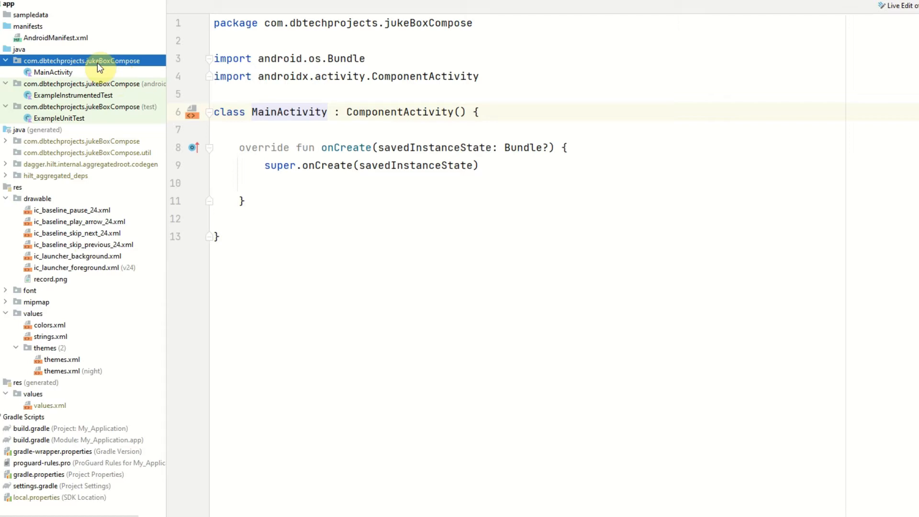
mouse_move(80, 252)
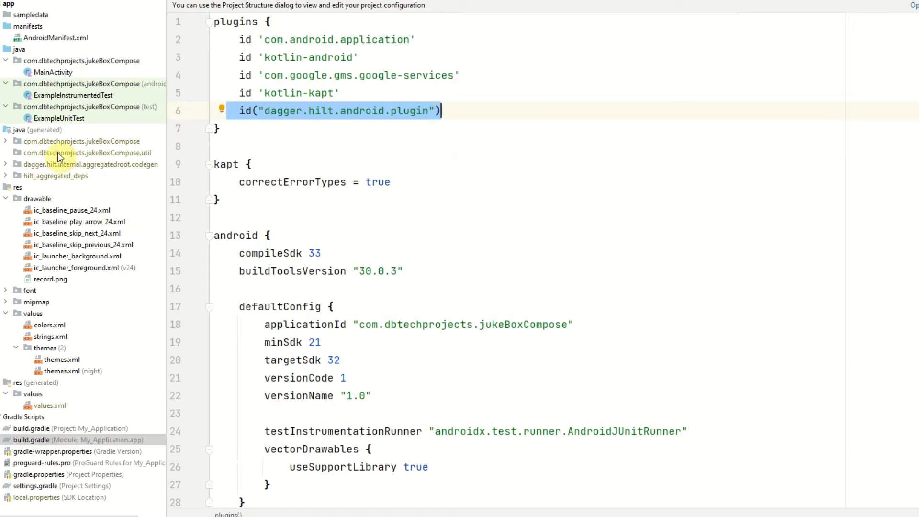
- Show the project-level build file with the hilt-android-gradle-plugin classpath
left_click(47, 429)
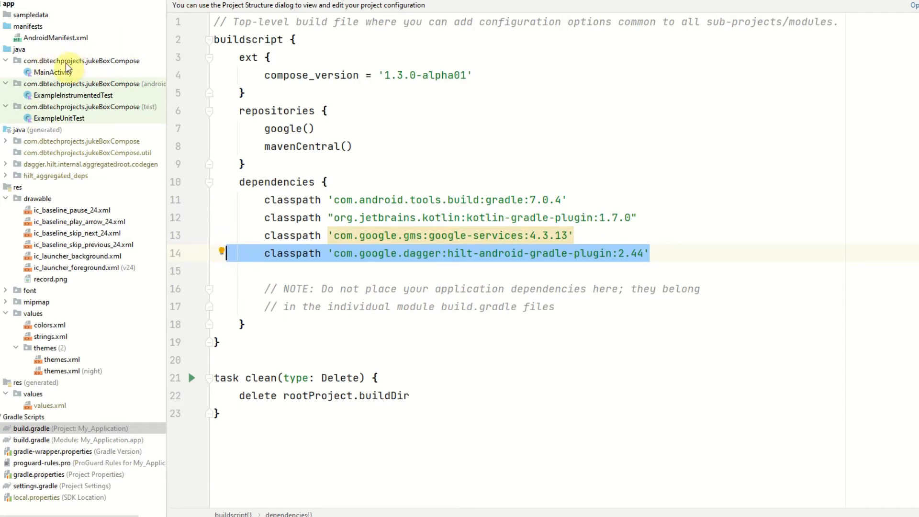
- Create a util package under the app package and start a new Kotlin class Application in it
right_click(58, 60)
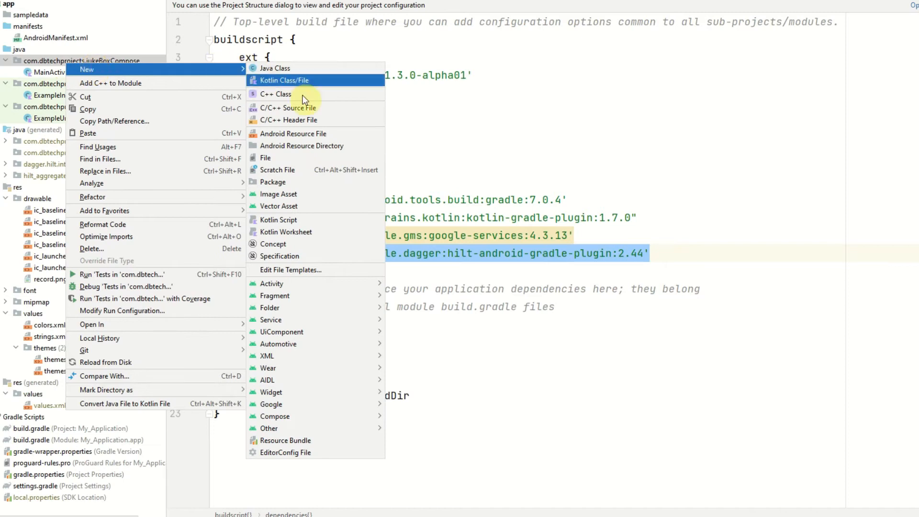
left_click(273, 182)
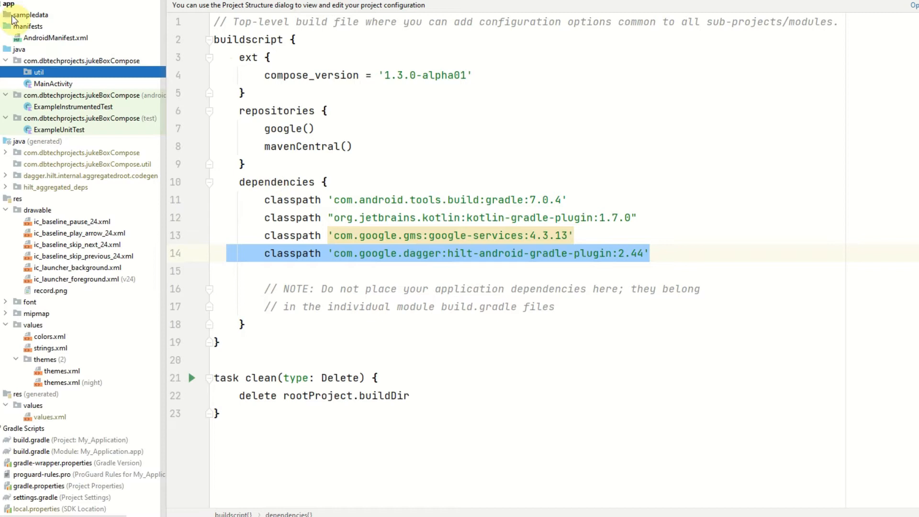
right_click(37, 72)
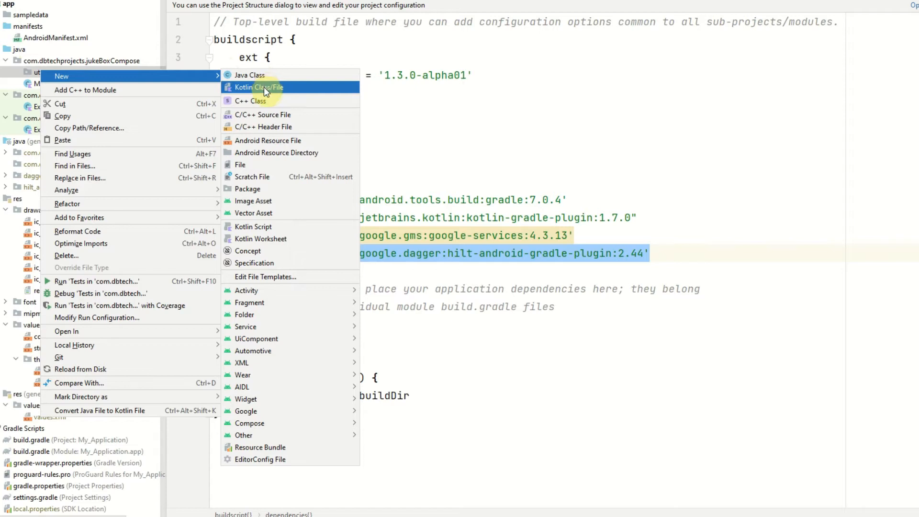
left_click(258, 88)
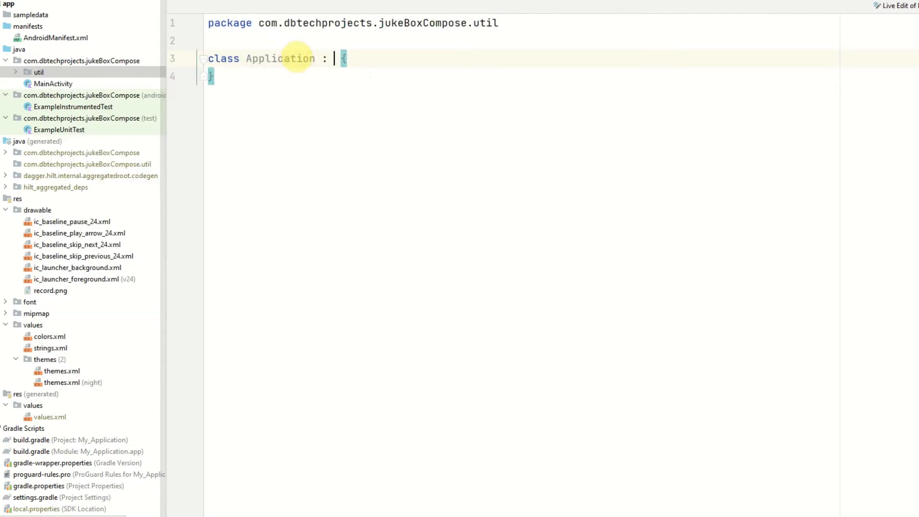
type("Application(")
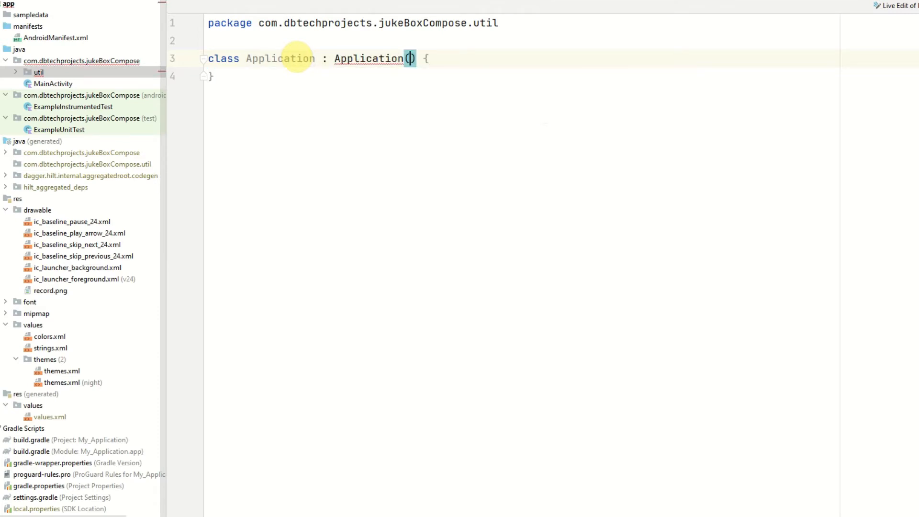
key("enter")
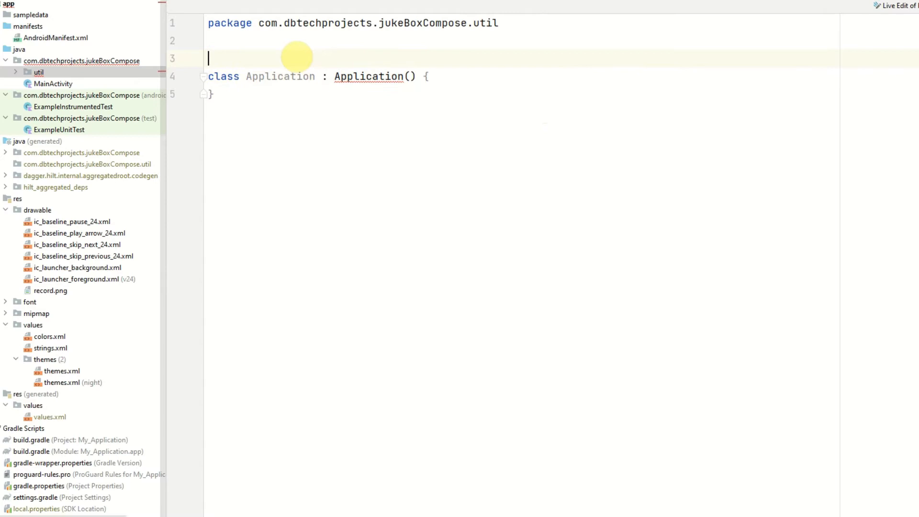
type("@HiltAndroidApp")
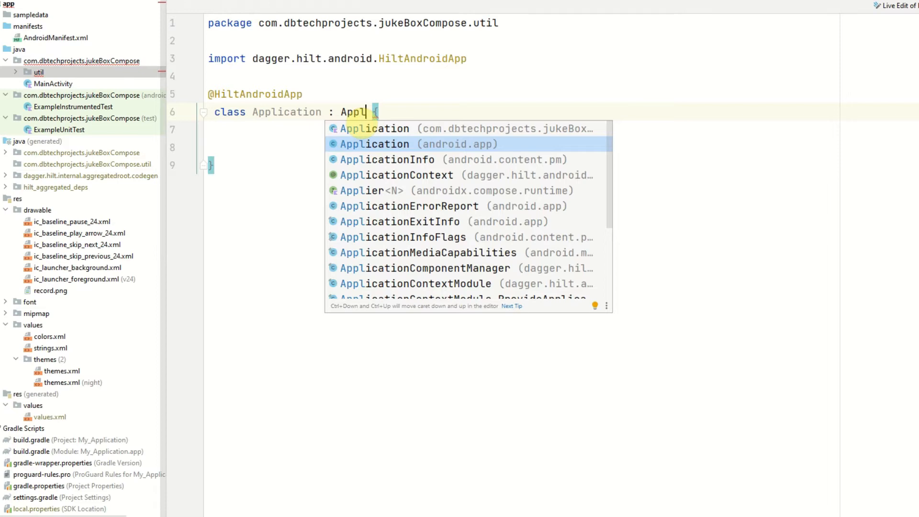
left_click(374, 144)
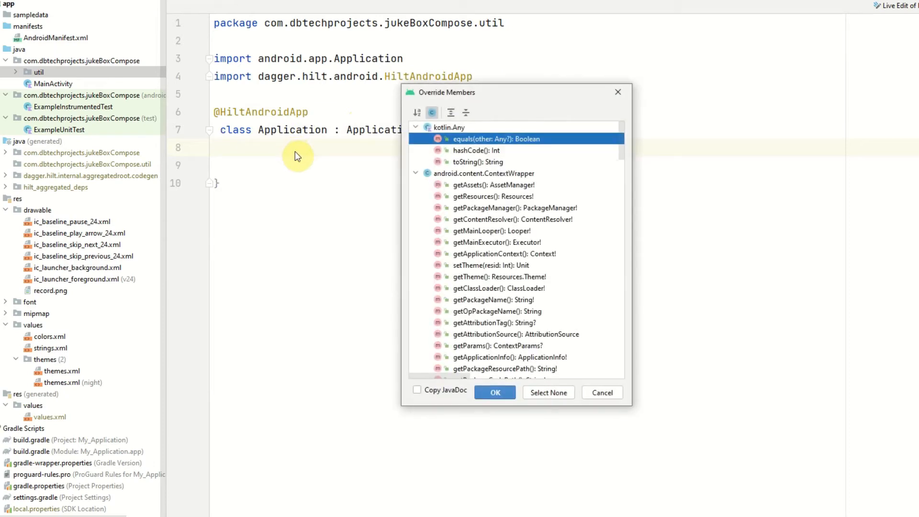
- Override onCreate in Application via the Override Members list
type("onc")
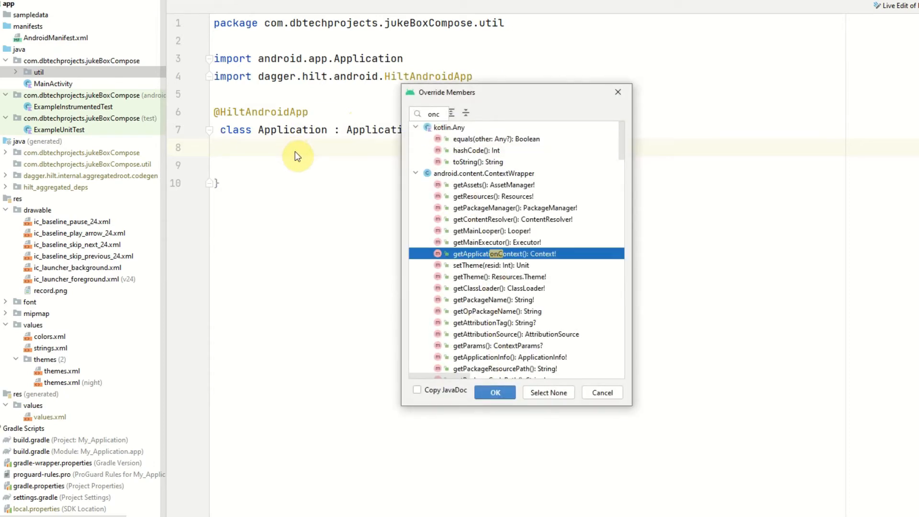
left_click(493, 393)
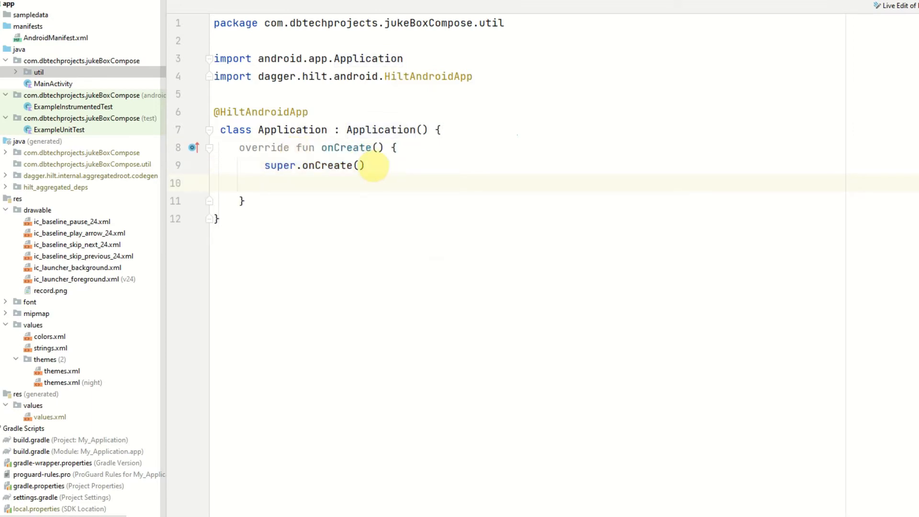
- Call FirebaseApp.initializeApp(applicationContext) inside onCreate
type("FirebaseA")
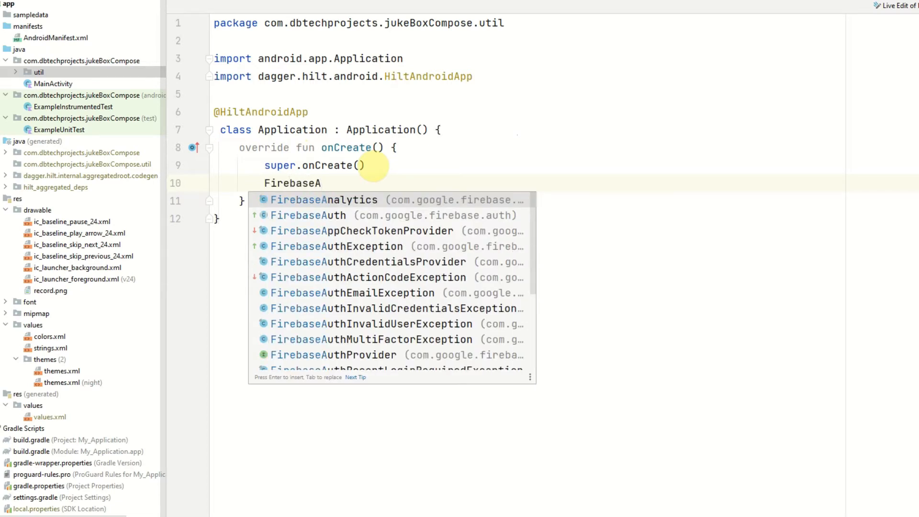
type("pp.")
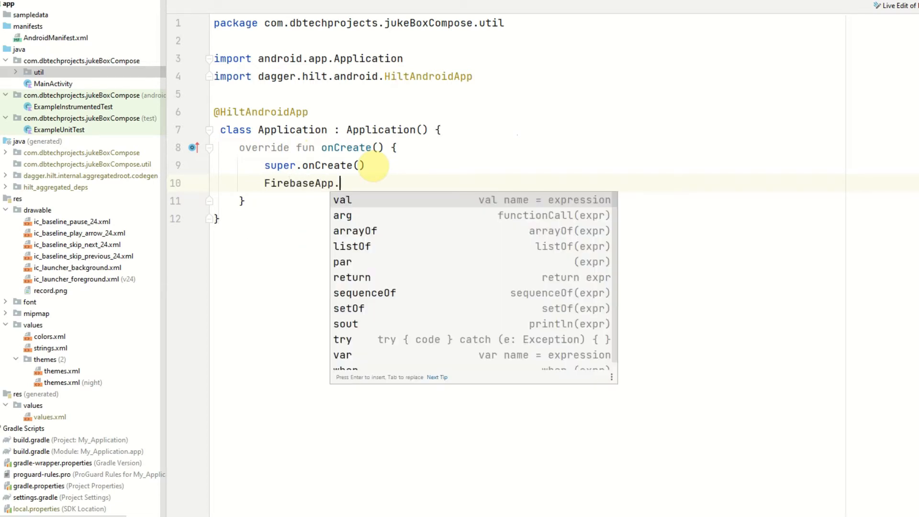
type("ini")
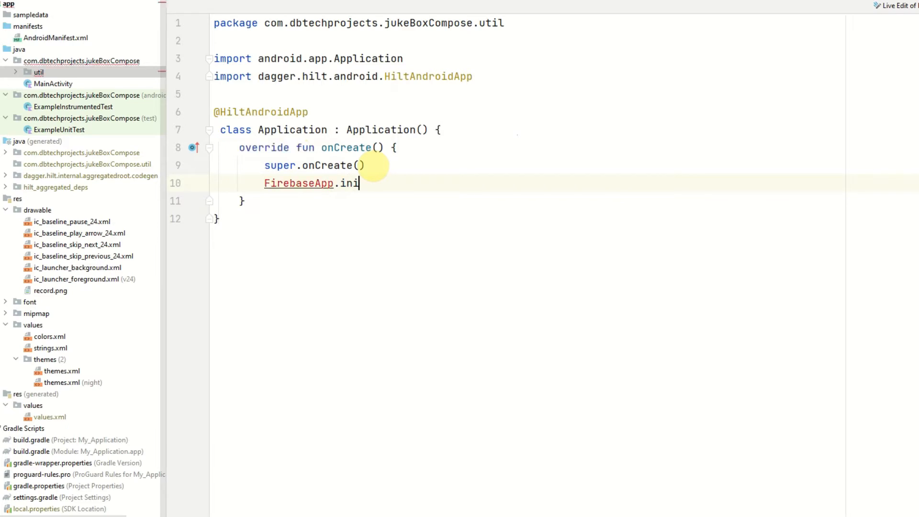
type("tialize")
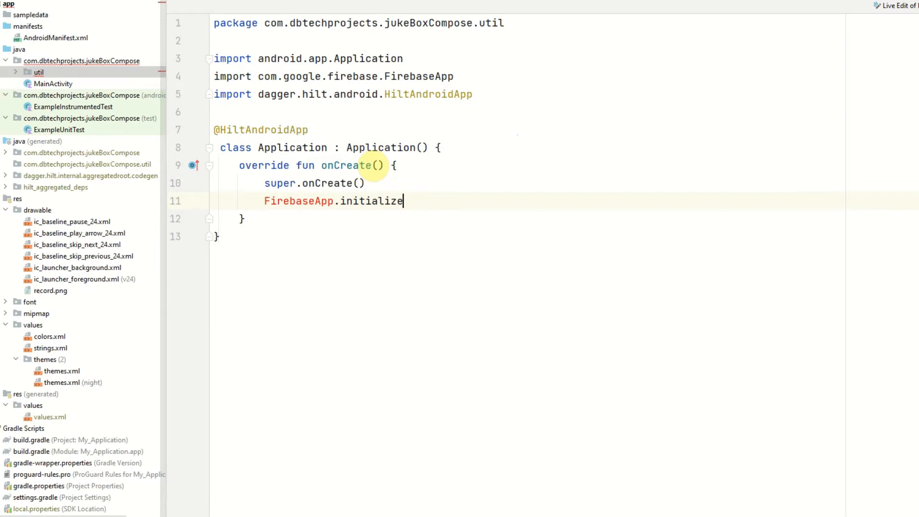
type("a)")
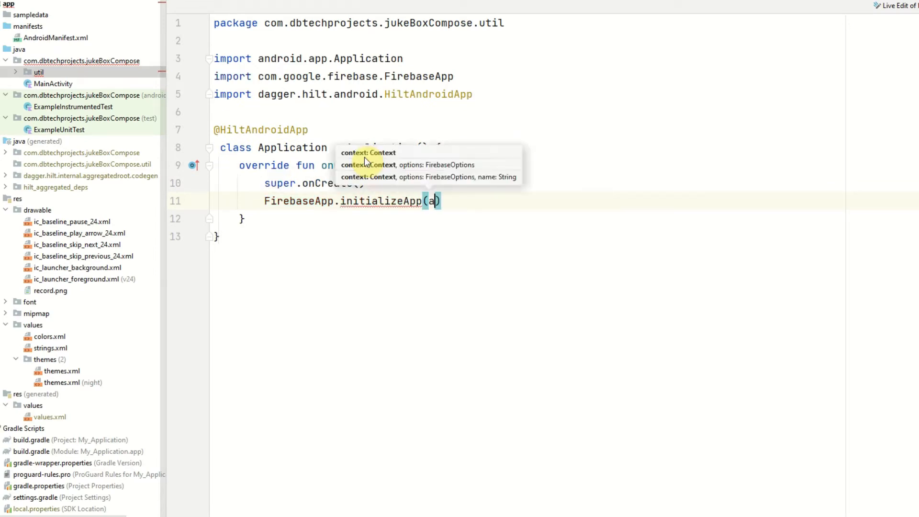
type("pplicationContext")
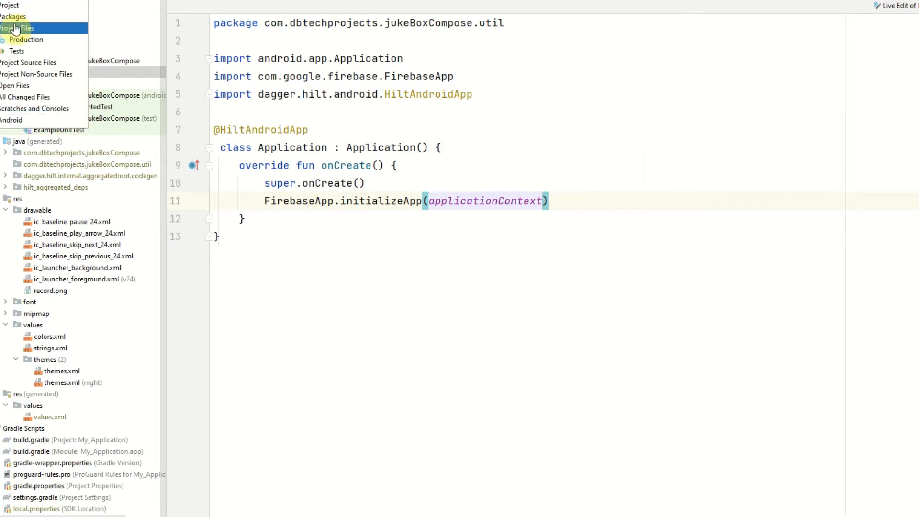
- Switch to the Project Files layout and select google-services.json under app
left_click(17, 28)
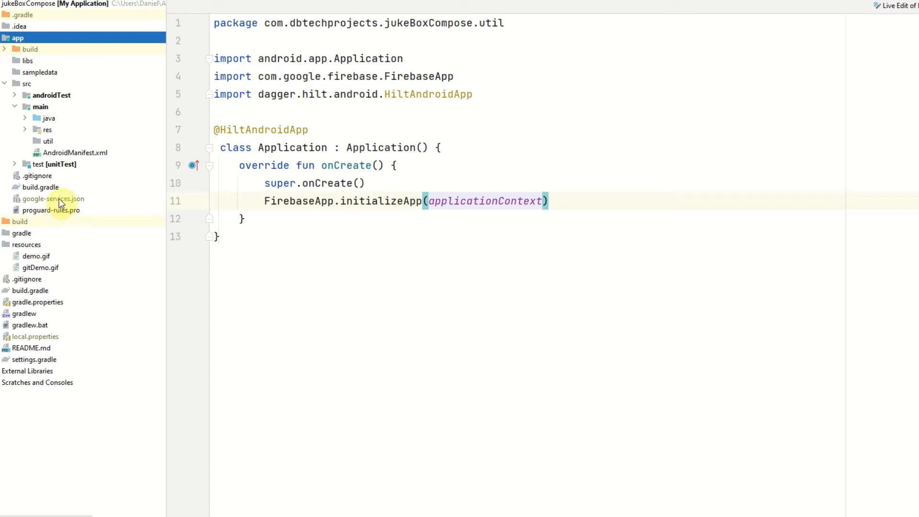
left_click(53, 198)
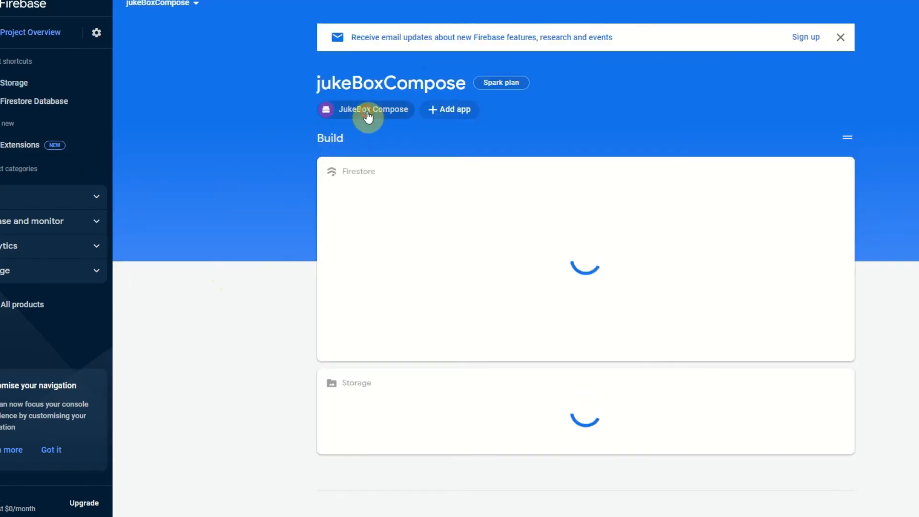
- Reach the JukeBox Compose app settings in Firebase and scroll to Your apps
left_click(371, 109)
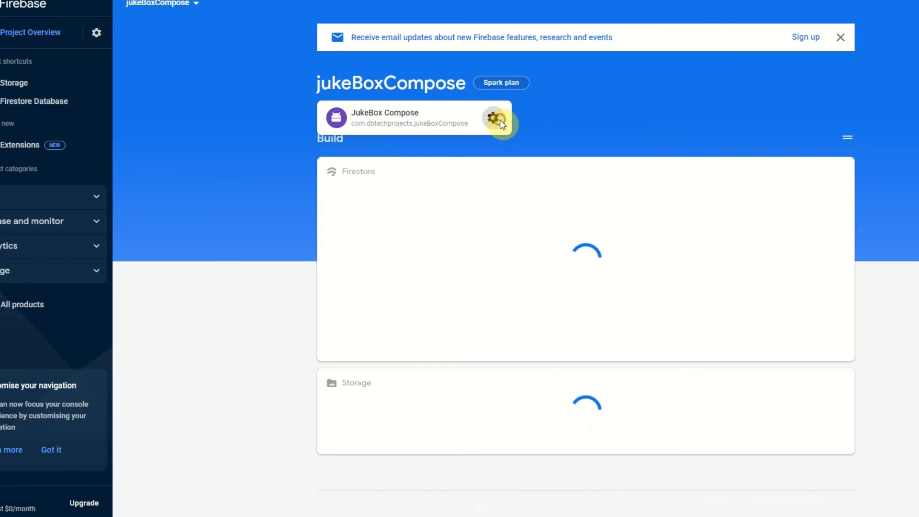
left_click(496, 119)
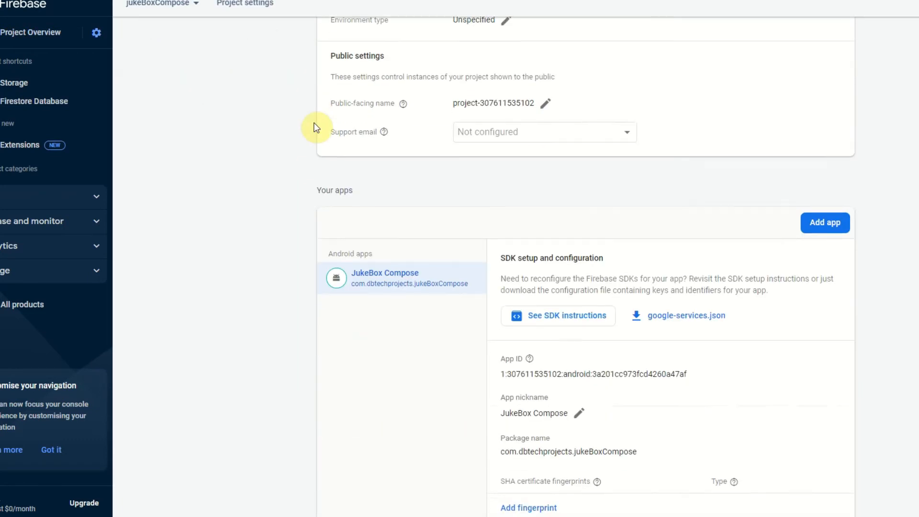
scroll("down", 3)
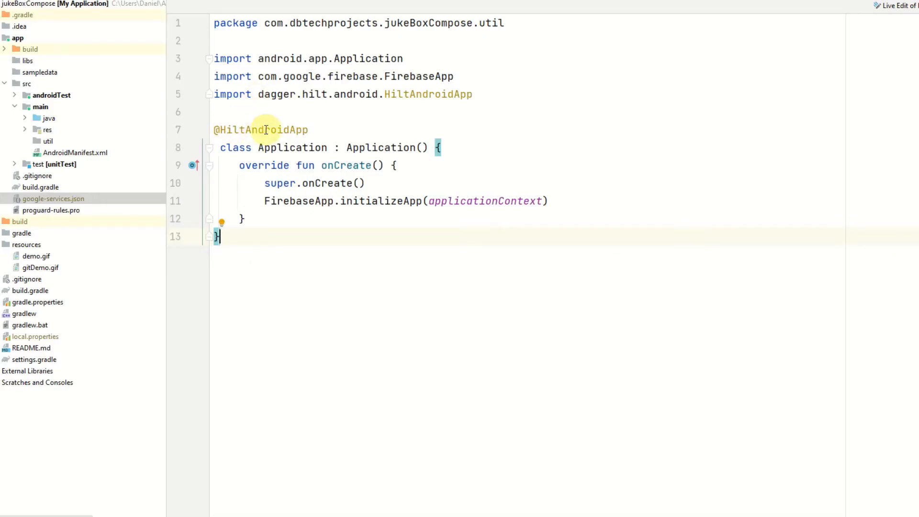
mouse_move(261, 129)
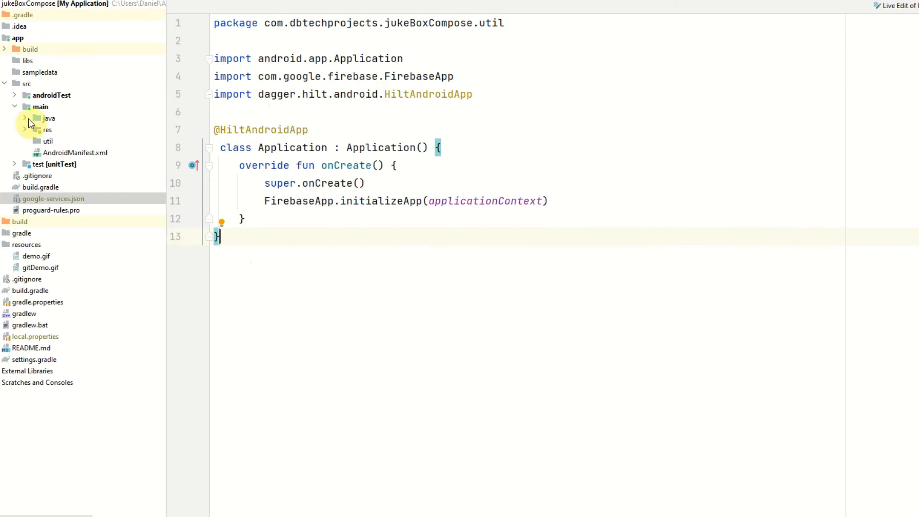
- Switch the file tree back to the Android layout and expand the util package
left_click(75, 152)
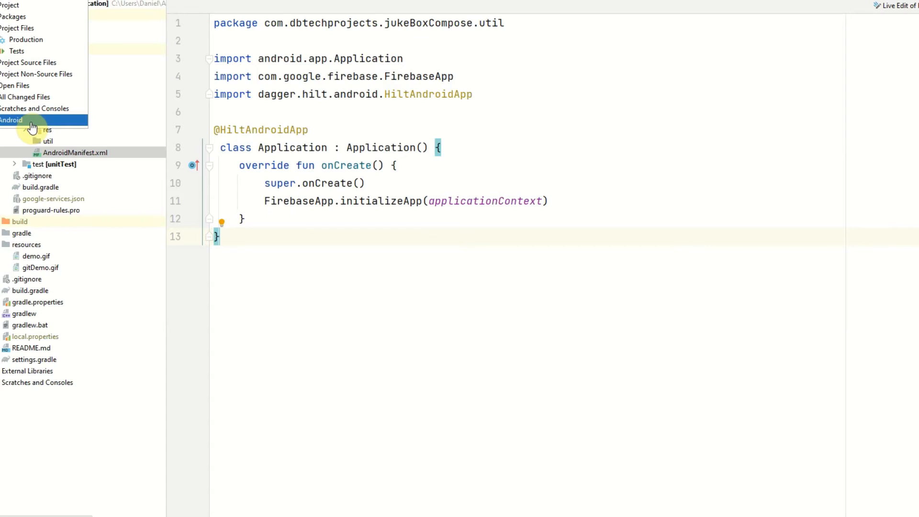
left_click(12, 120)
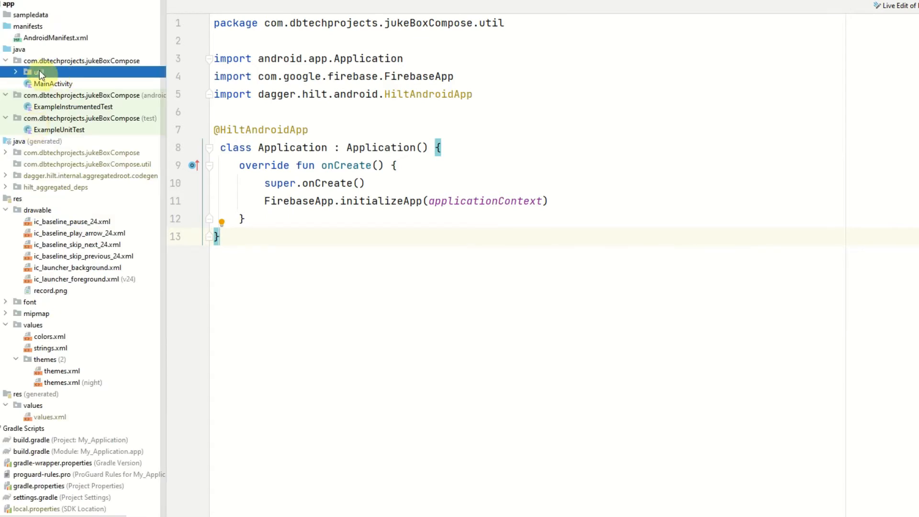
left_click(15, 70)
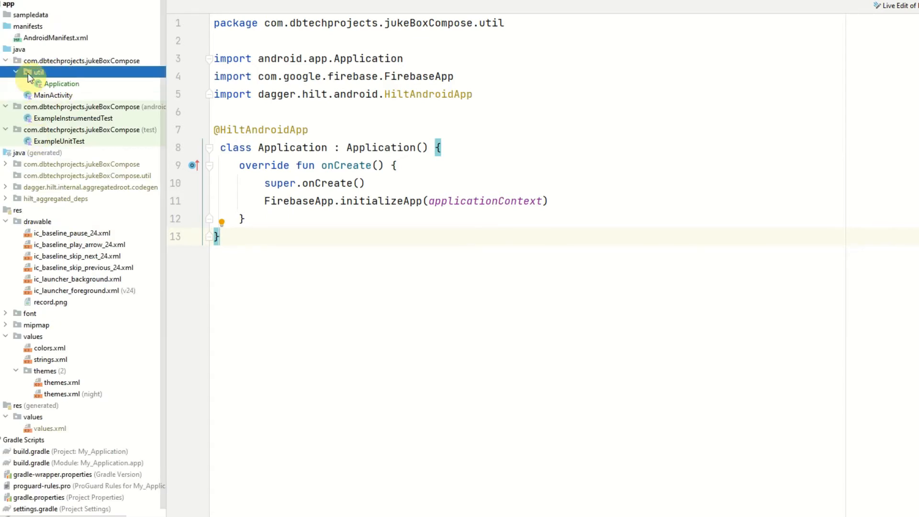
- Create a new Kotlin object named Injection in the util package
right_click(37, 71)
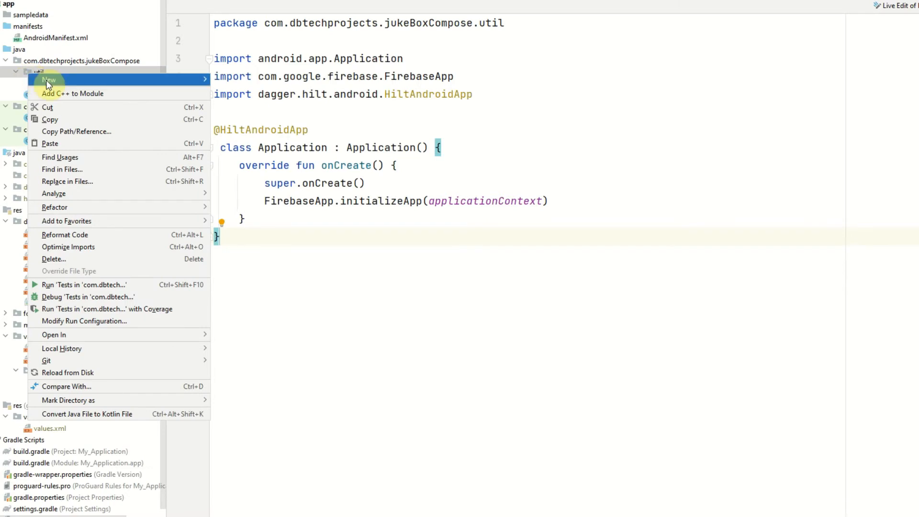
left_click(50, 79)
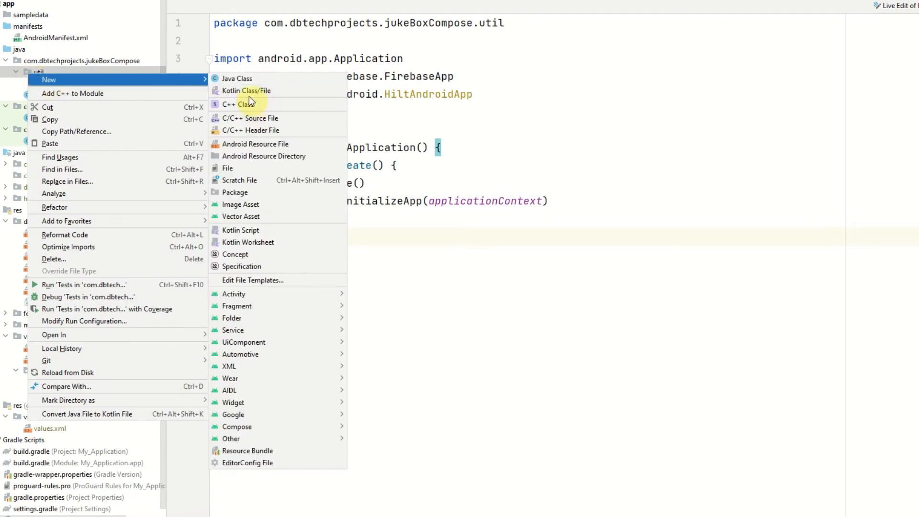
left_click(245, 90)
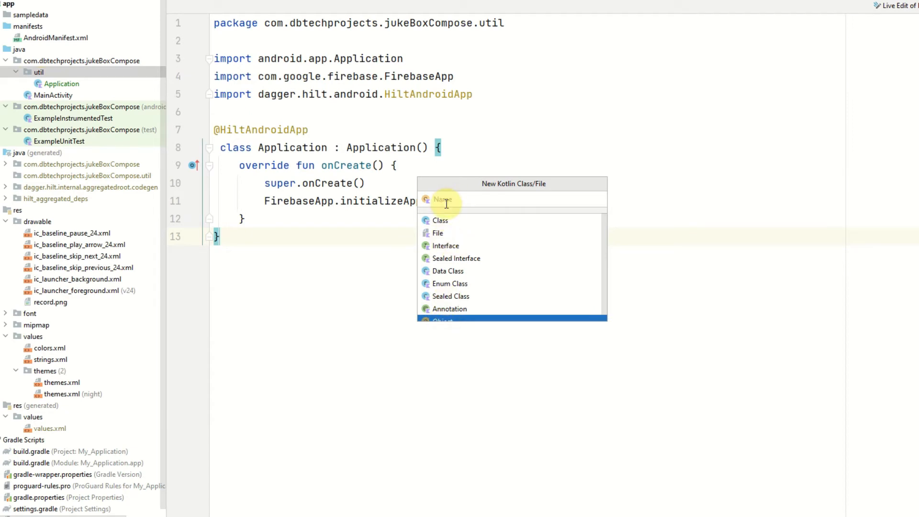
type("Injection")
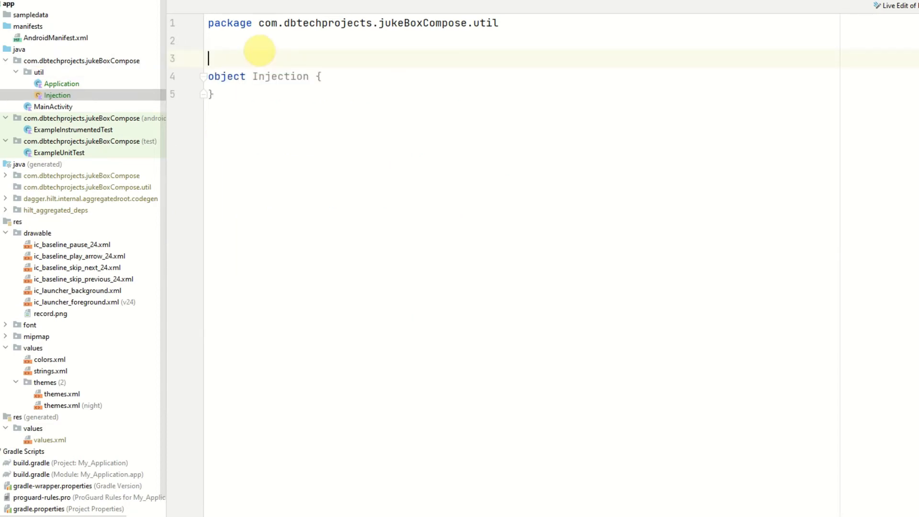
type("@")
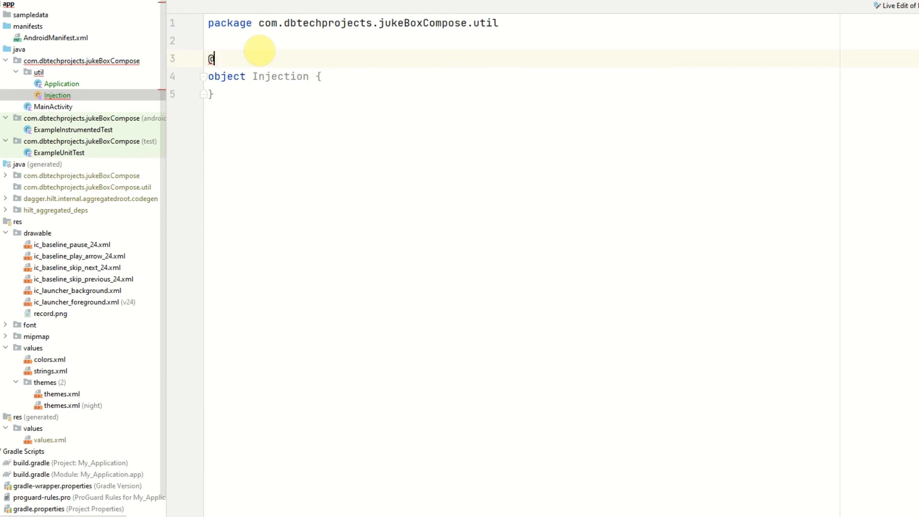
type("Module")
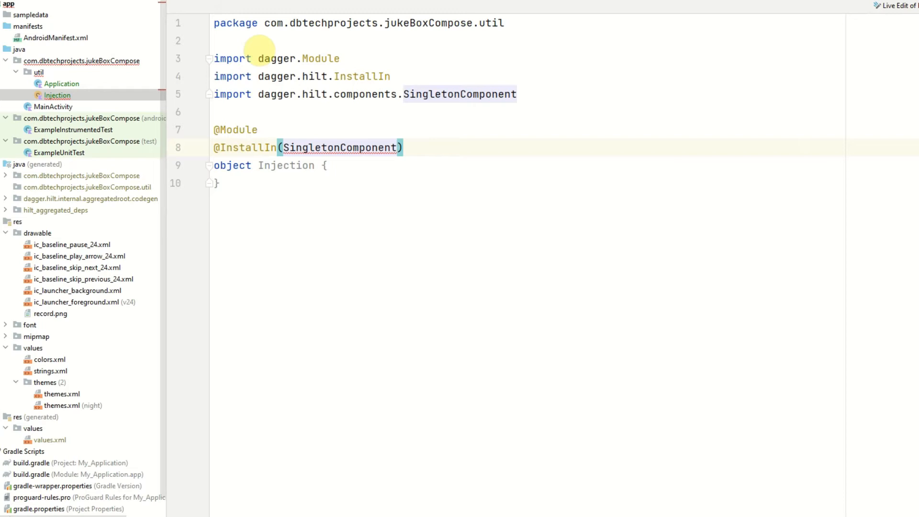
type("::")
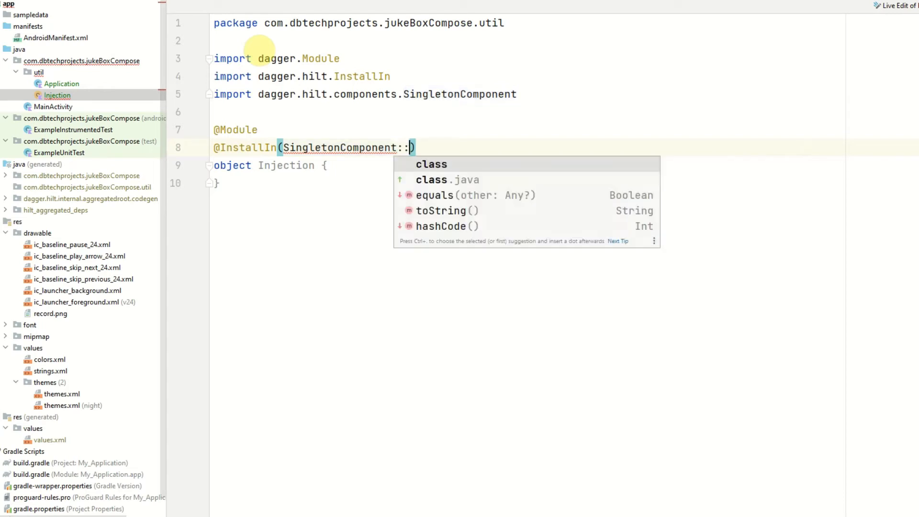
type("class")
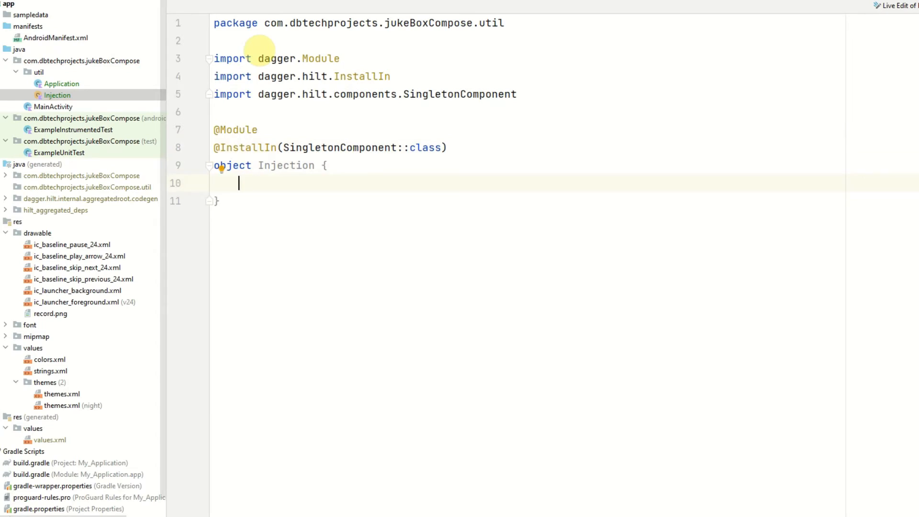
mouse_move(285, 166)
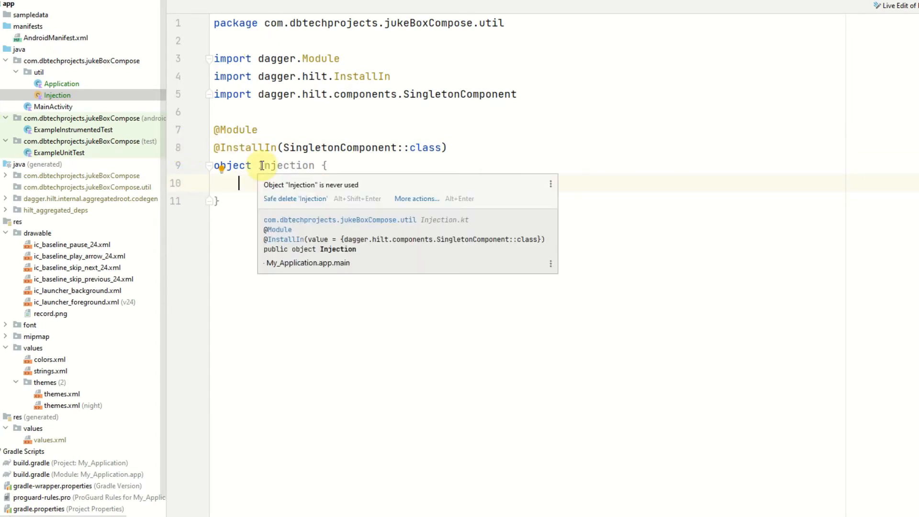
mouse_move(83, 69)
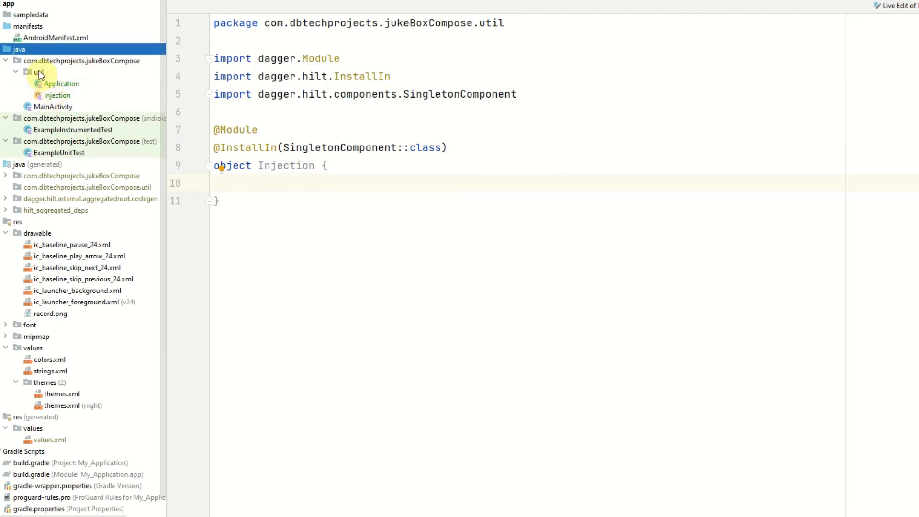
right_click(38, 72)
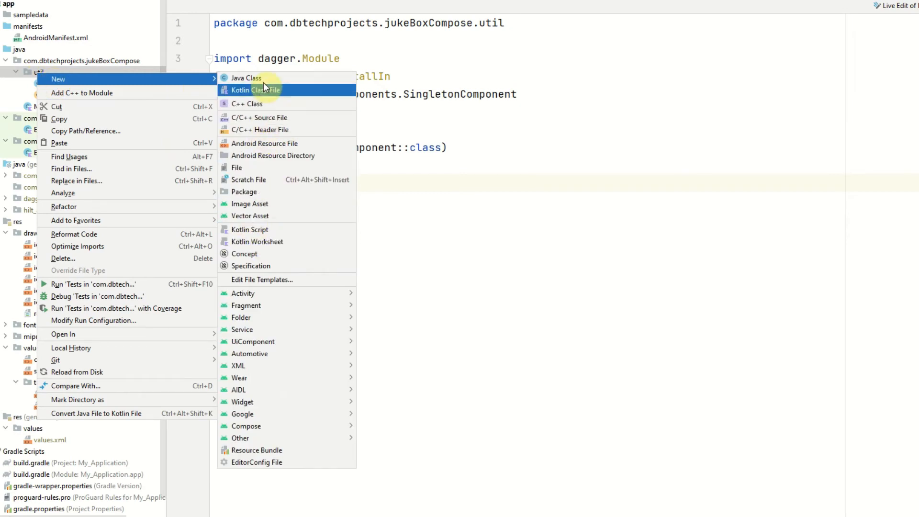
- Create an empty Kotlin object named Constants in util
left_click(257, 90)
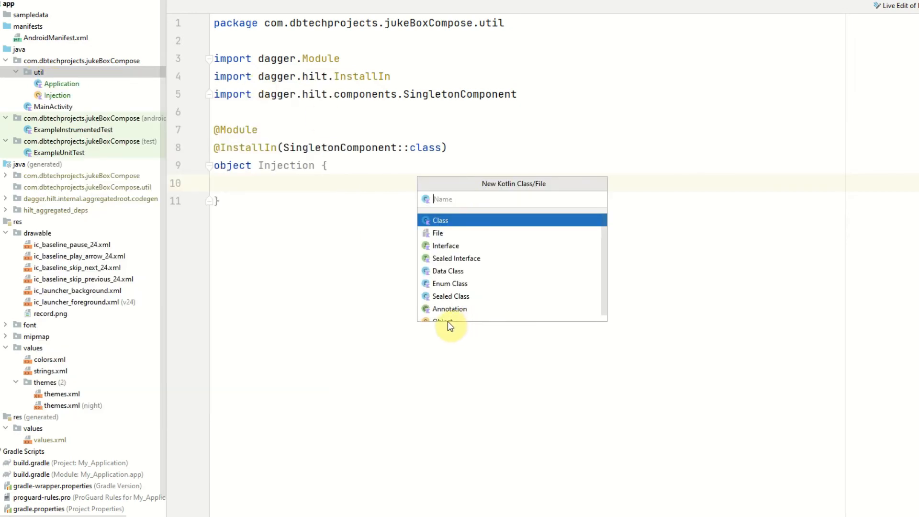
type("Co")
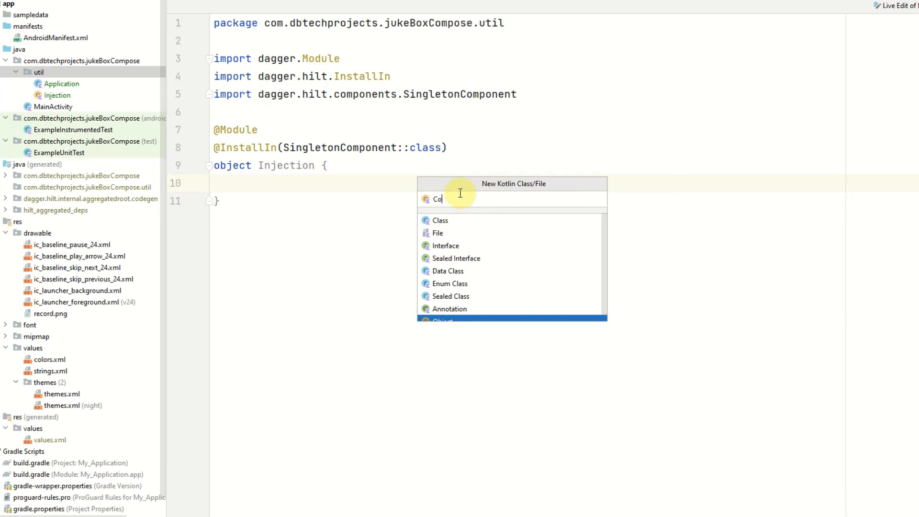
key("Escape")
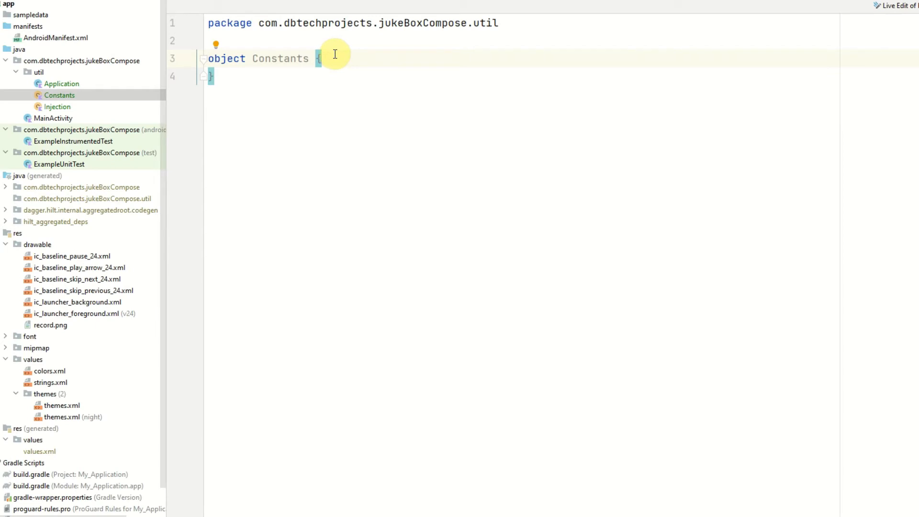
- Add const val NAME = "name", ARTIST = "artist" and FILENAME = "fileName" to Constants
key("enter")
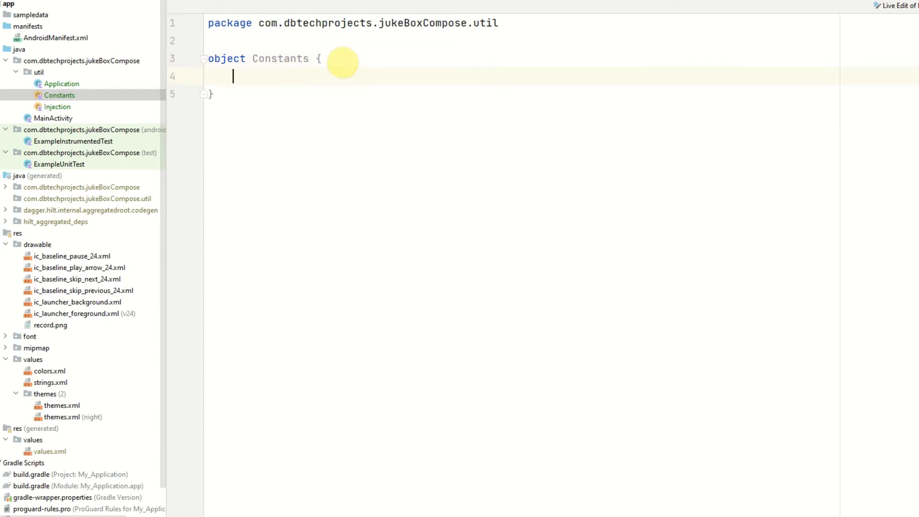
type("const val NAME")
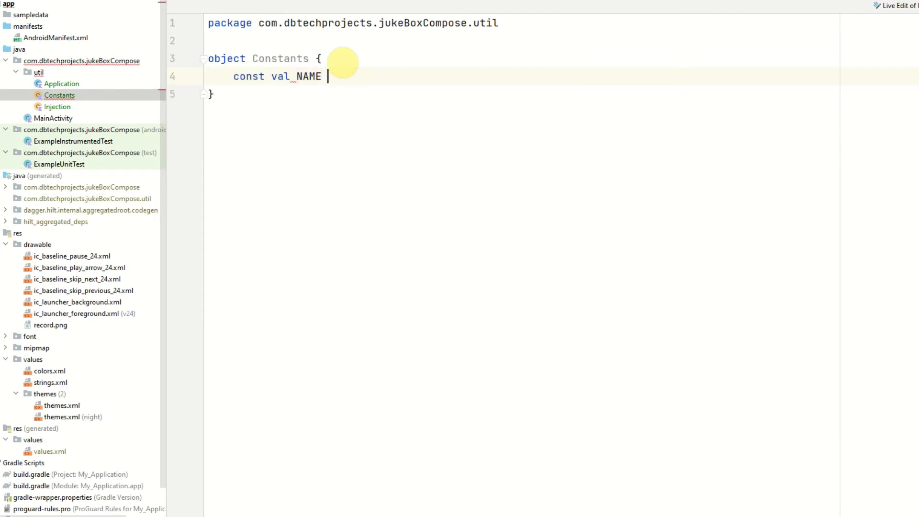
type("= \"\"")
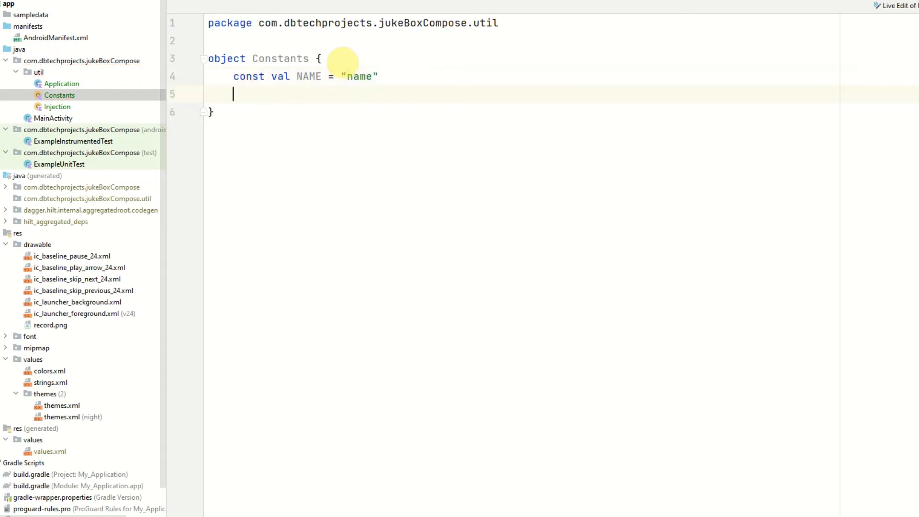
type("const val")
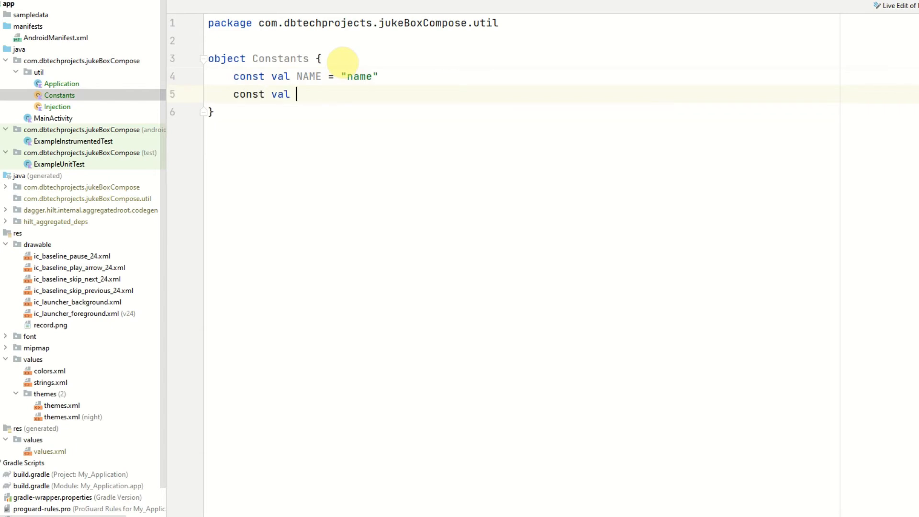
type("ARTIST =")
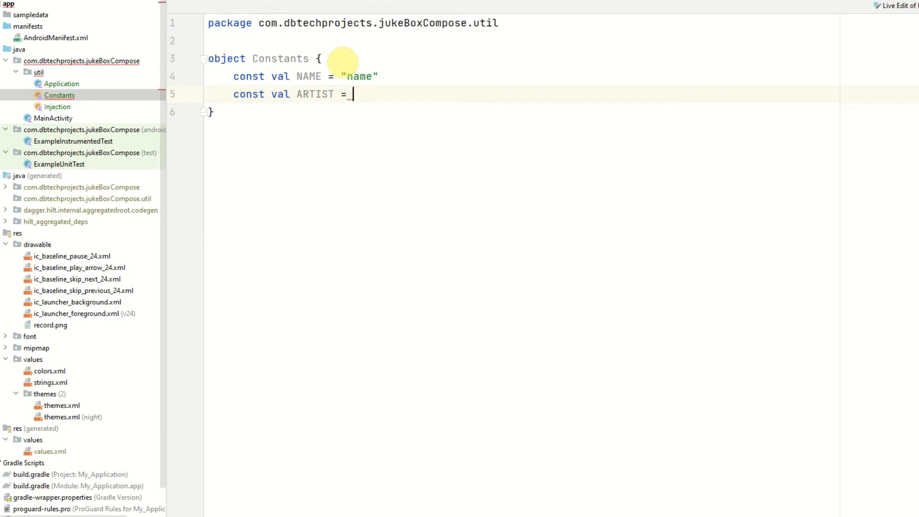
type("\"")
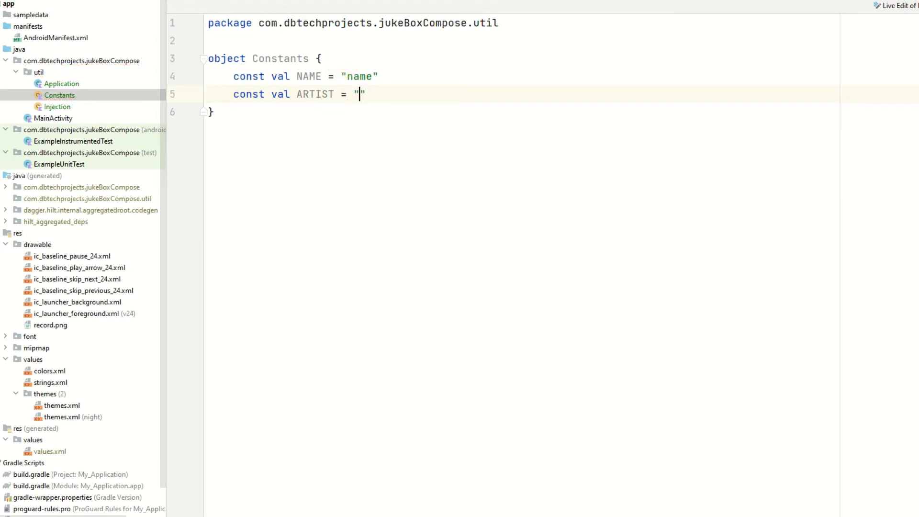
mouse_move(347, 96)
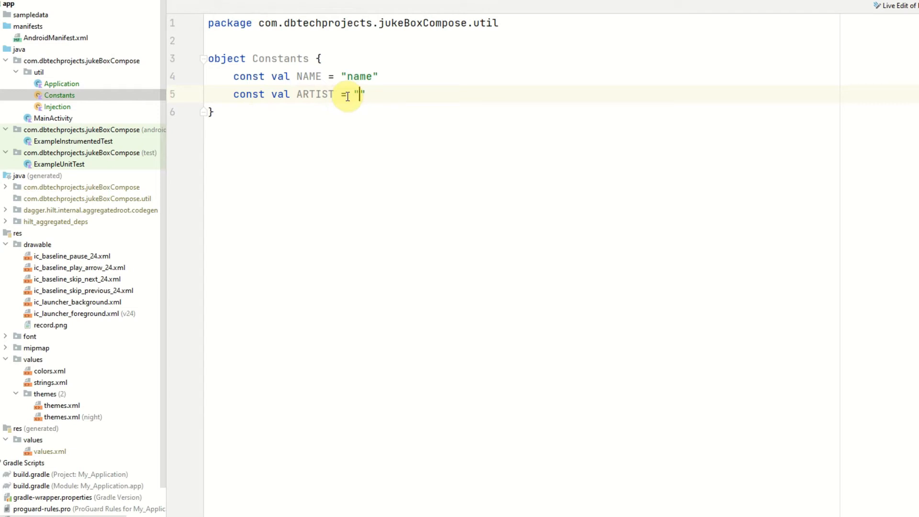
type("artist")
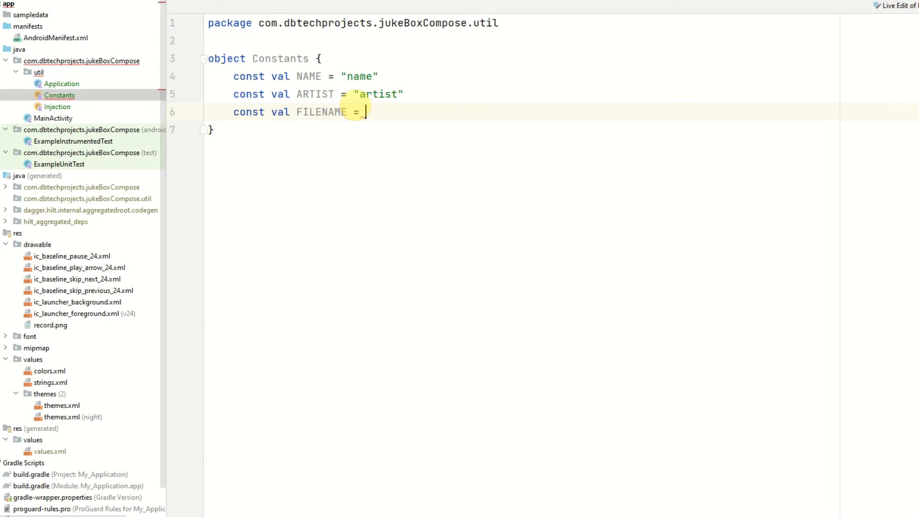
type("\"file\"")
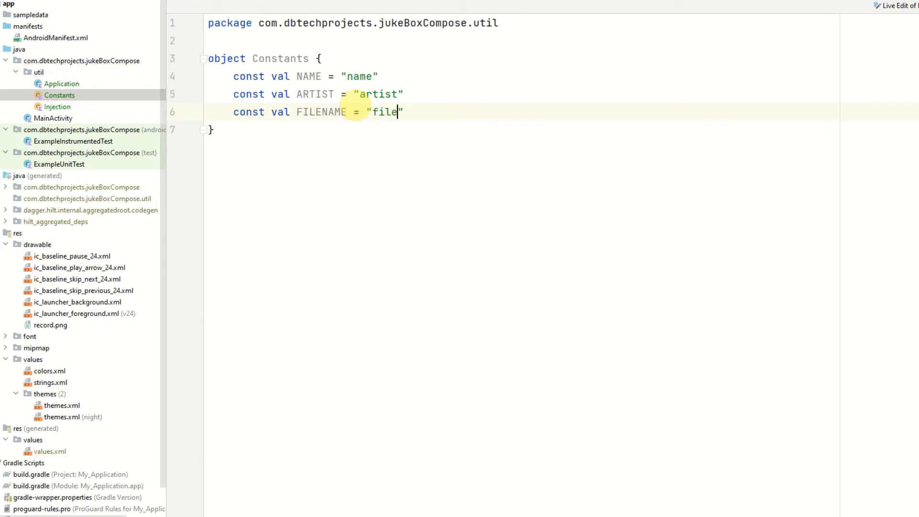
type("Name")
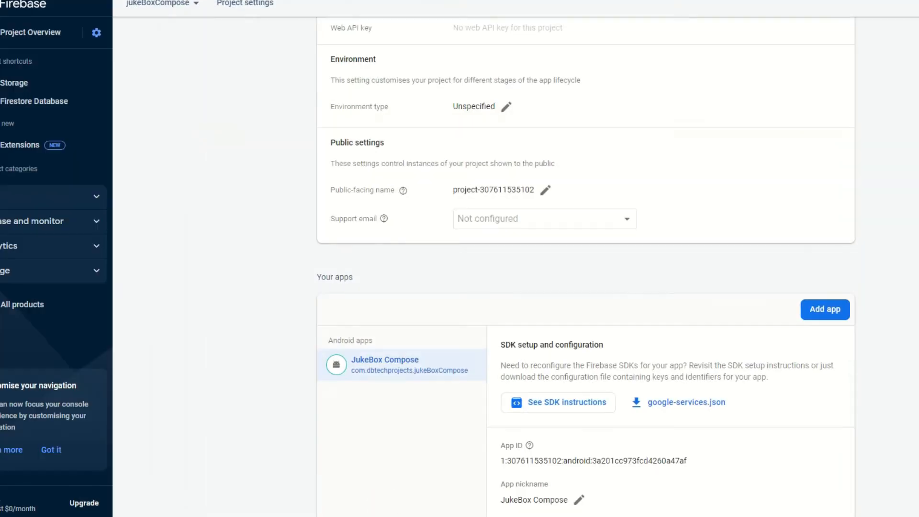
- View the tracks collection in the Firestore Database data tab of Firebase Console
left_click(33, 101)
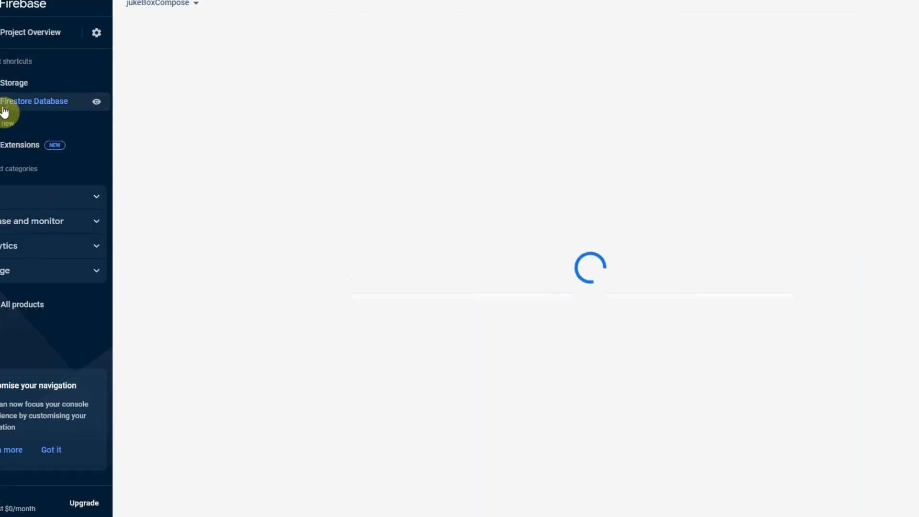
left_click(34, 101)
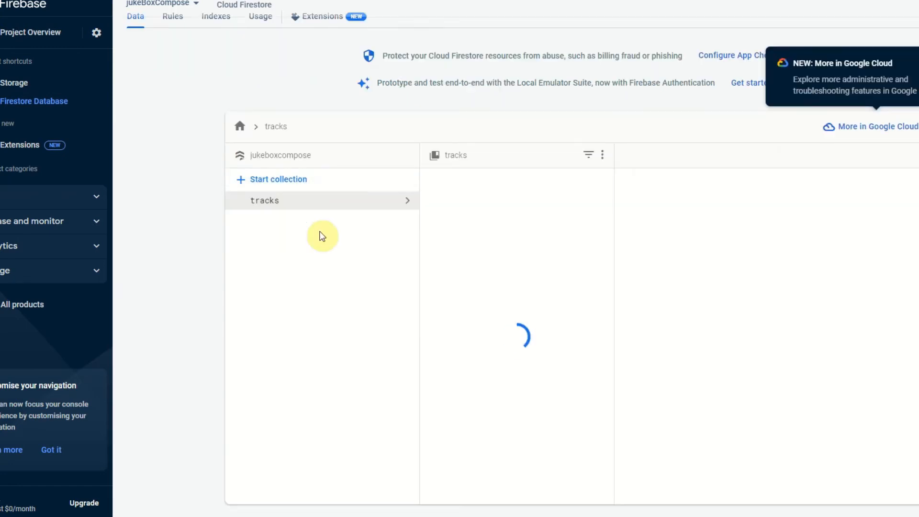
left_click(264, 200)
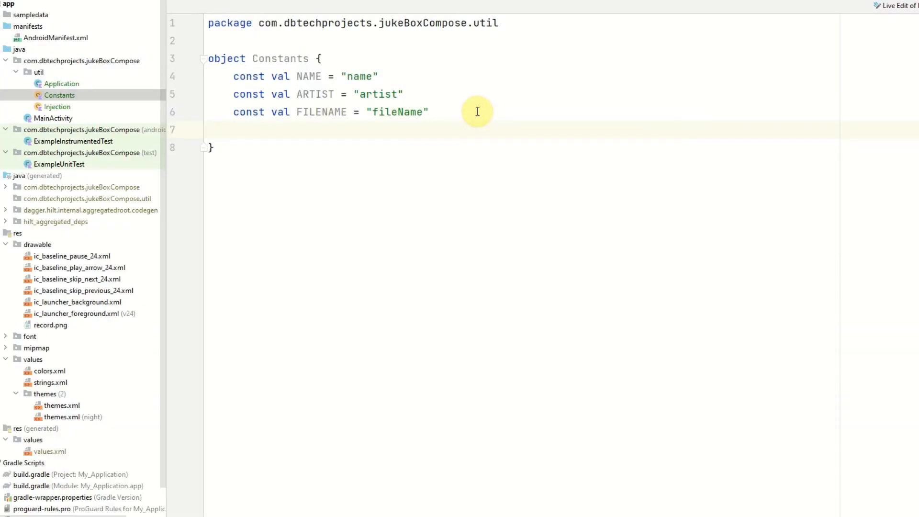
- Add const val ALBUM_ART = "albumArt" and const val TRACKS = "tracks" to the Constants object
type("const val AL")
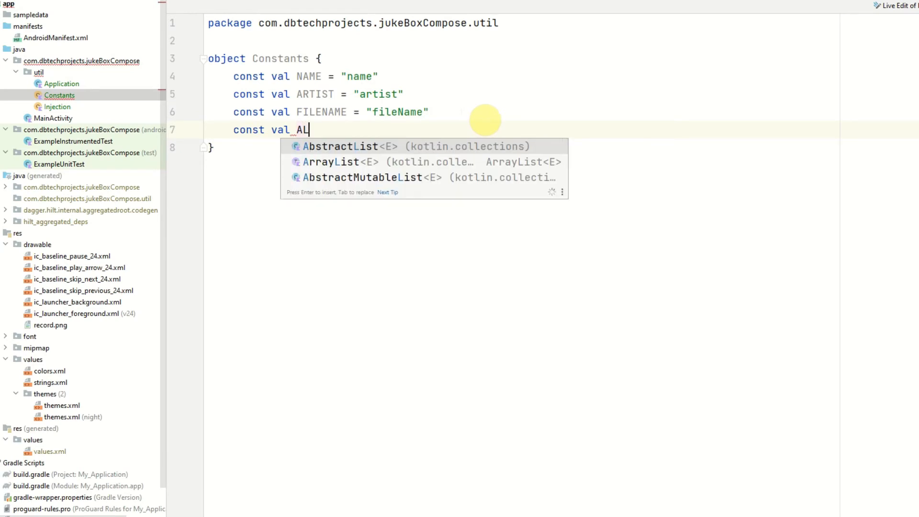
type("BUMART")
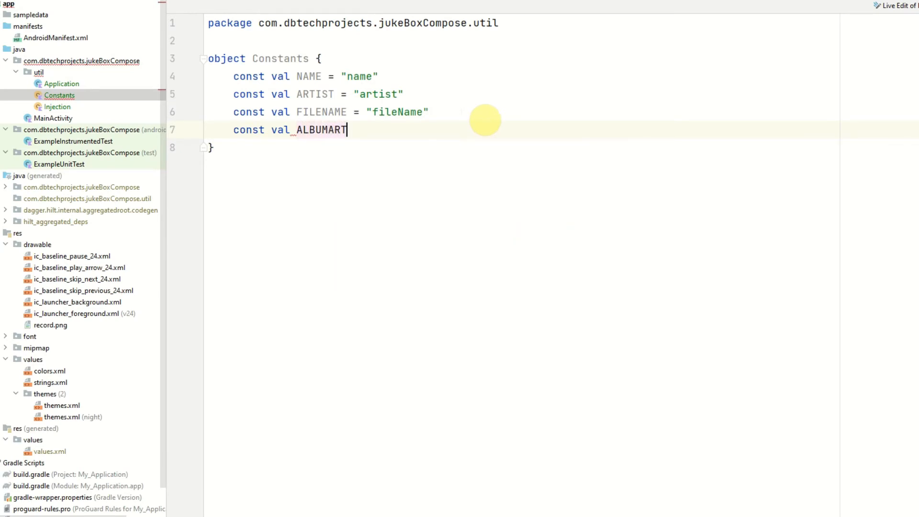
type("= \"\"")
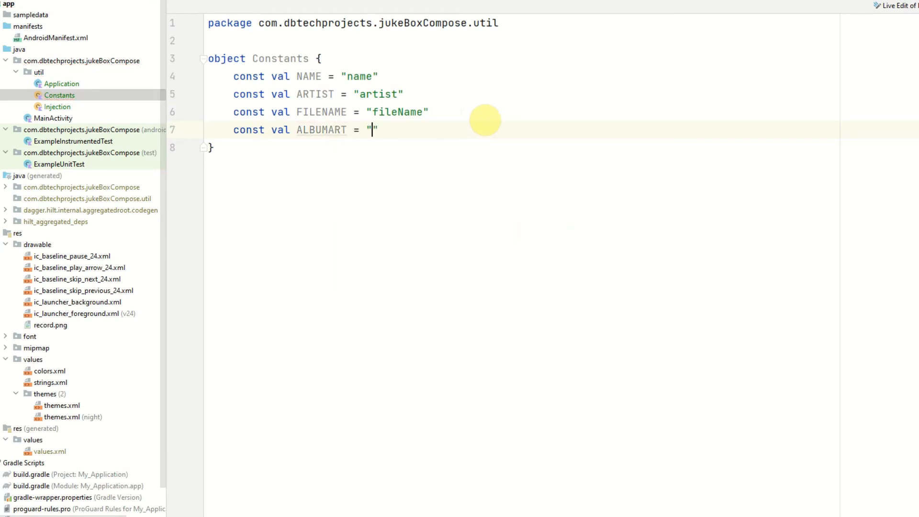
type("Alb")
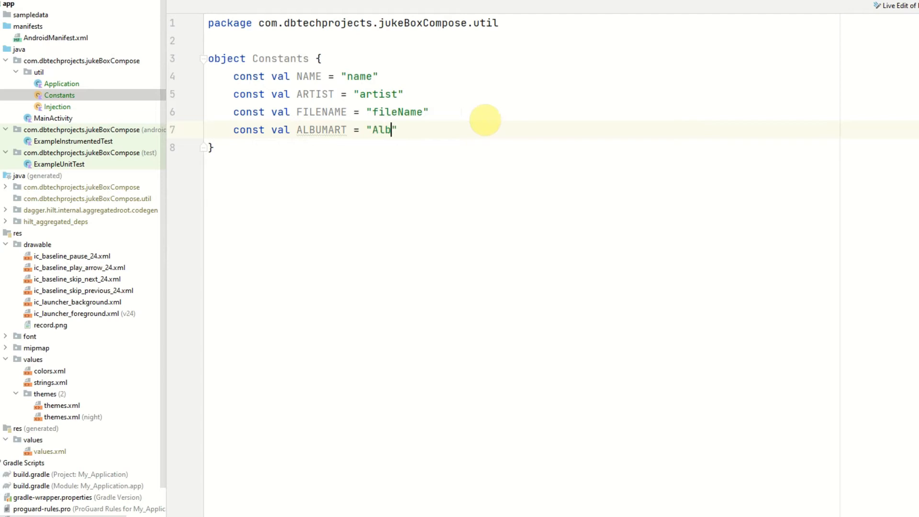
type("umArt")
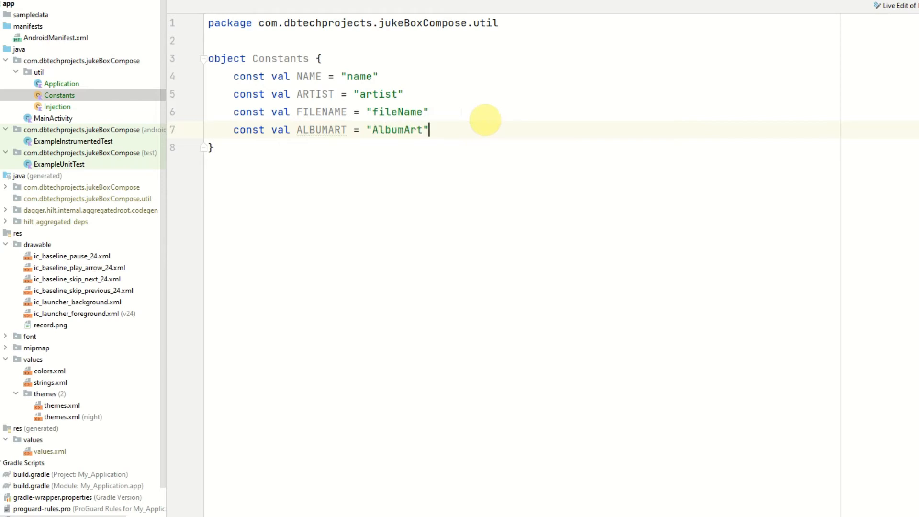
type("con")
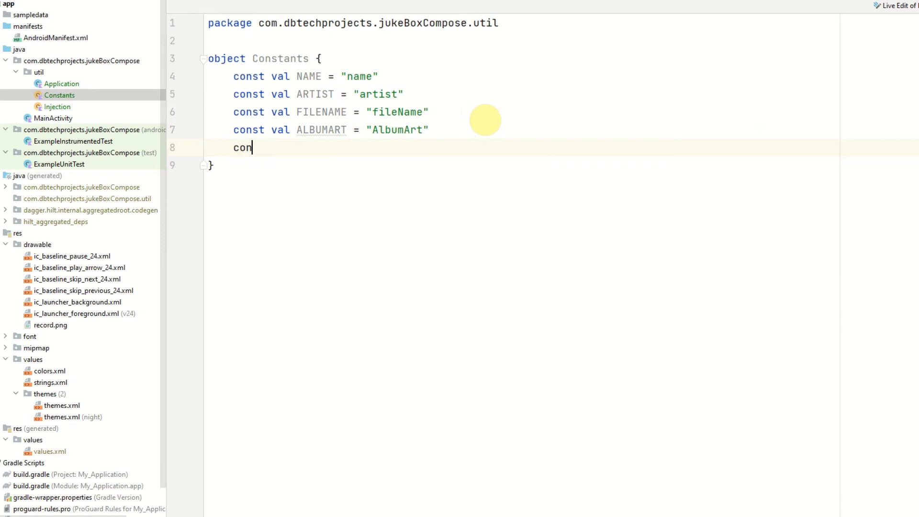
type("st val")
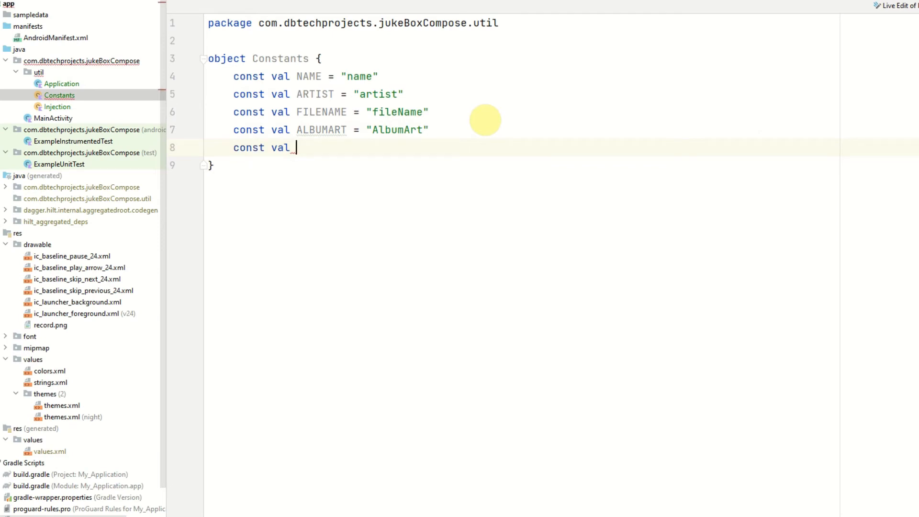
type("tracks")
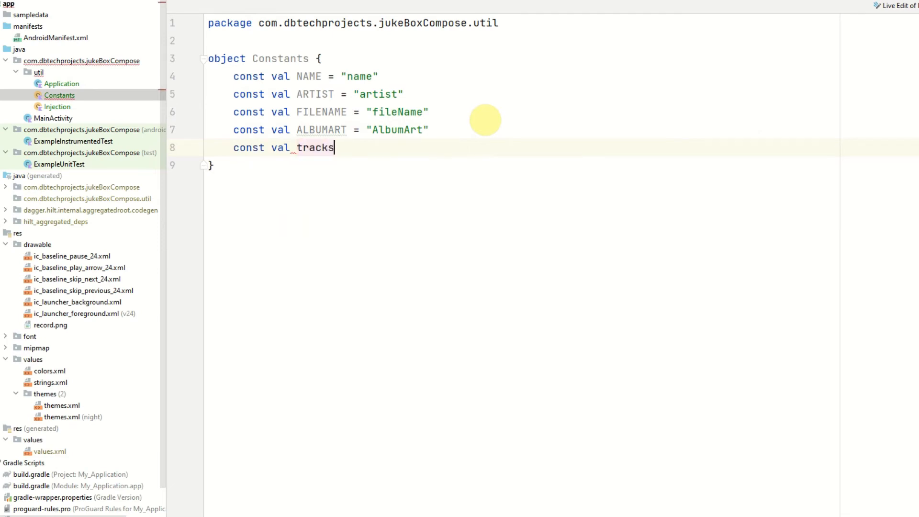
type("TR")
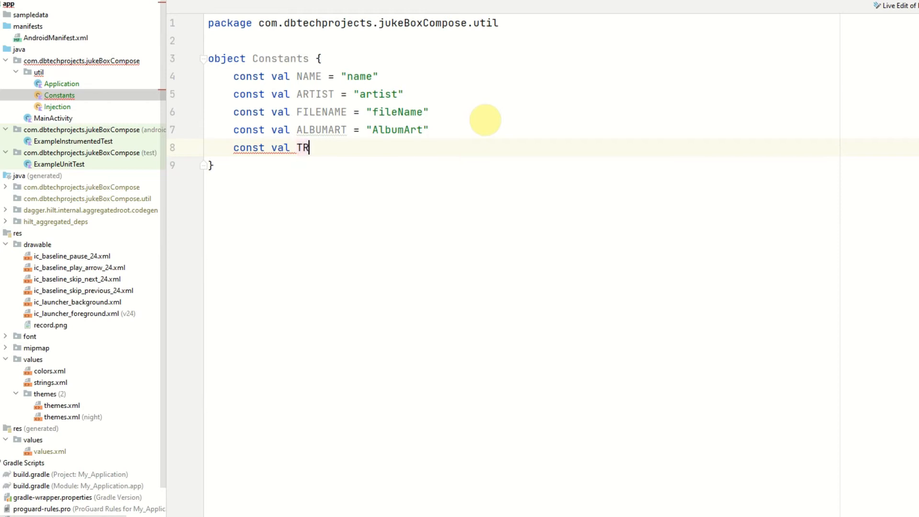
type("ACKS =")
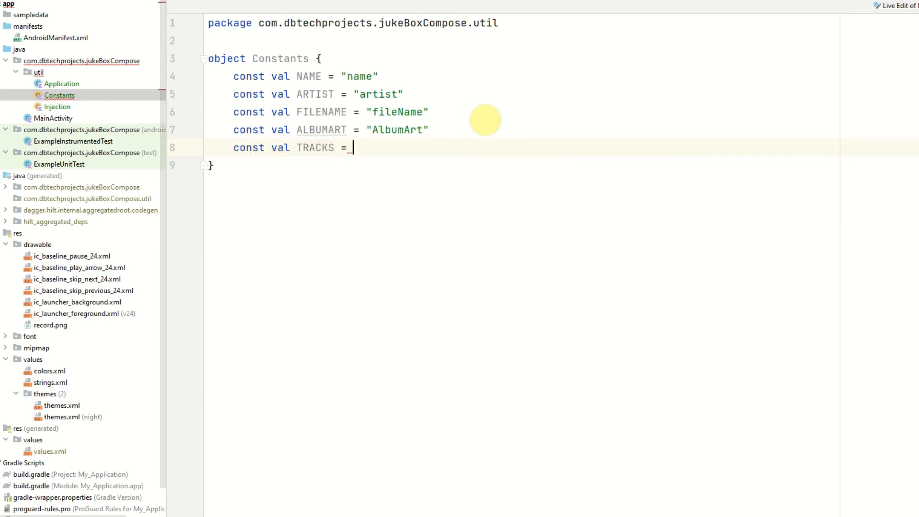
type("\"TR\"")
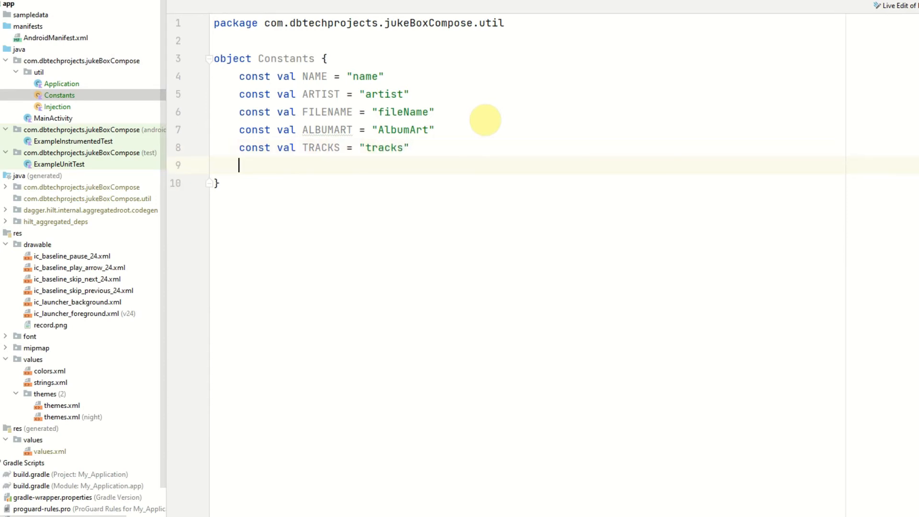
- Add const val ALBUM_ART_ALL_CAPS = "AlbumArt" to the Constants object
type("const val")
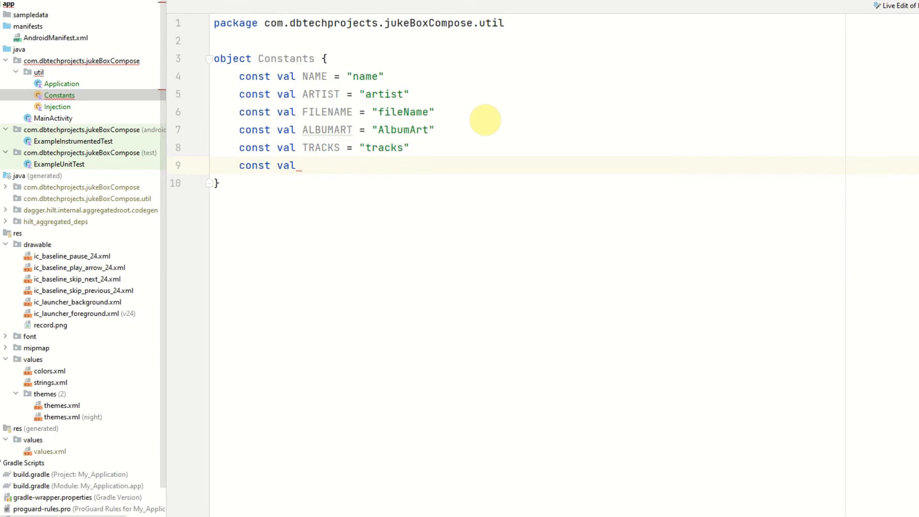
type("AL")
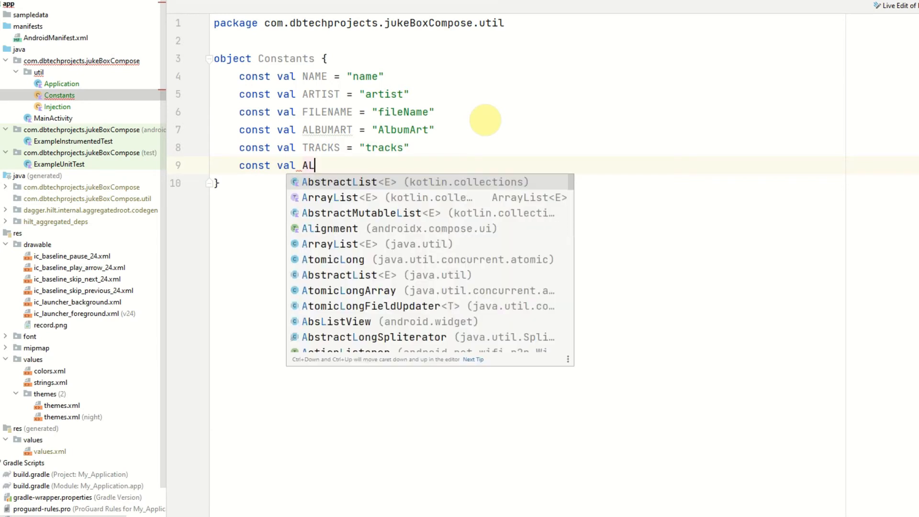
type("B")
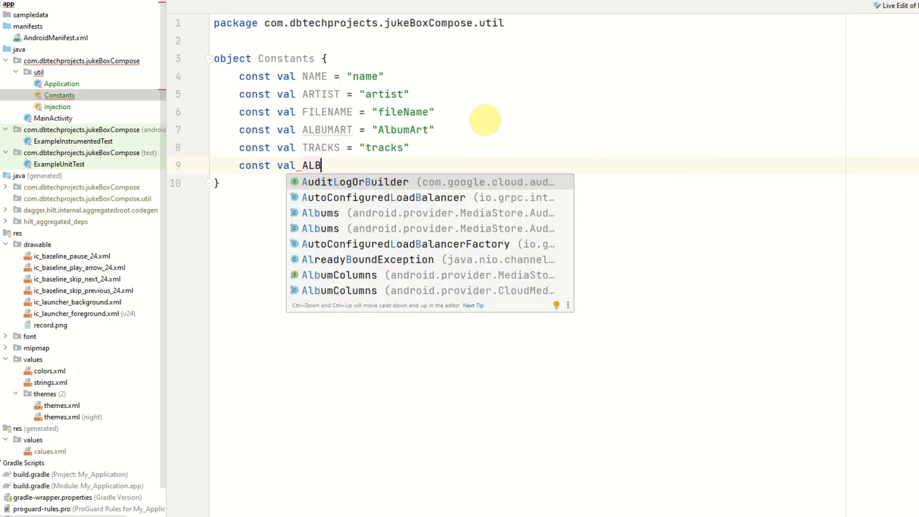
type("UM_ART_")
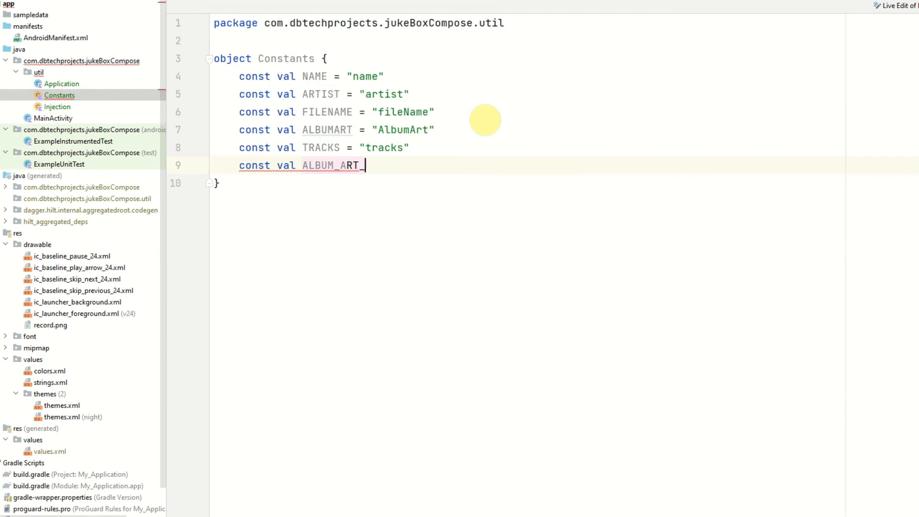
type("ALL")
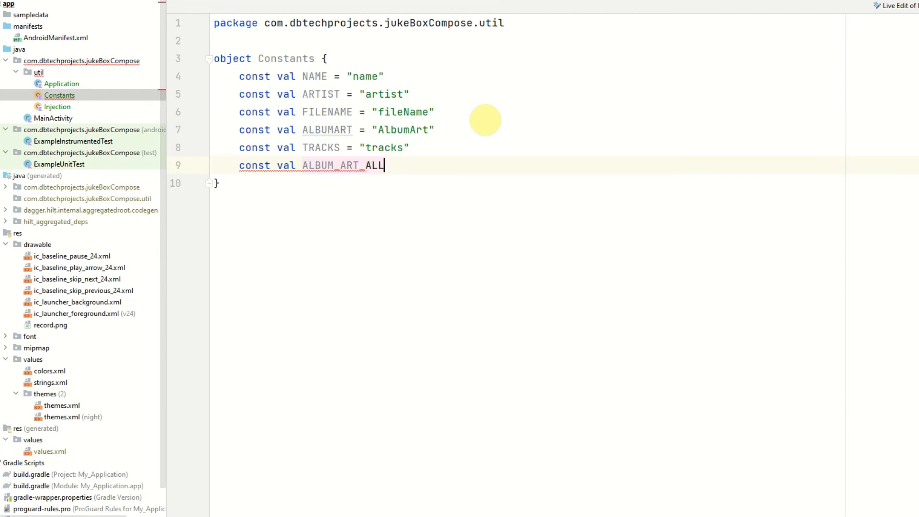
type("_CAPS")
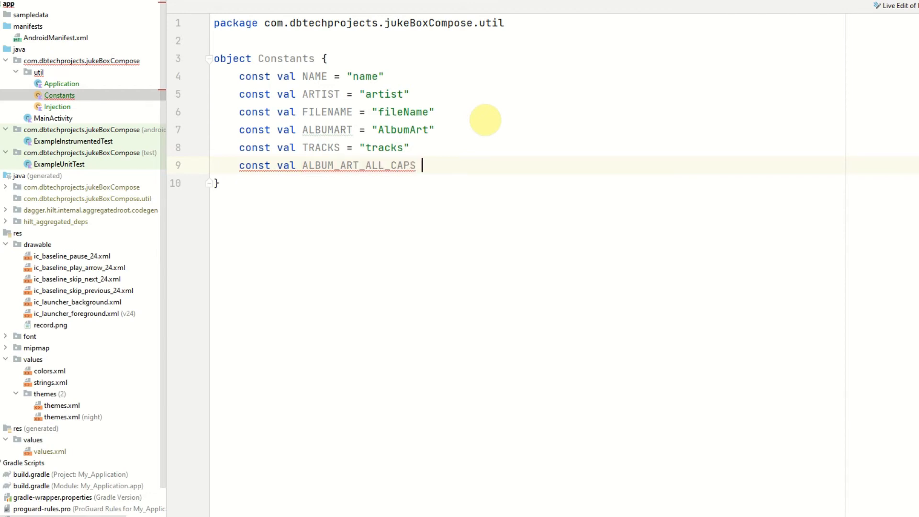
type("= \"\"")
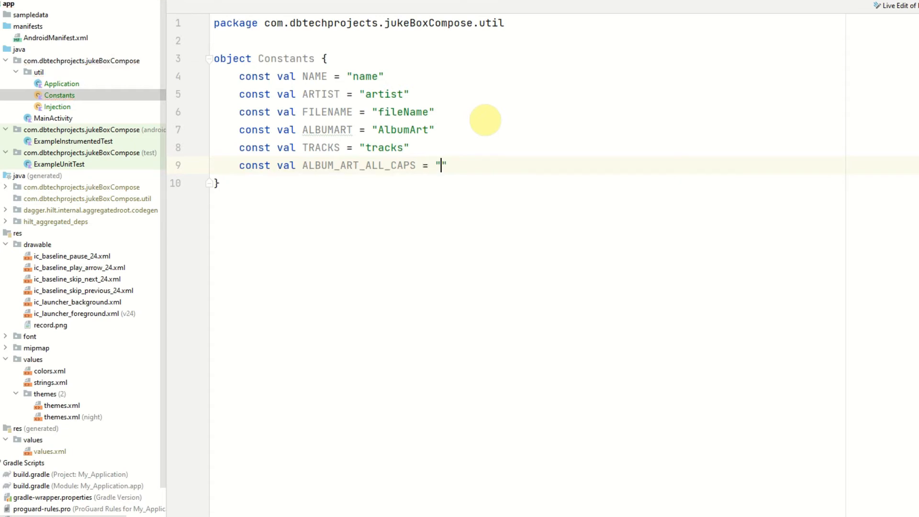
type("A")
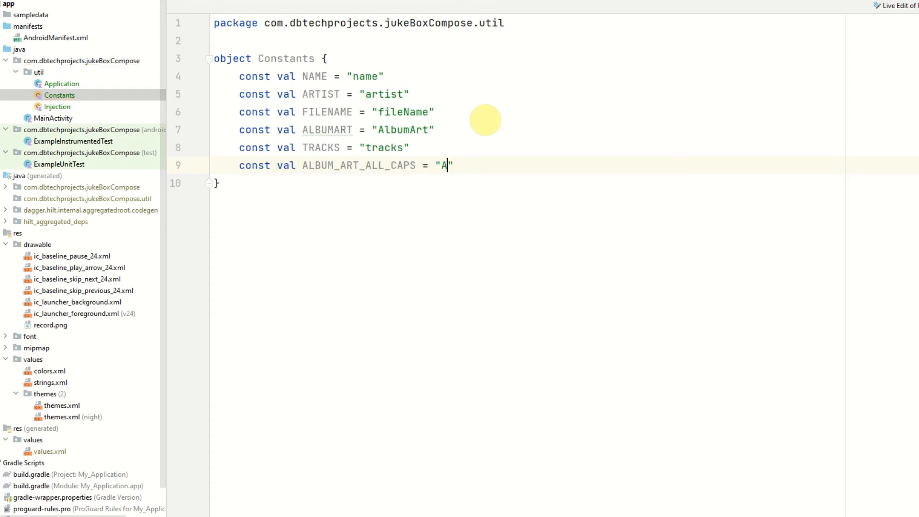
type("lbumArt")
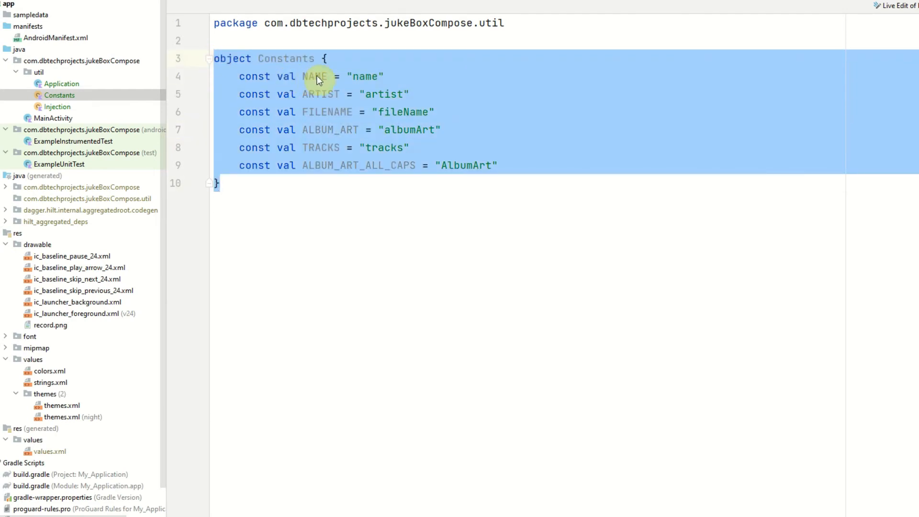
left_click(335, 94)
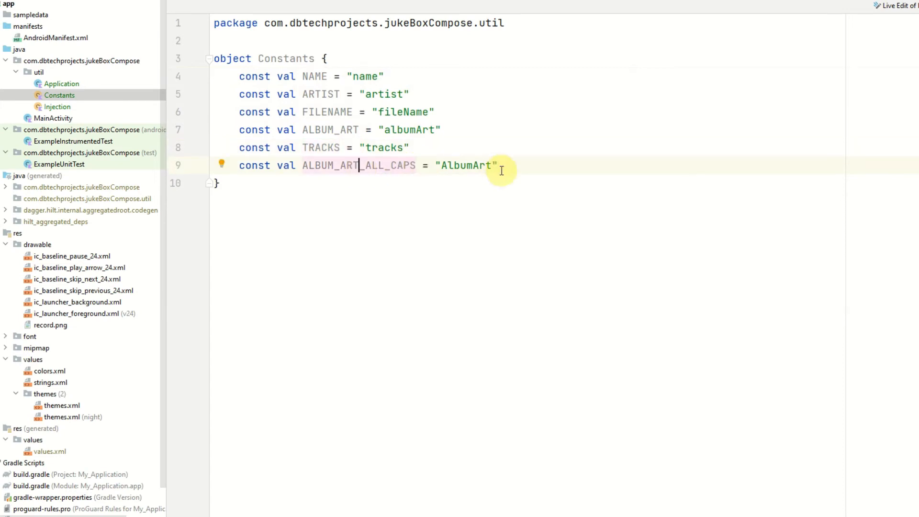
mouse_move(50, 123)
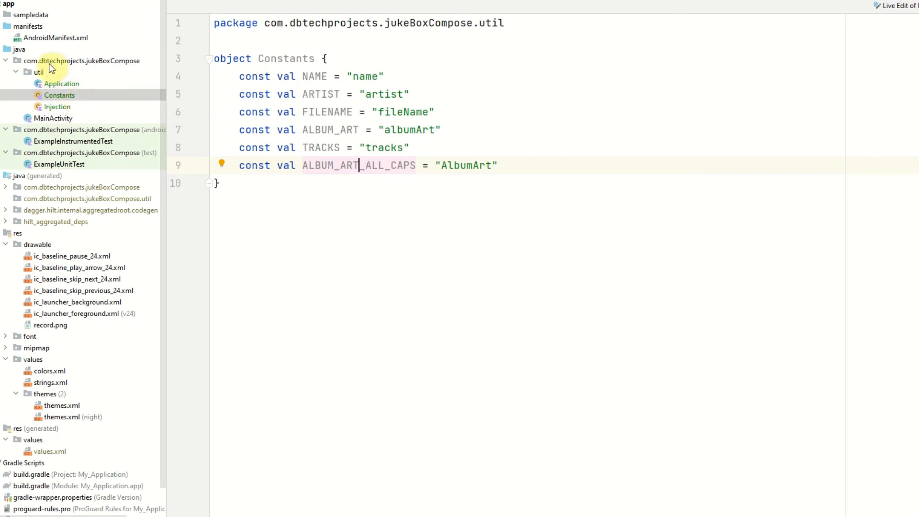
- Create a models package under jukeBoxCompose and start a Track class inside it
right_click(52, 60)
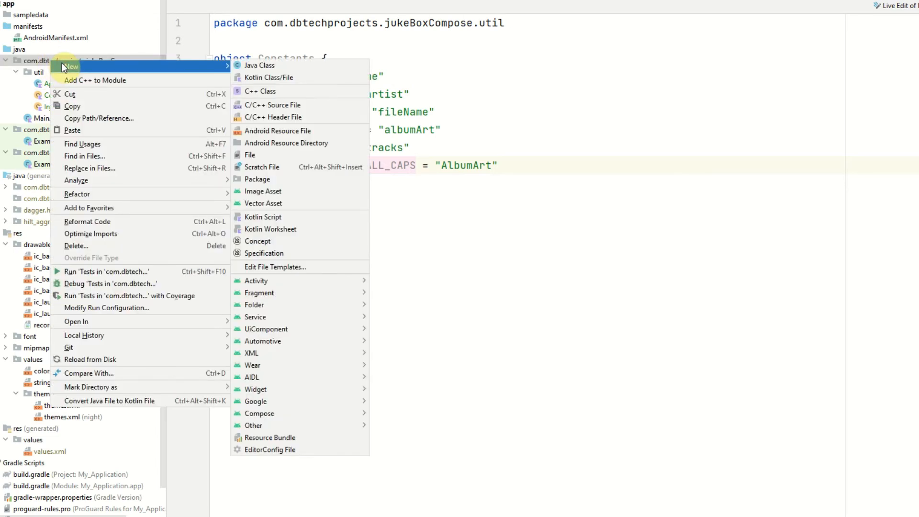
left_click(257, 179)
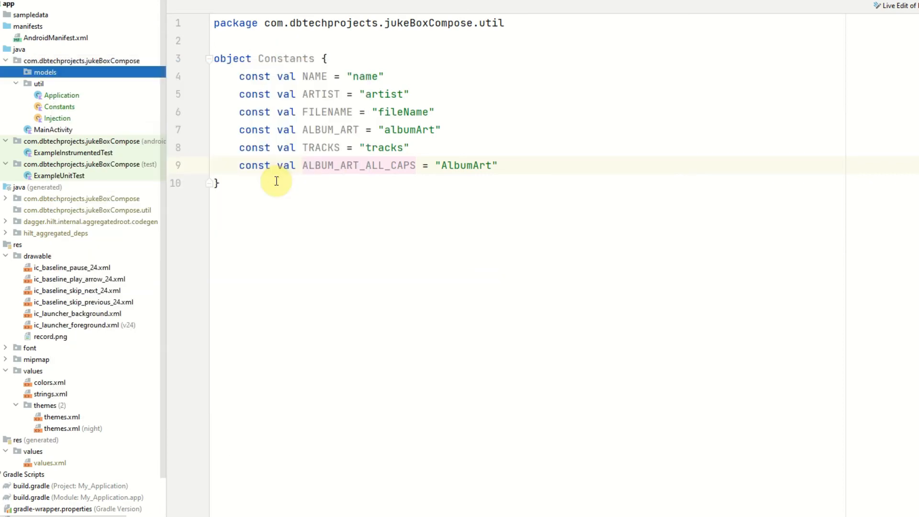
right_click(44, 72)
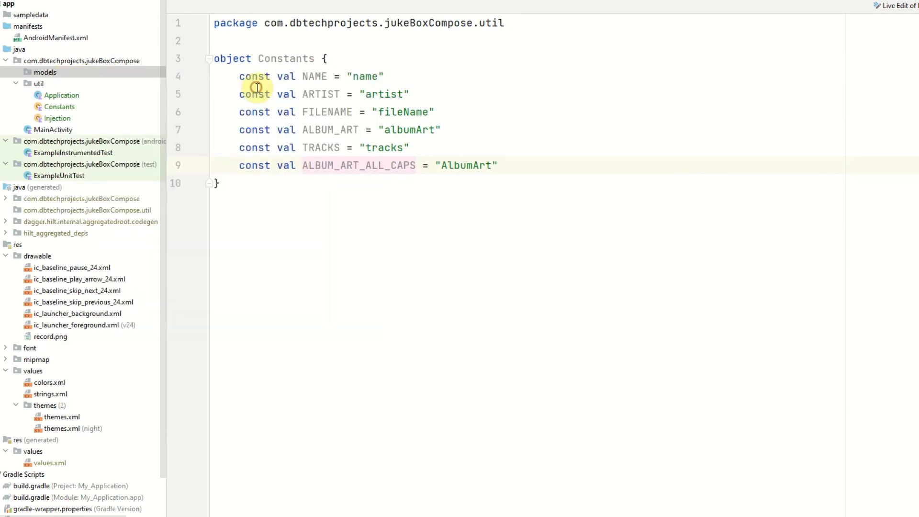
type("Track(")
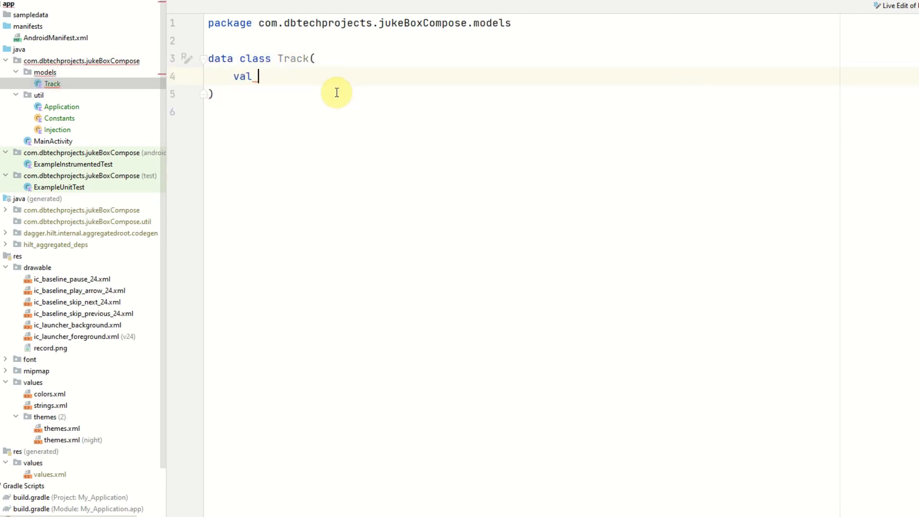
- Declare img: String, index: Int, songTitle: String and artist: String in the Track data class
type("img :")
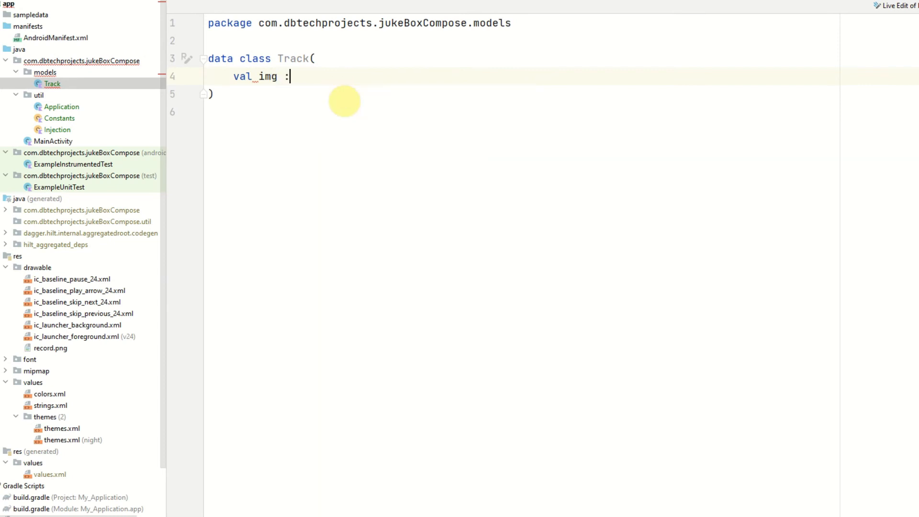
type("String,")
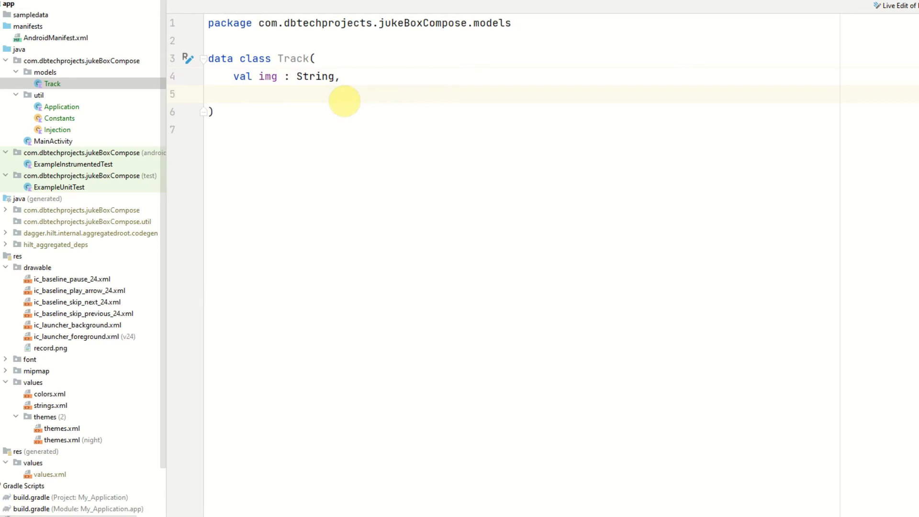
type("val")
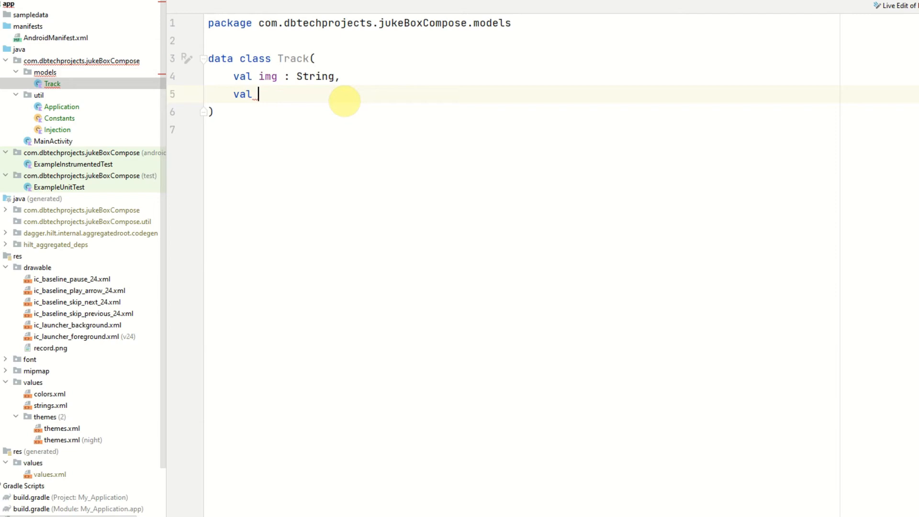
type("inde")
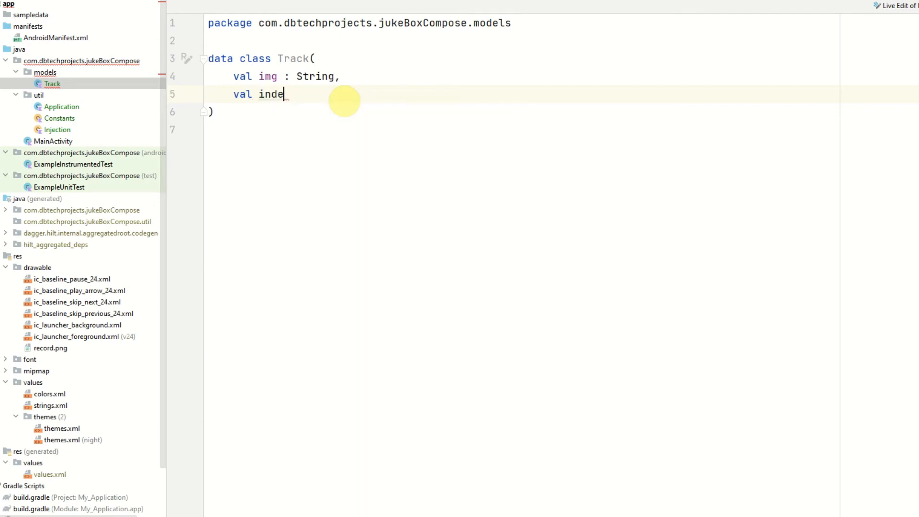
type("x :")
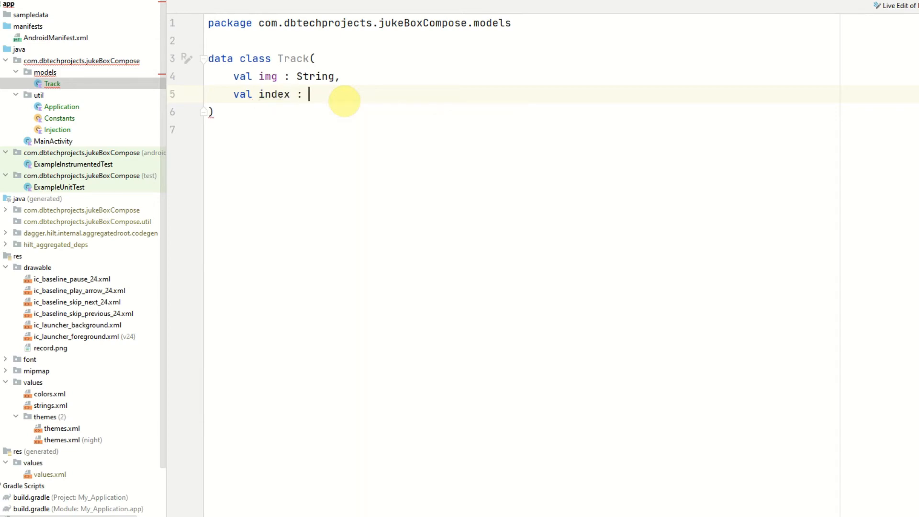
type("INt")
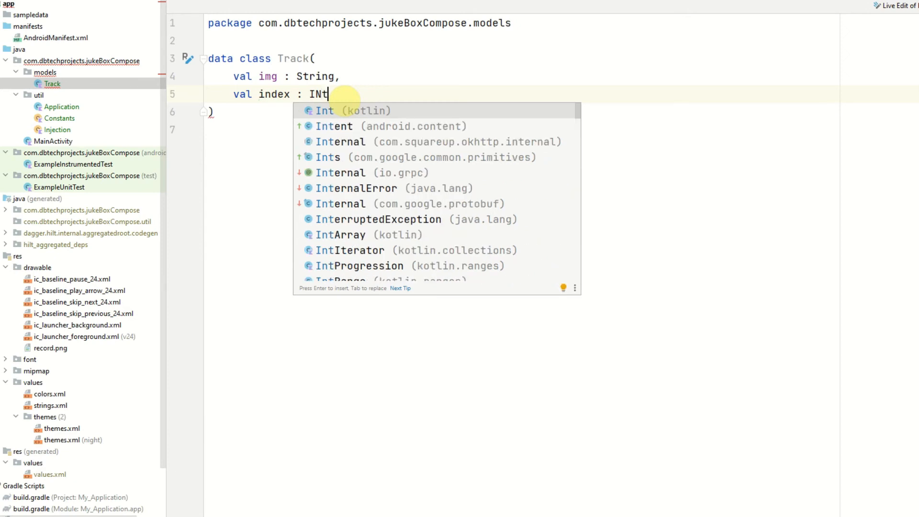
key("Backspace")
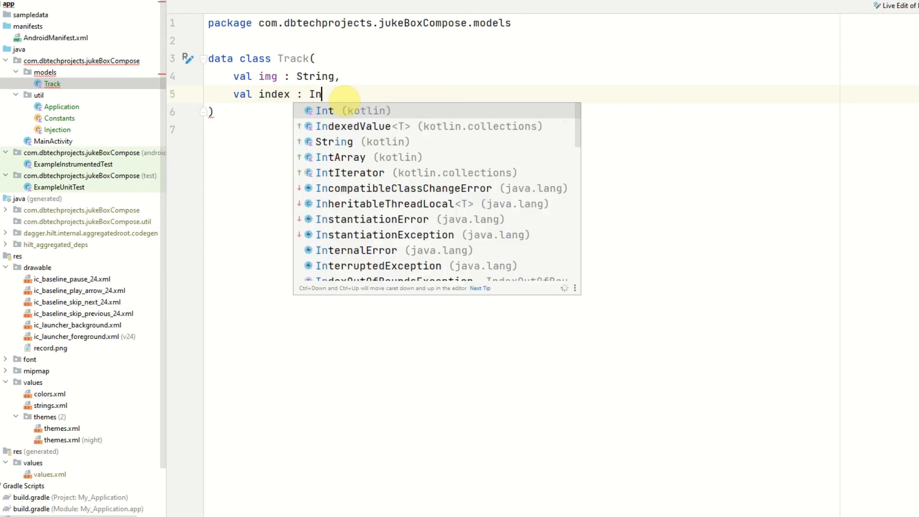
type("Int,")
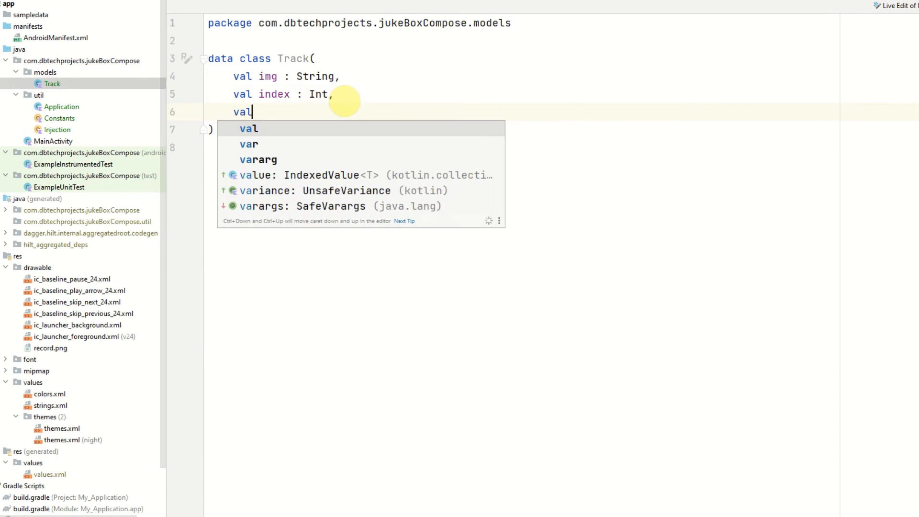
type("songTi")
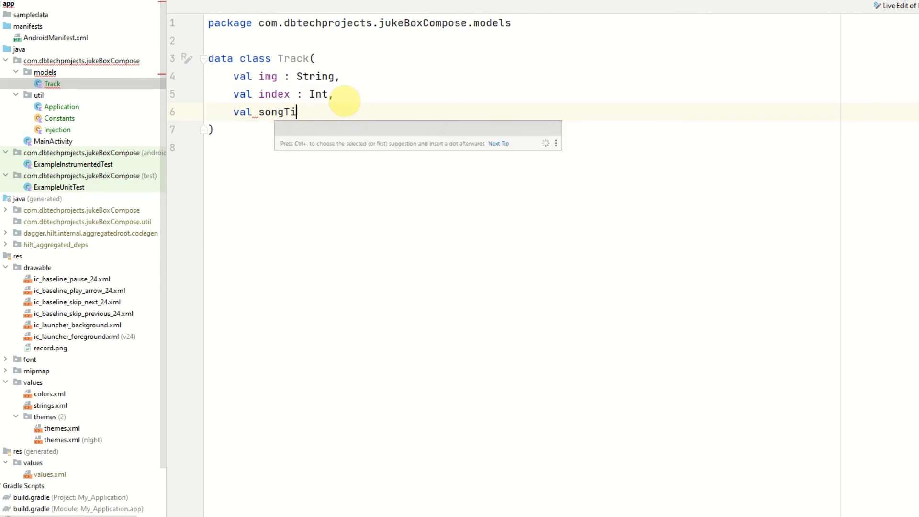
type("tle : String,")
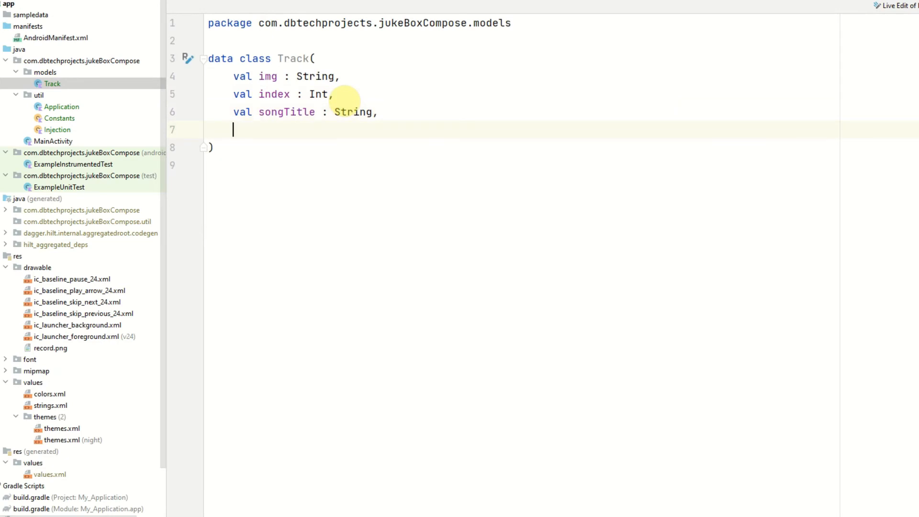
type("val artist")
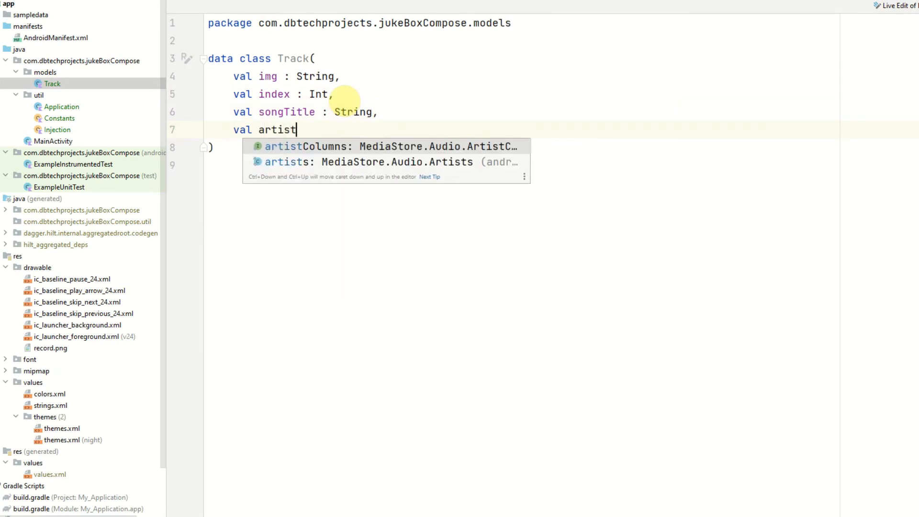
type(": String,")
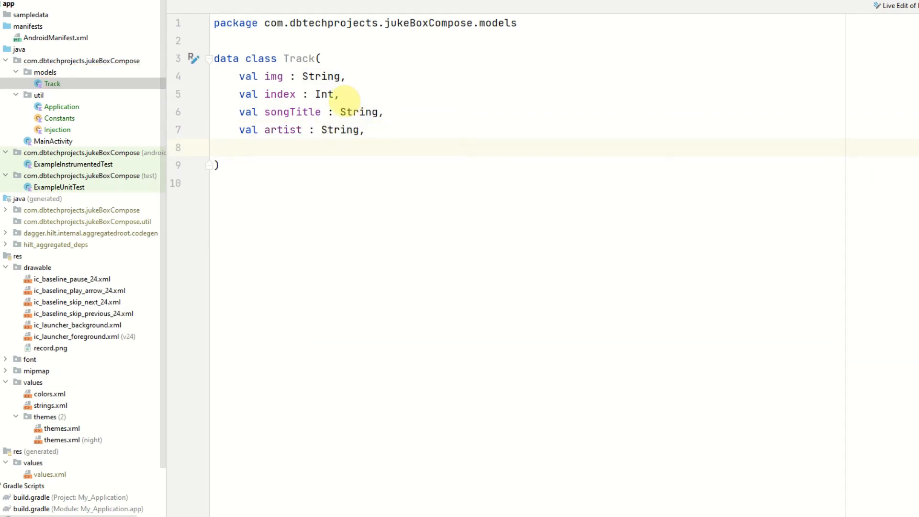
- Add val trackUrl: String and var isPlaying: Boolean, then begin the fileName property
type("val")
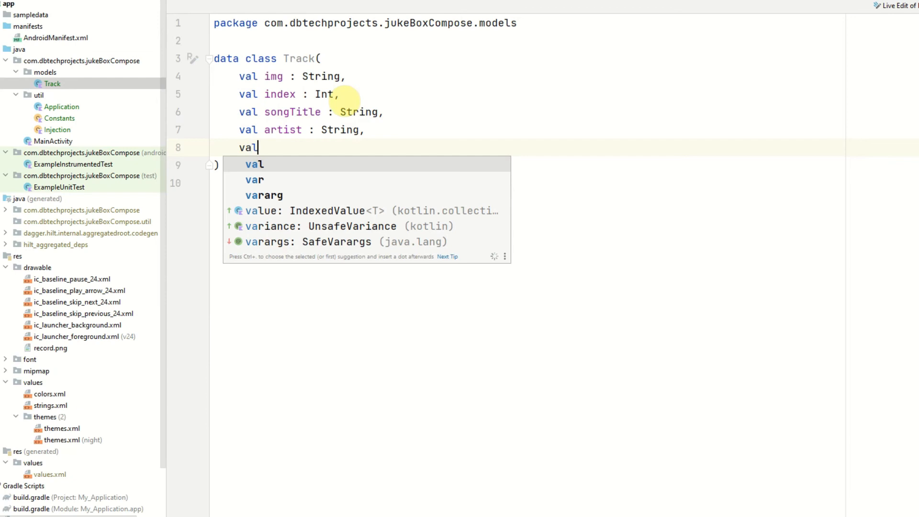
type("_trac")
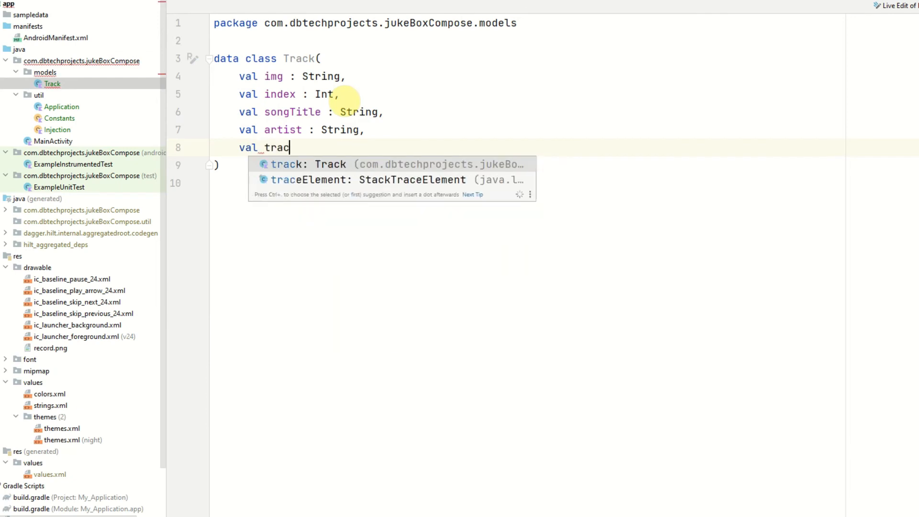
type("kUrl:")
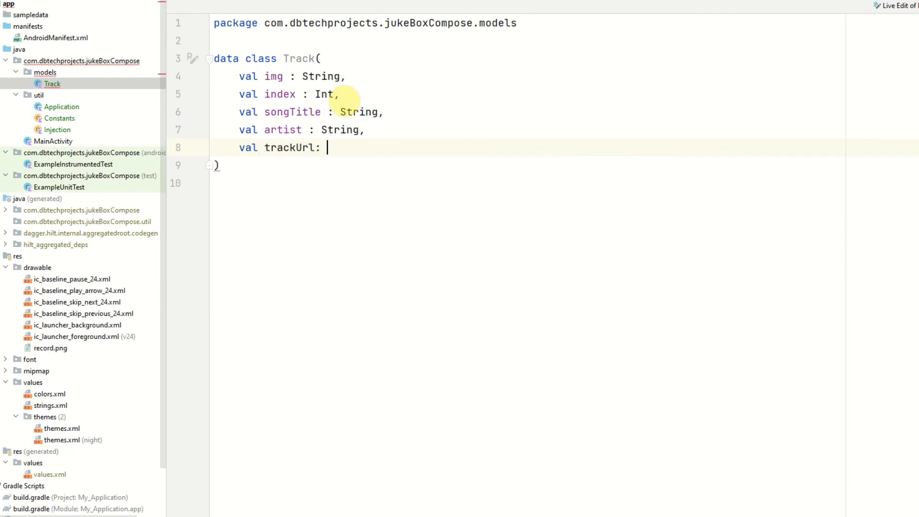
type("S")
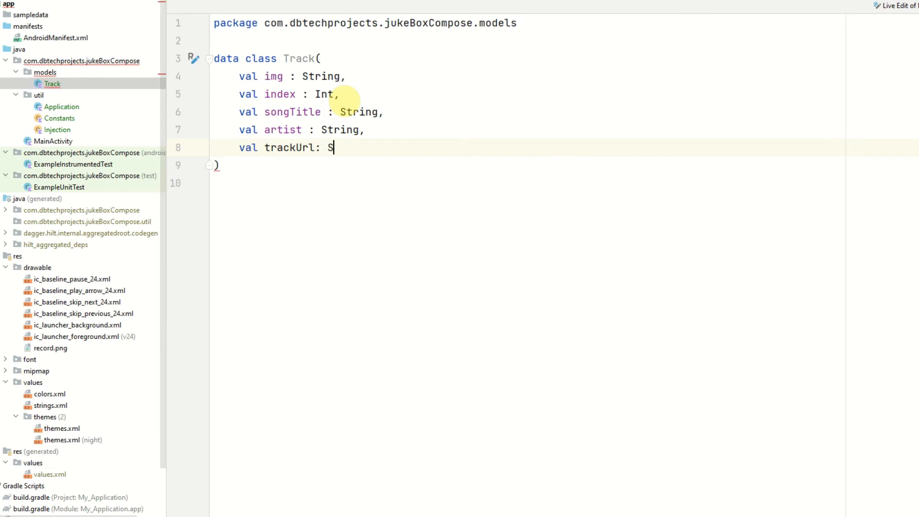
type("tring,")
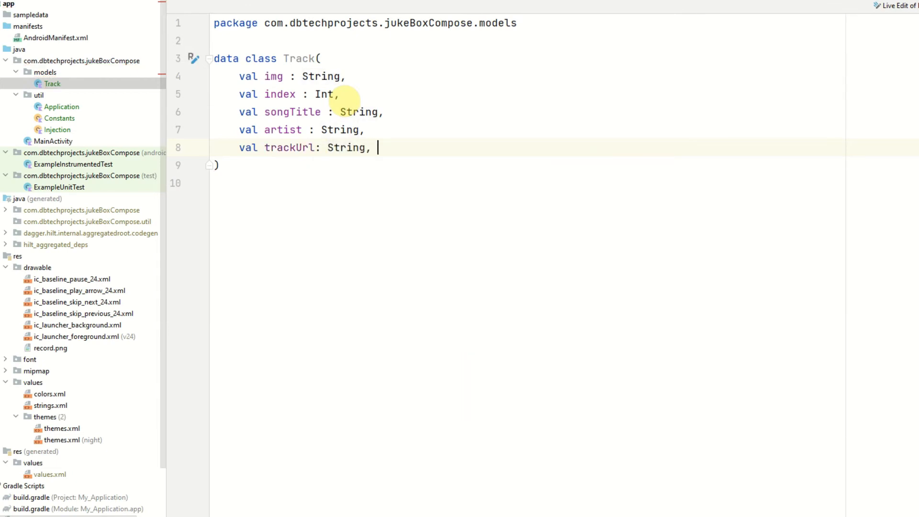
type("var")
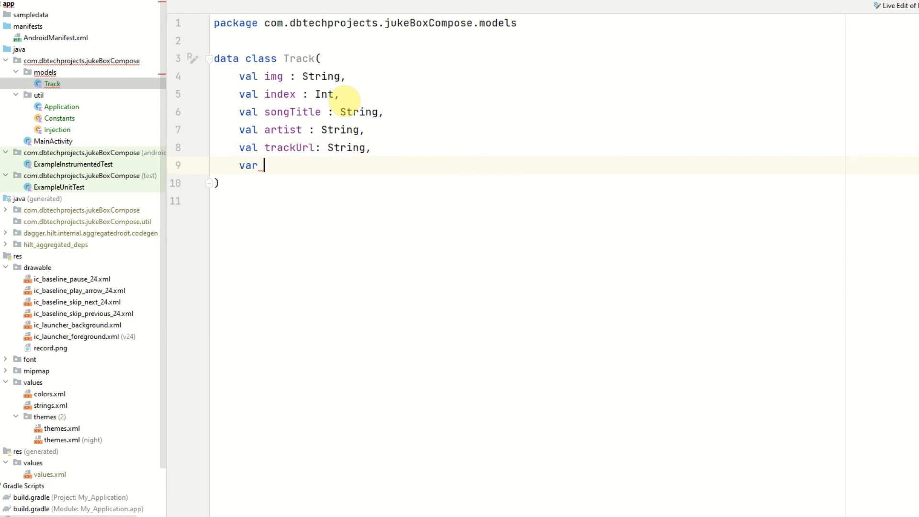
type("isPla")
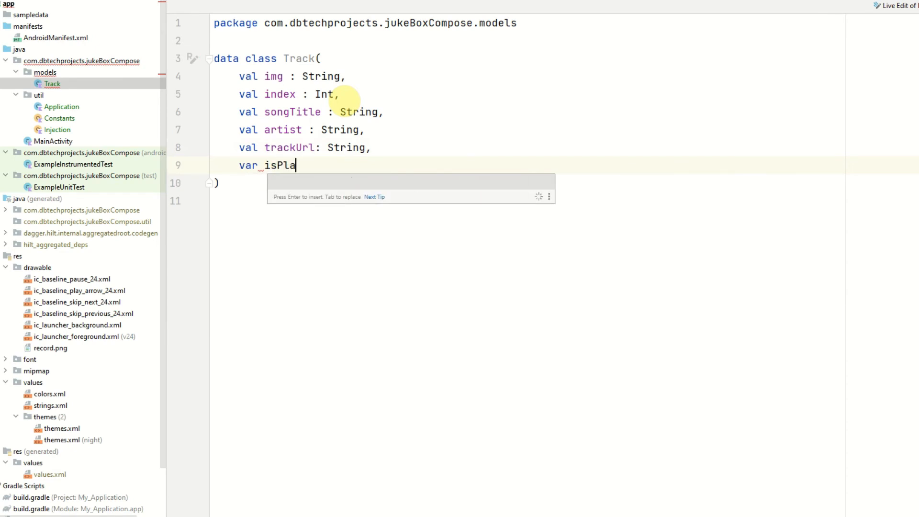
type("ying")
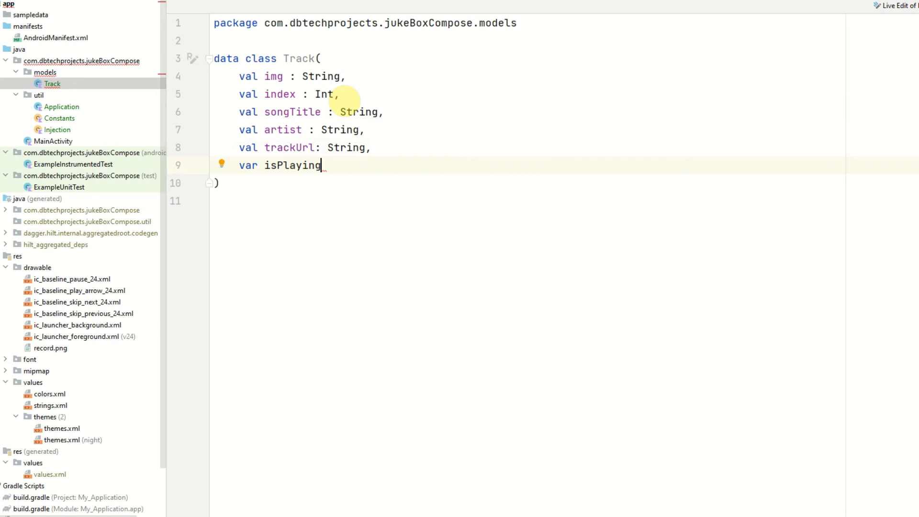
type(": Boolean,")
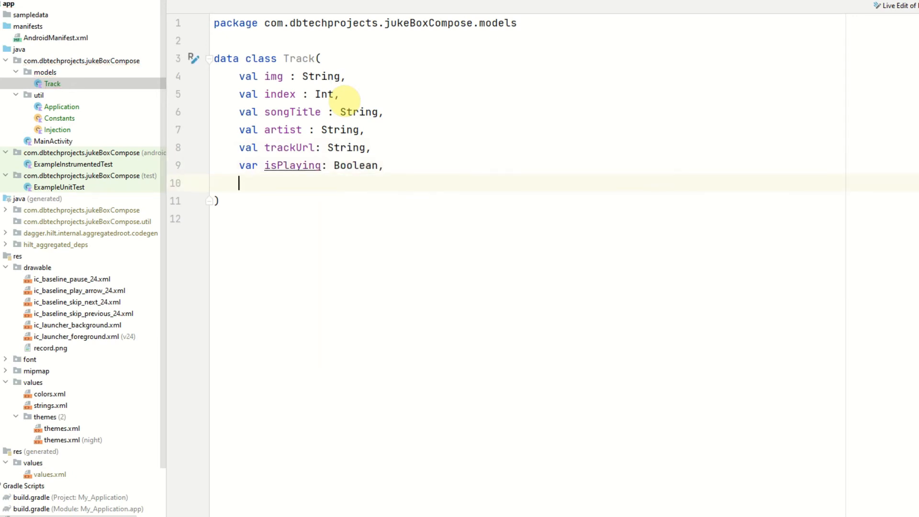
type("var fileName : String")
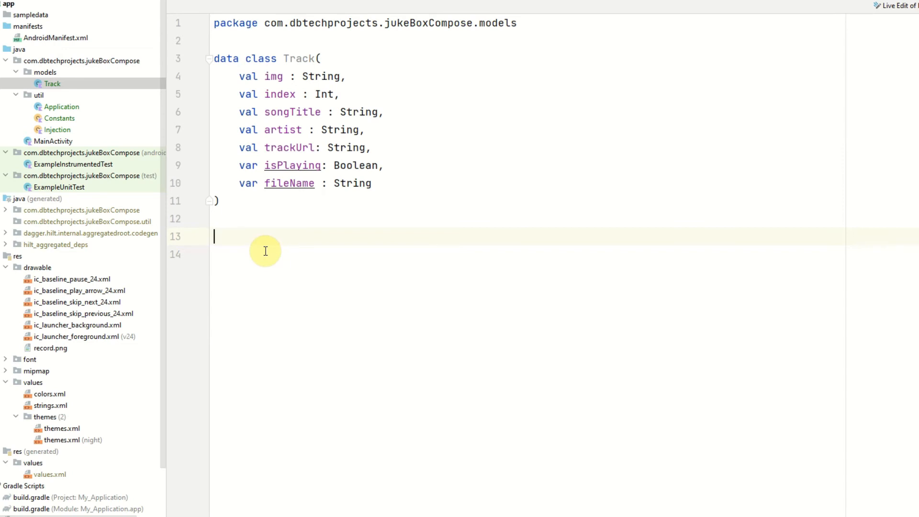
- Declare fun QueryDocumentSnapshot.toTrack(index: Int, imgUrl: String, trackUrl: String): Track
type("fun Q")
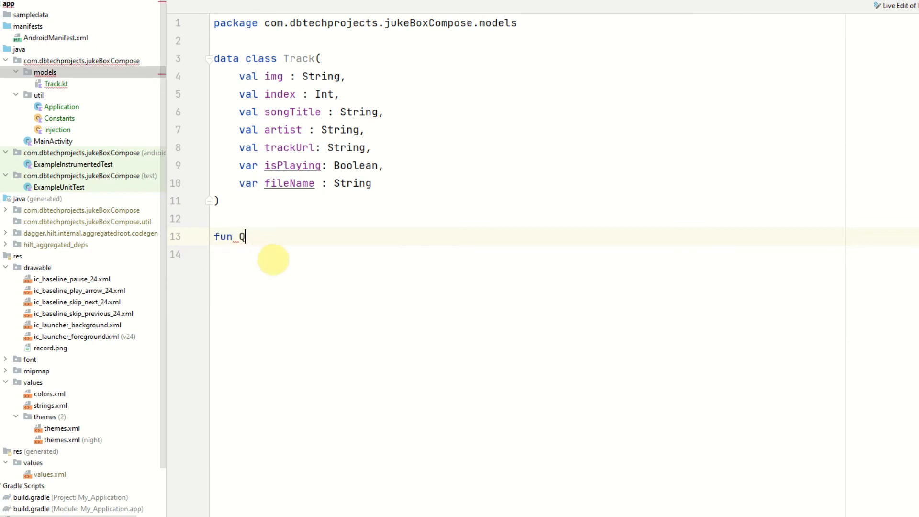
type("uer")
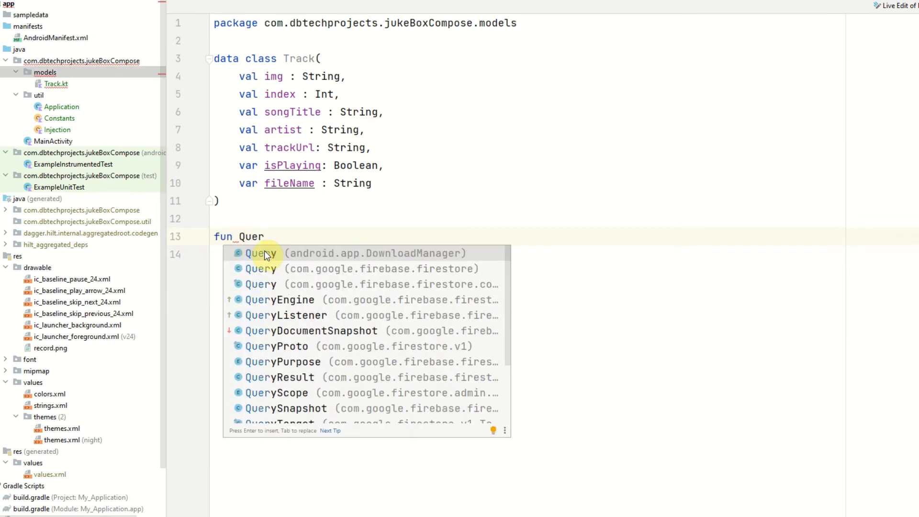
type("yDocumentSnapshot")
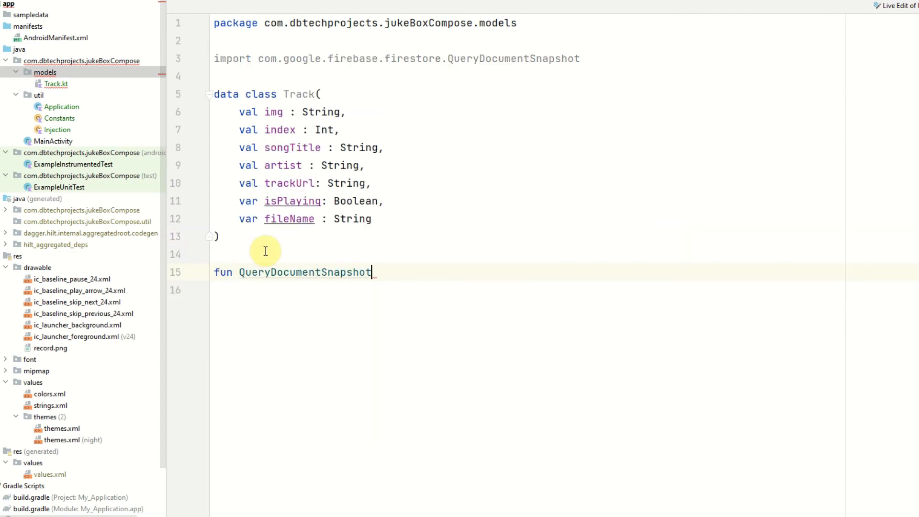
type(".")
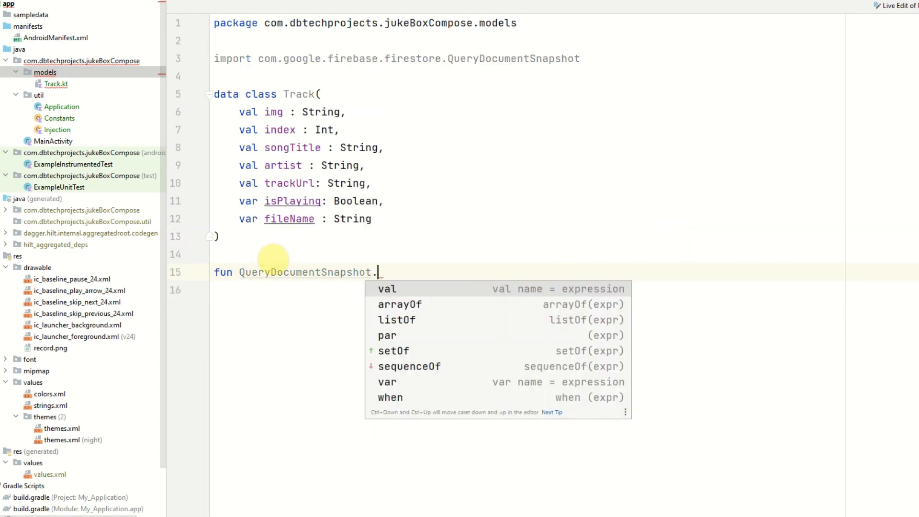
type("toTra")
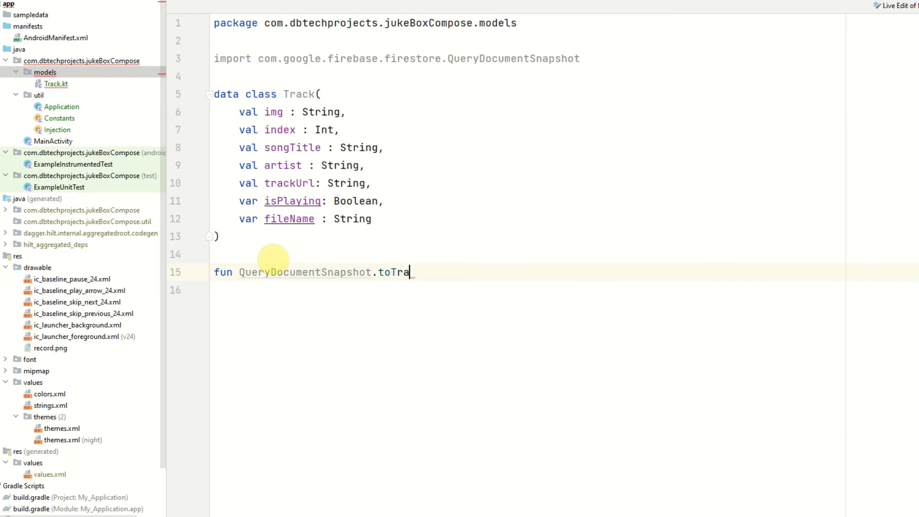
type("ck()")
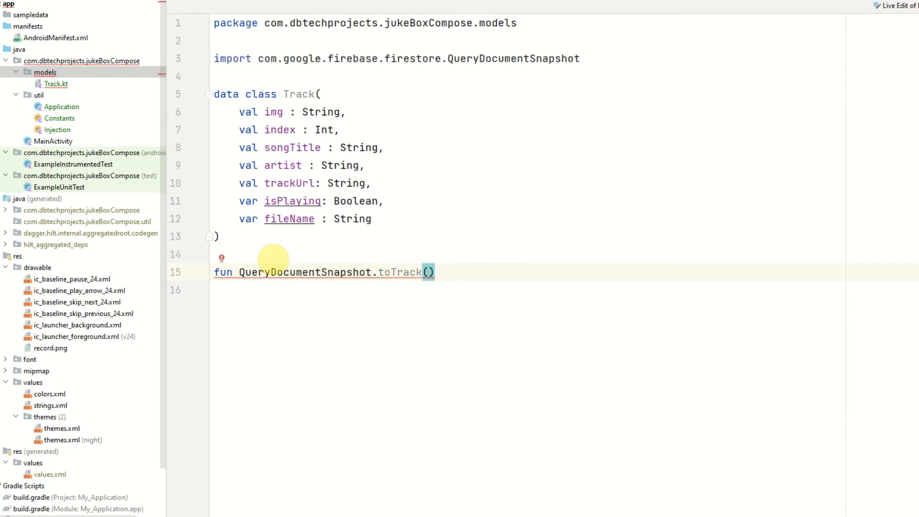
type("index: Int,")
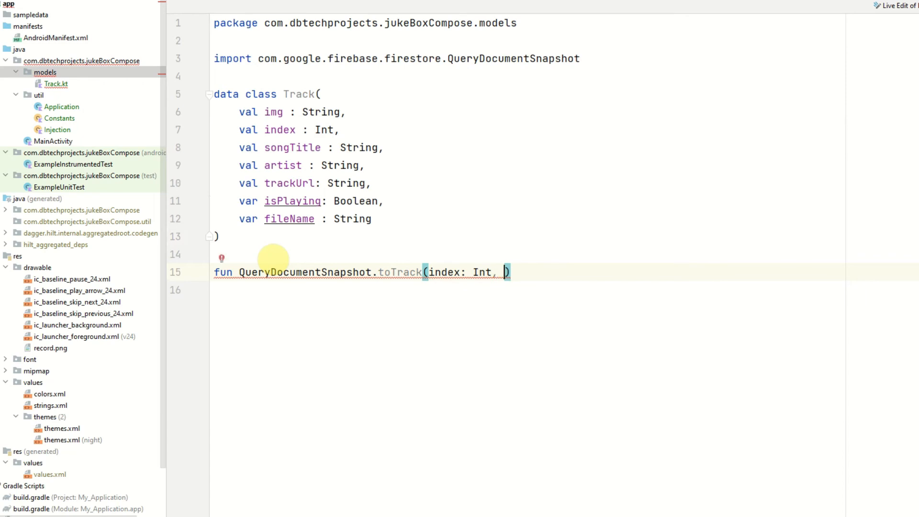
type("imgUrl")
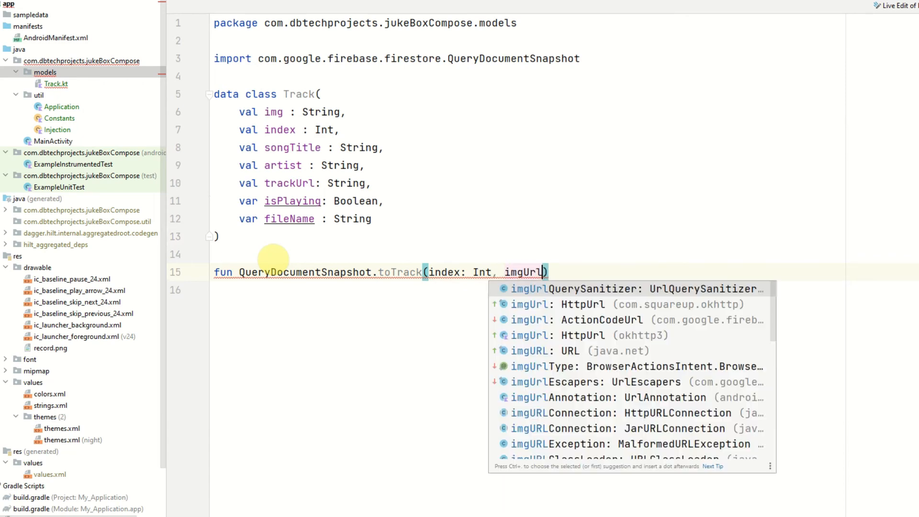
type(":String,")
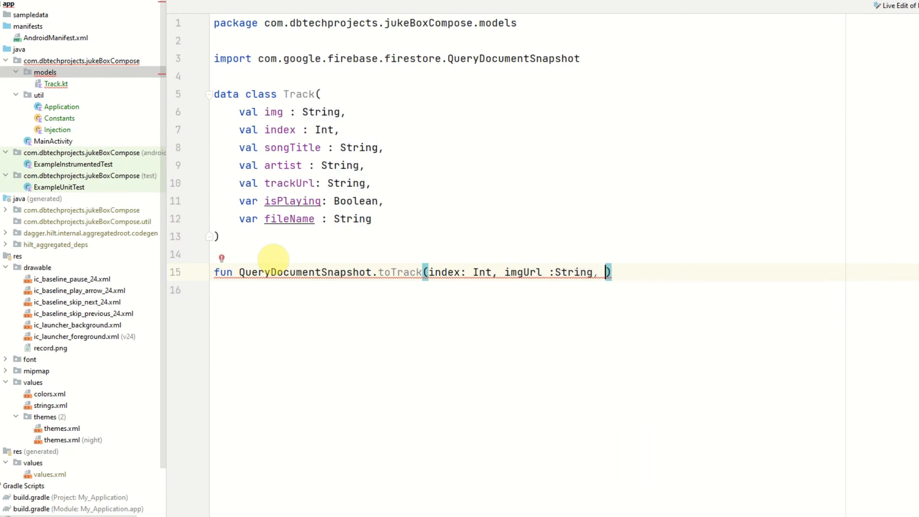
type("trackUrl: String")
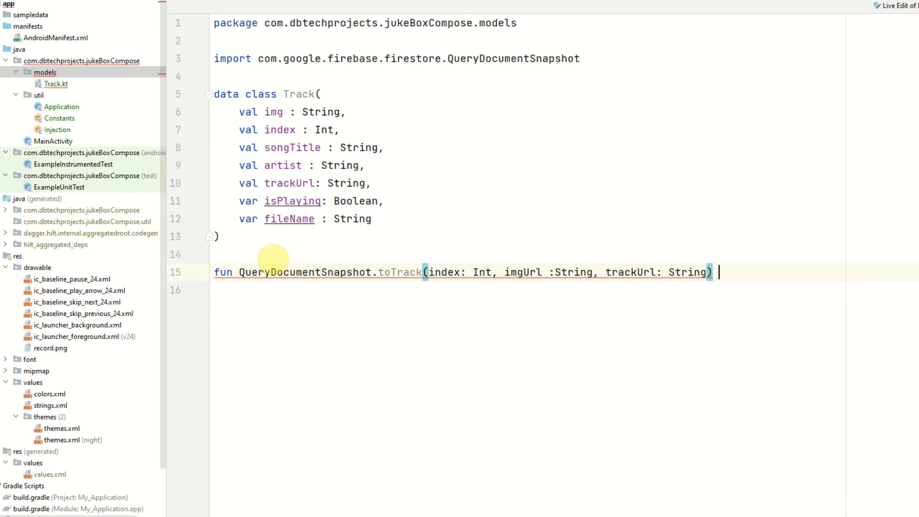
type(": Track")
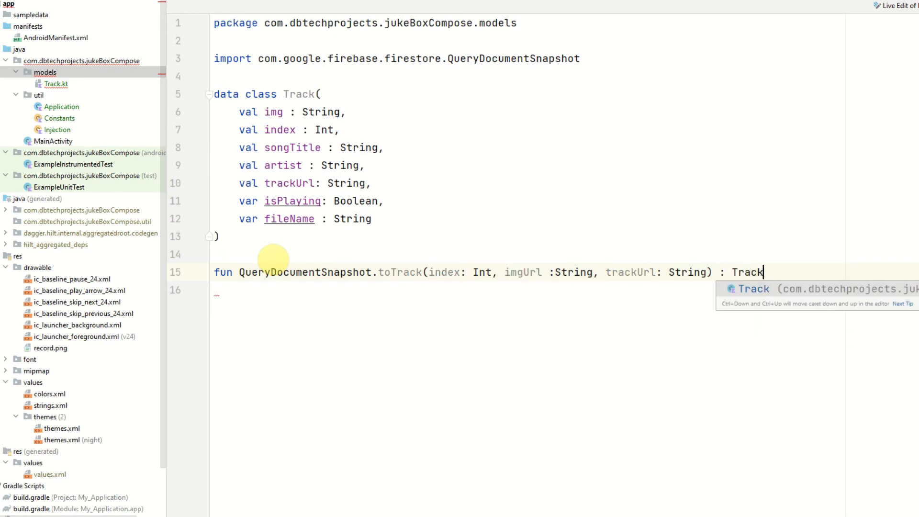
type("{")
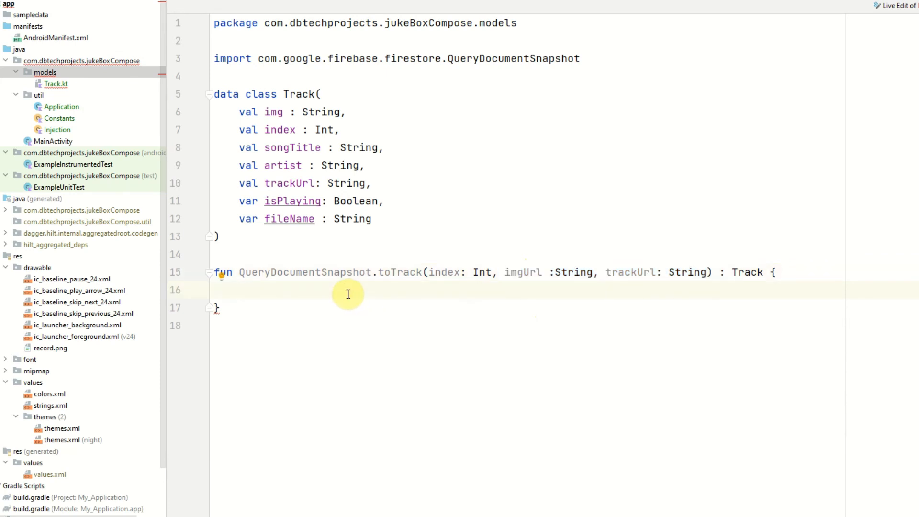
- Return Track with img = imgUrl and songTitle = getString(Constants.NAME) ?: ""
type("return")
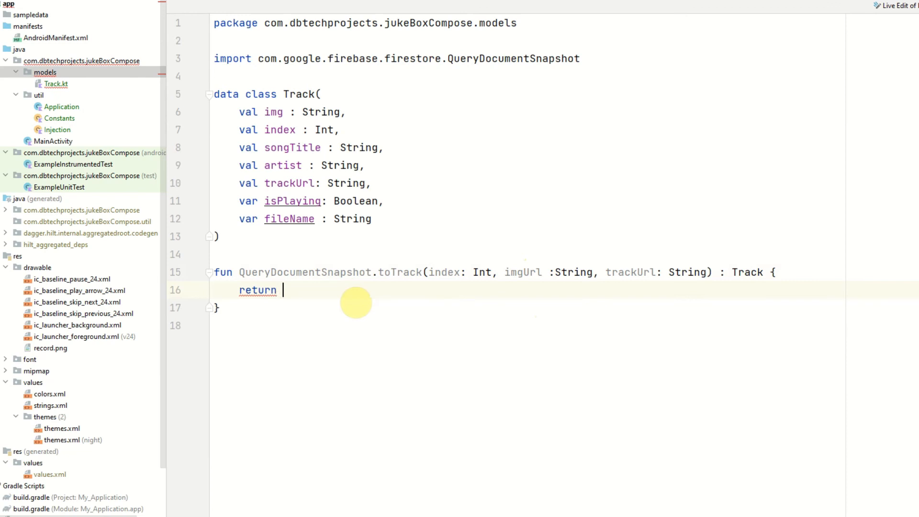
type("Track(")
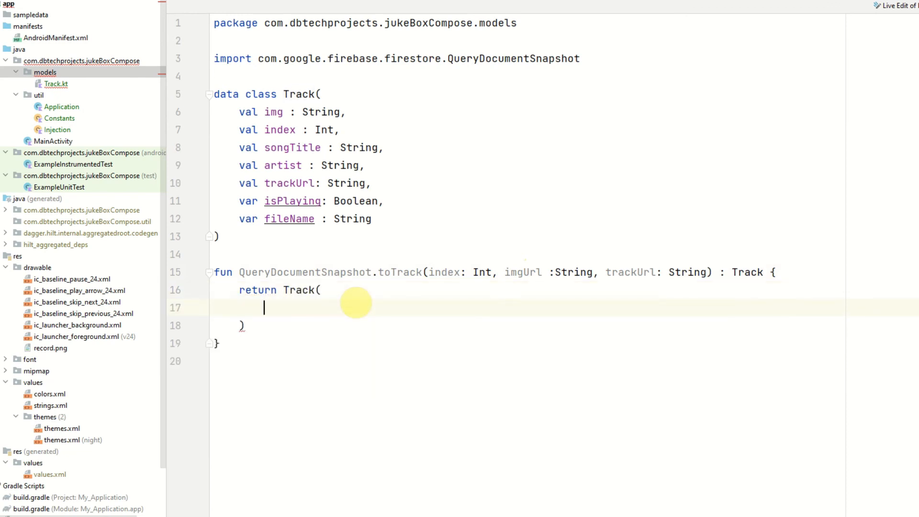
type("img = imgUrl,")
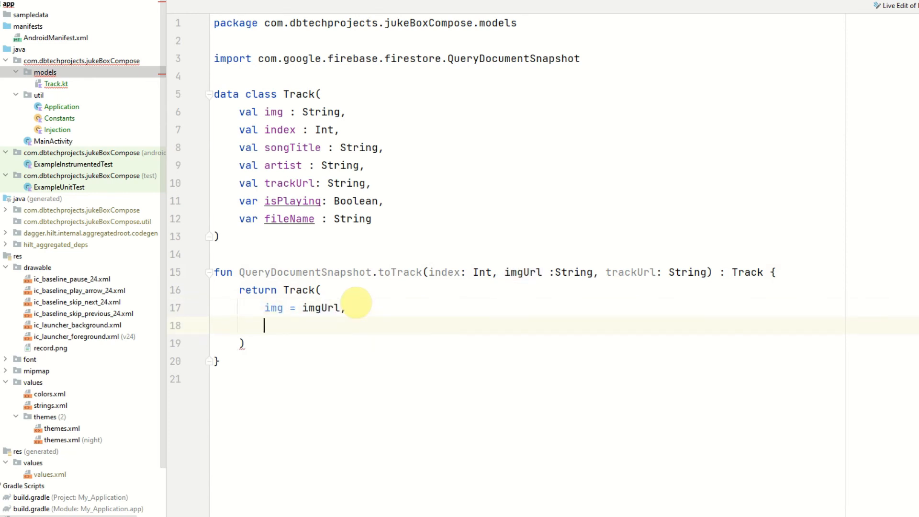
type("songTitle =")
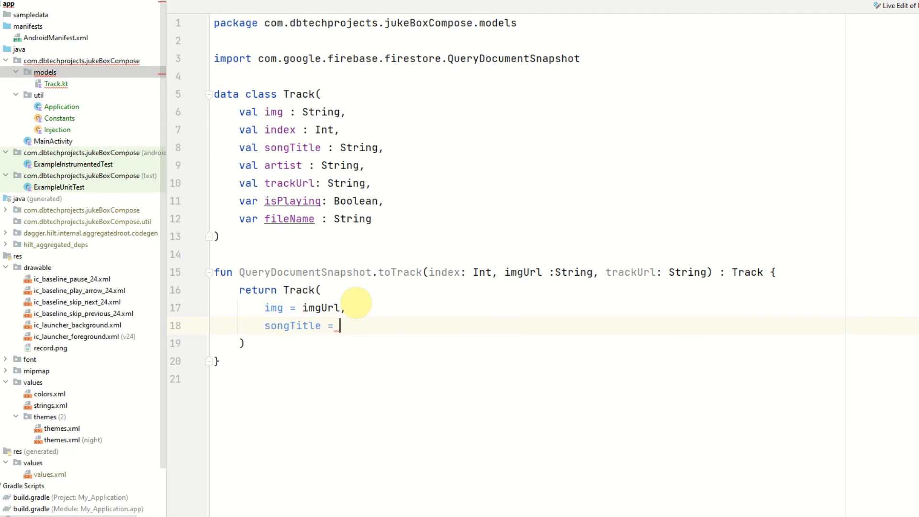
type("this.")
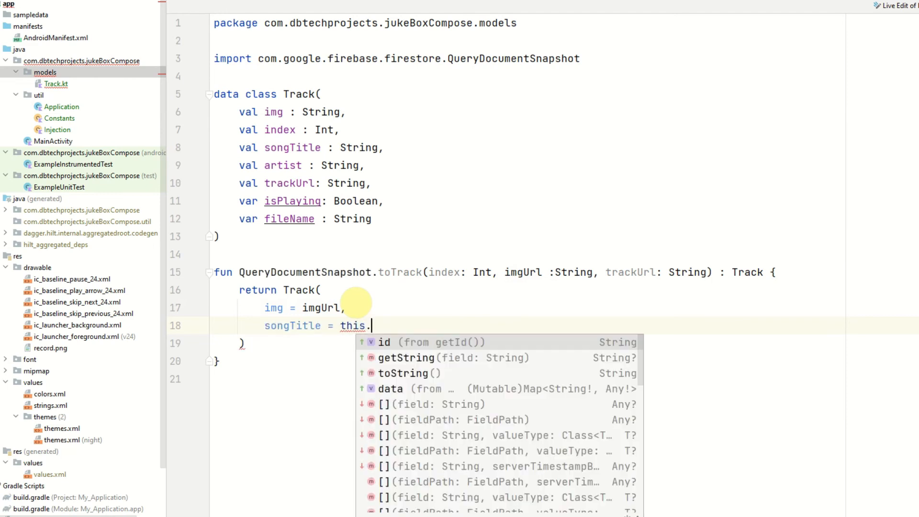
type("getString(")
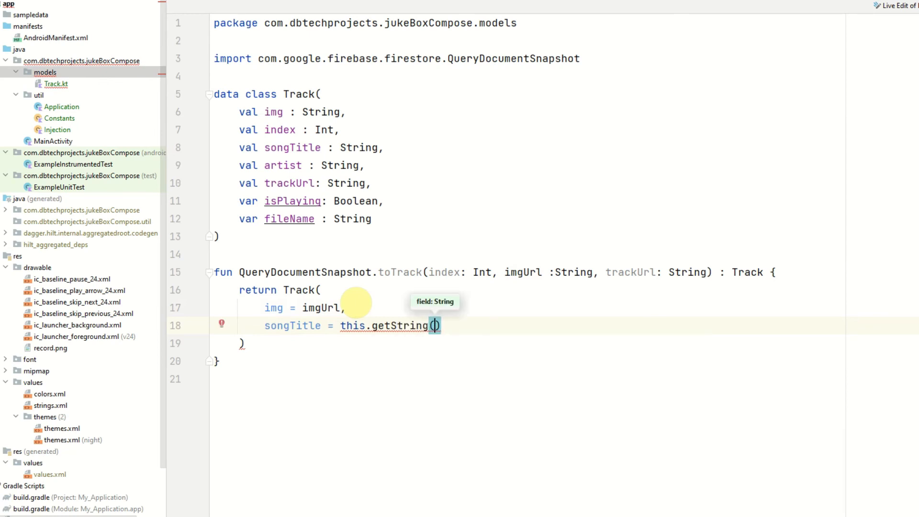
type("Constants.NAME")
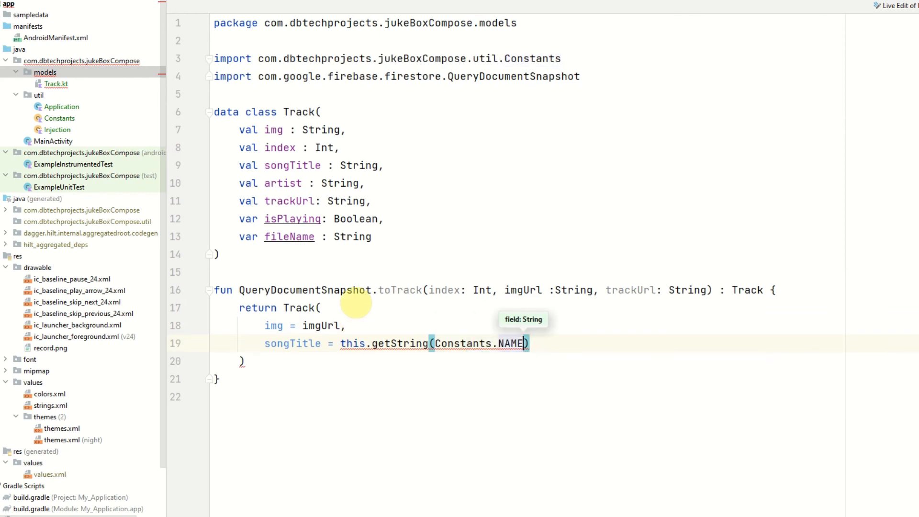
type("@")
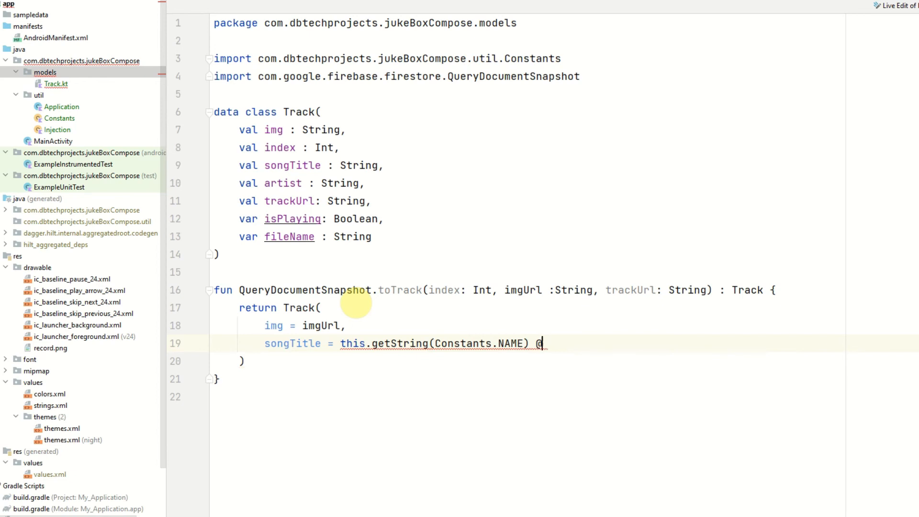
type("?:")
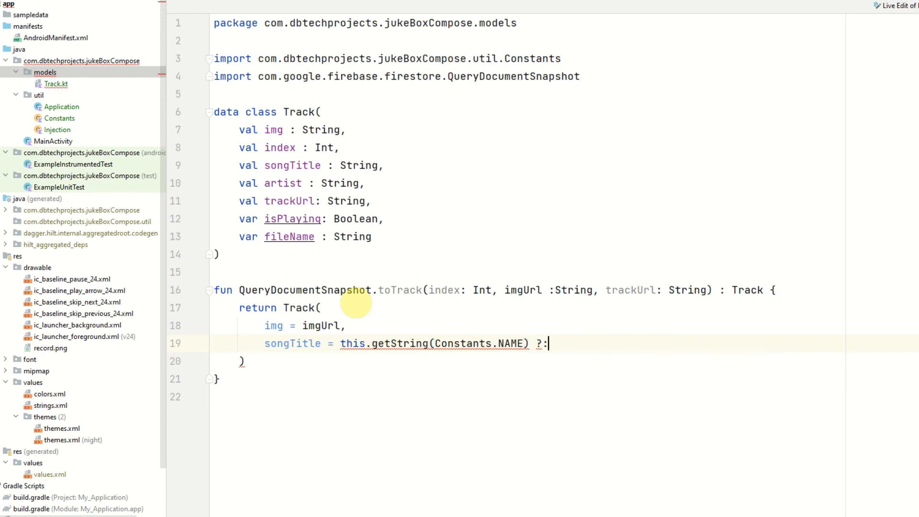
type("\"\",")
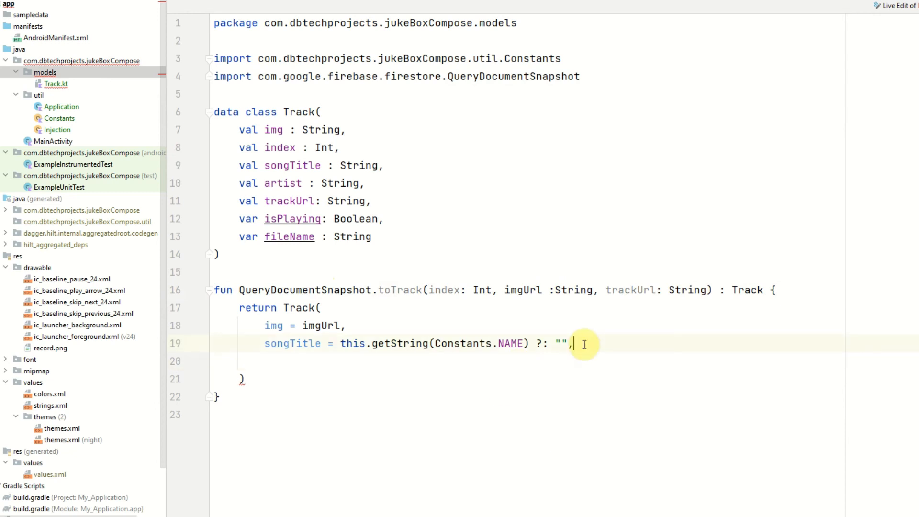
- Duplicate the songTitle line into artist = getString(ARTIST) and fileName = getString(FILENAME)
key("Enter")
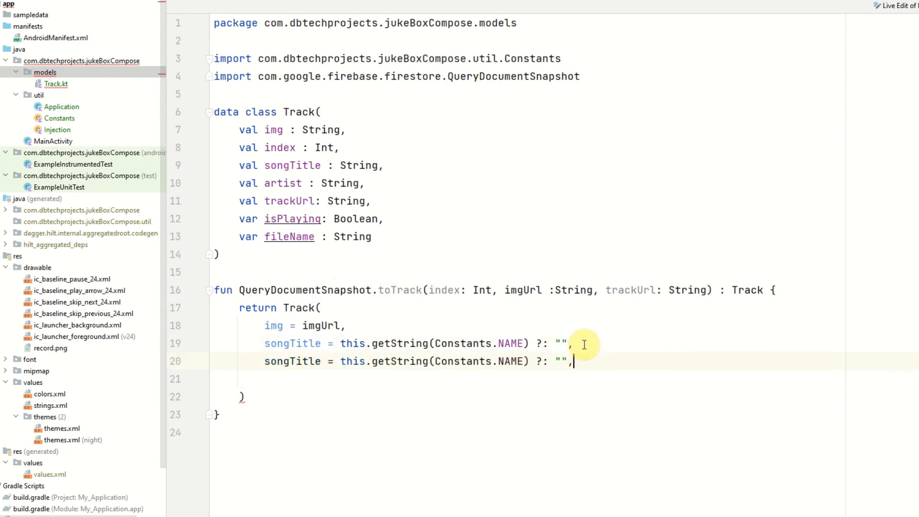
type("arti")
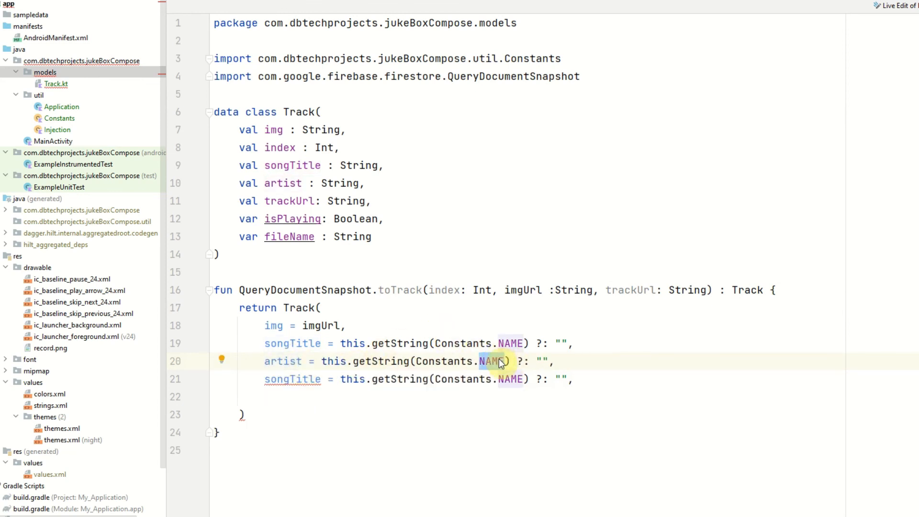
type("ARTIST")
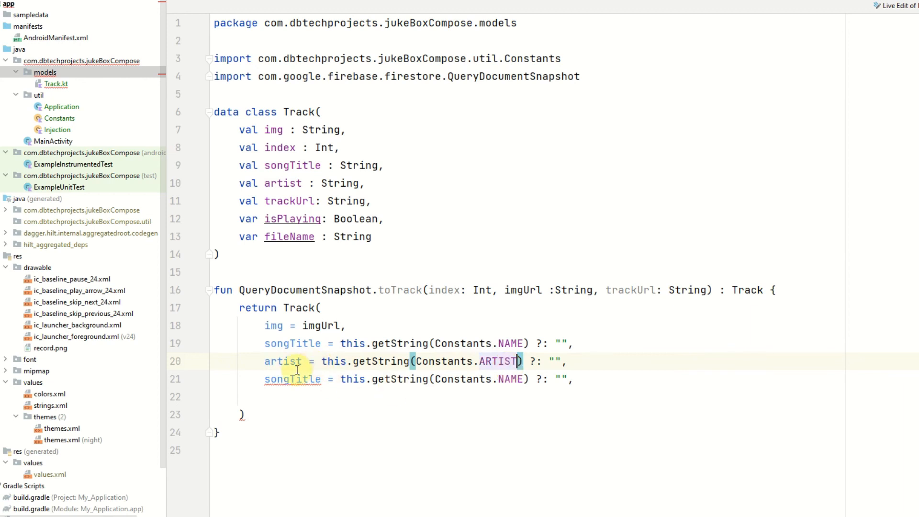
type("fi")
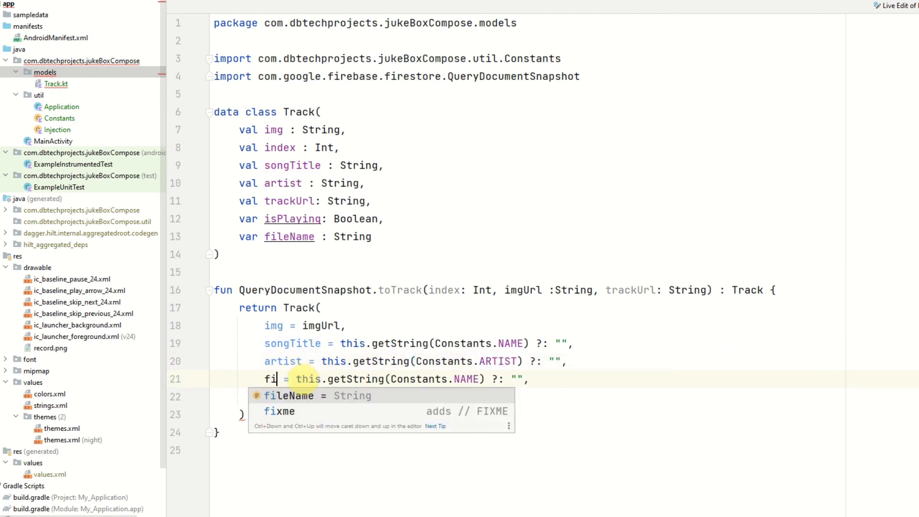
key("Tab")
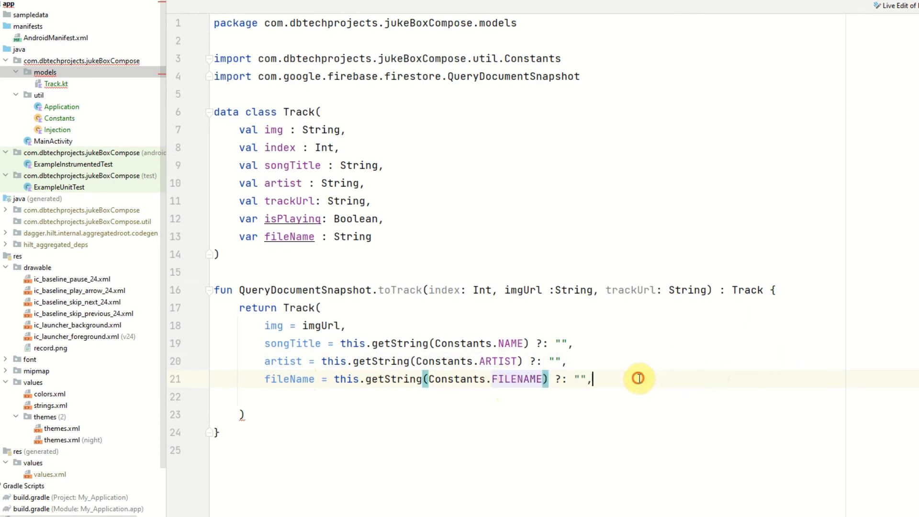
- Add isPlaying = false, index = index and trackUrl = trackUrl to the returned Track
type("isPlaying =")
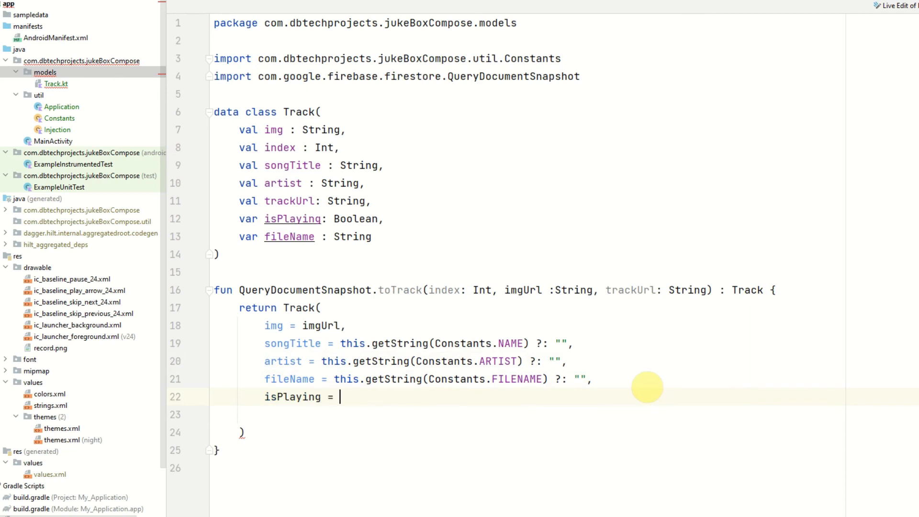
type("false,")
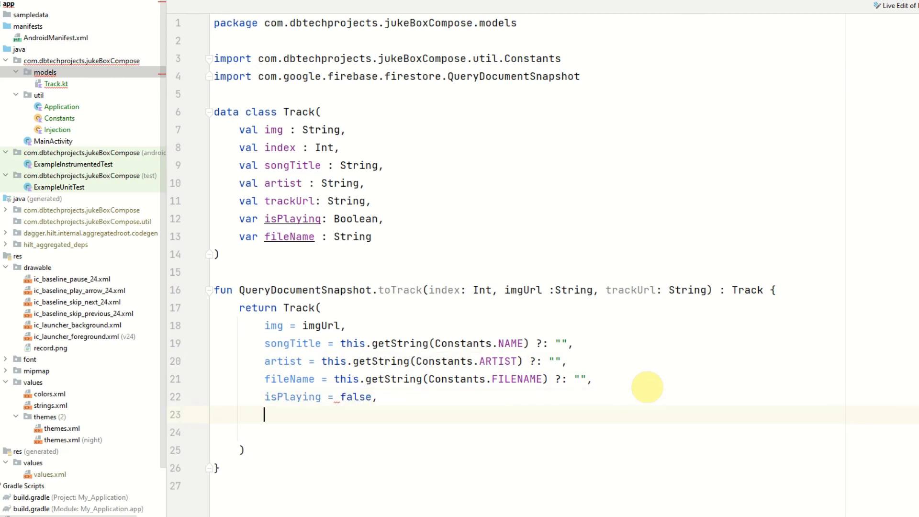
type("index =")
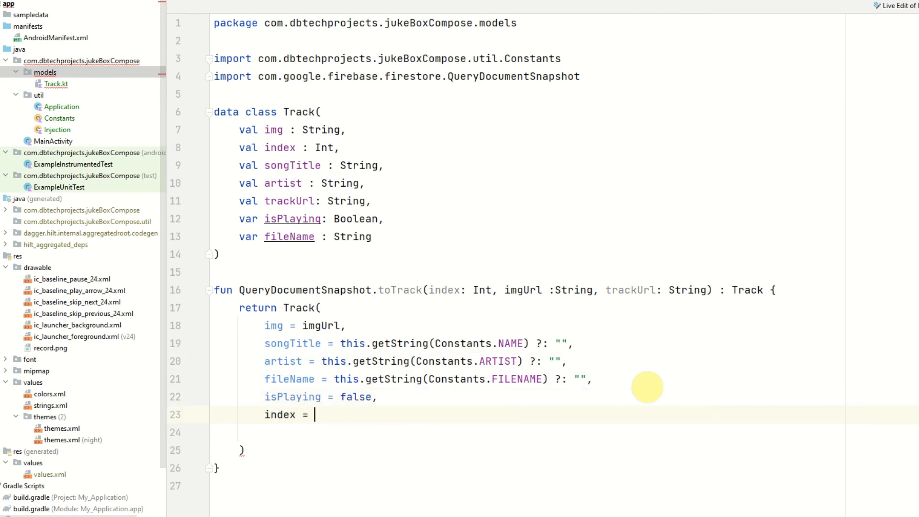
type("index,")
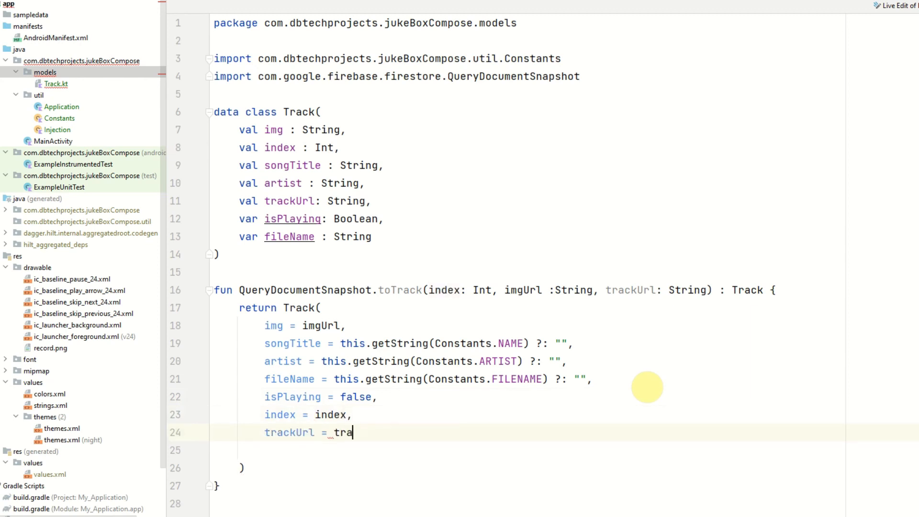
type("ckUrl")
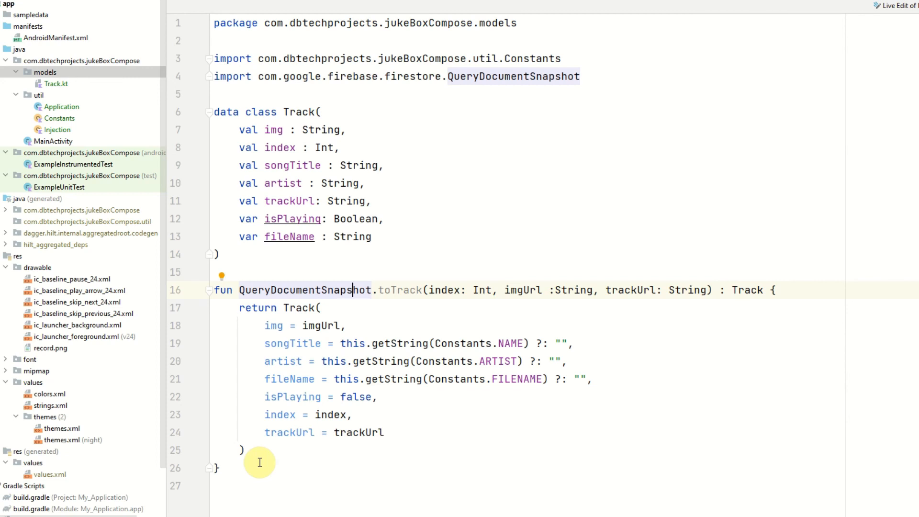
mouse_move(367, 278)
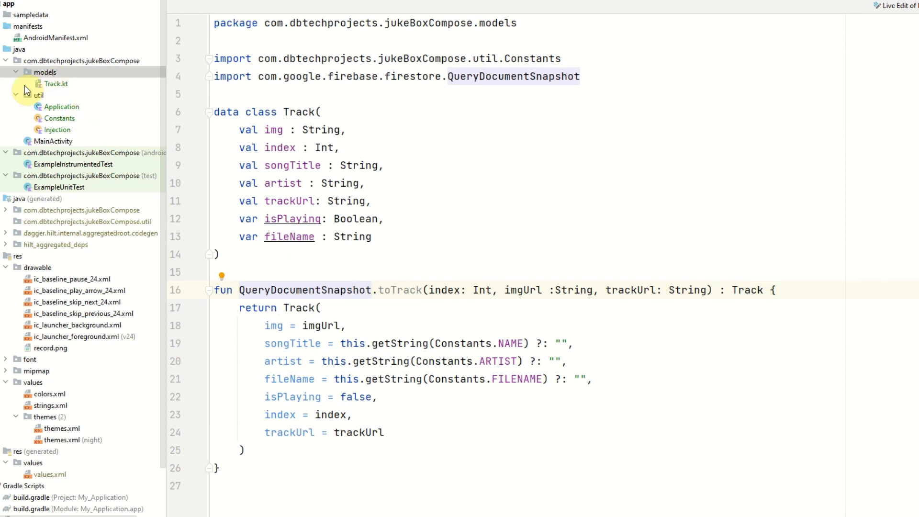
- Create a new Kotlin enum class named MusicPlayerOption in the models package
right_click(46, 72)
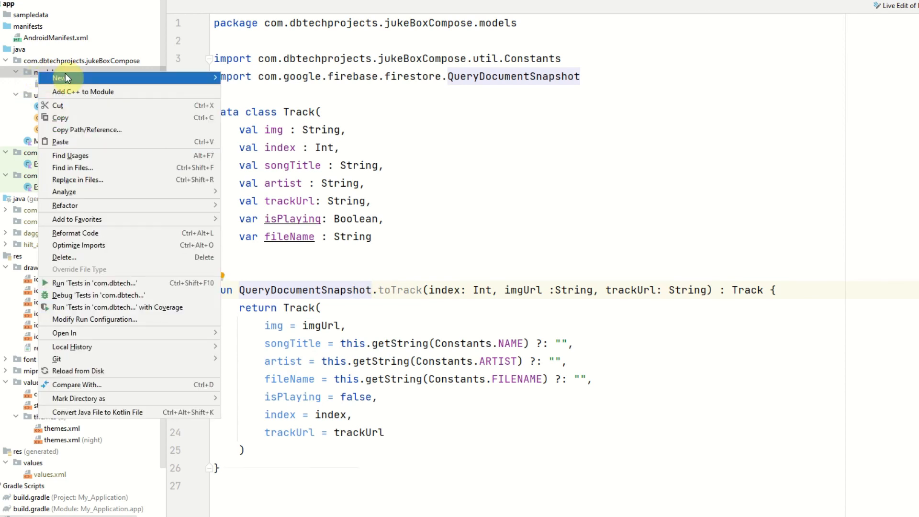
left_click(61, 77)
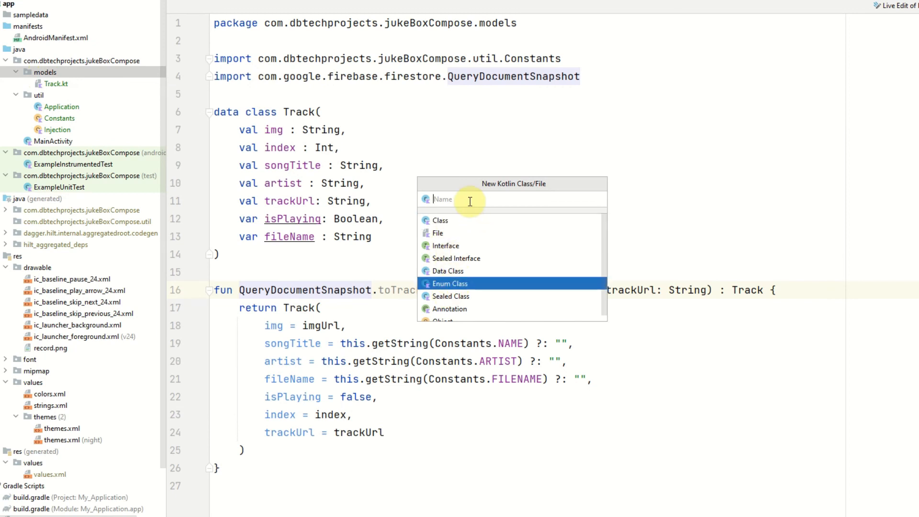
type("M")
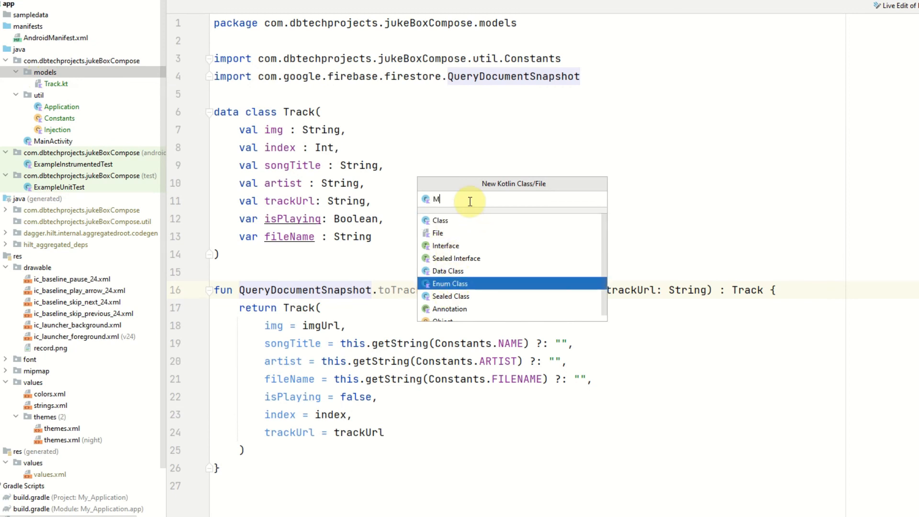
type("usicPlayerOption")
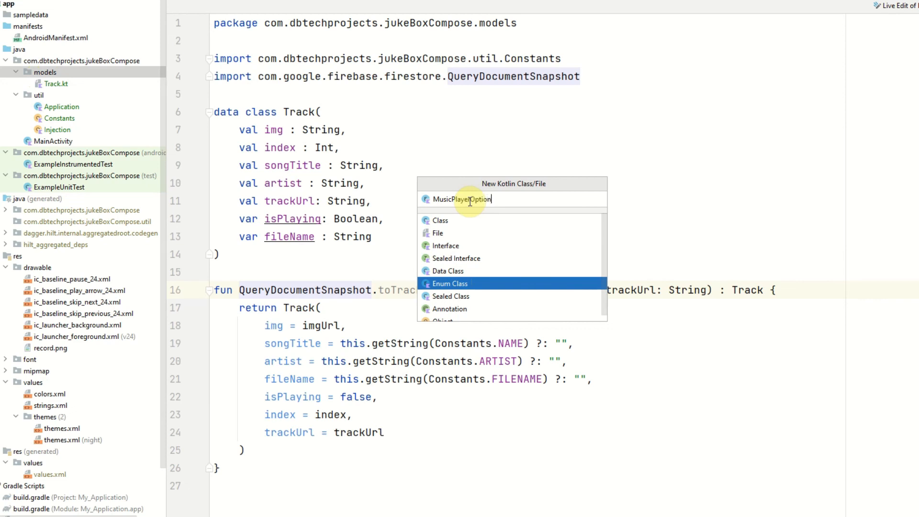
left_click(453, 283)
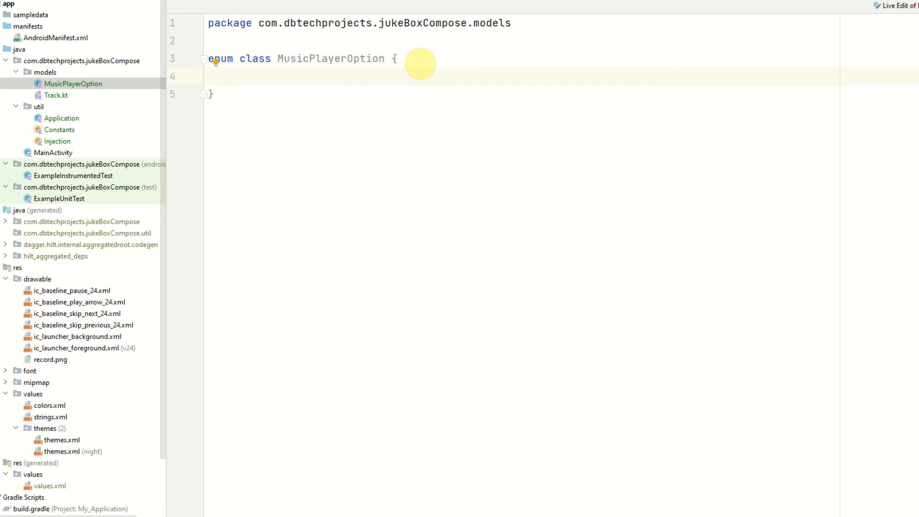
- List the enum values Play, Skip and Previous in MusicPlayerOption
type("Play")
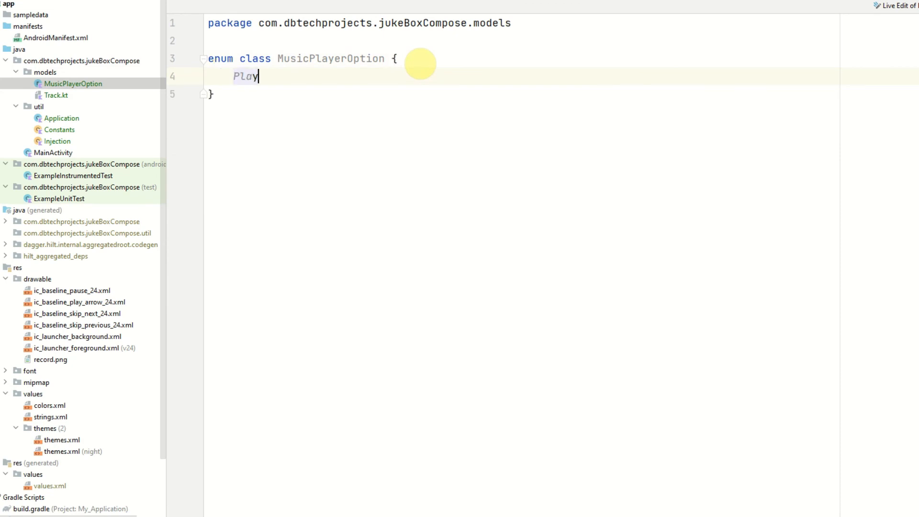
type(",Ski")
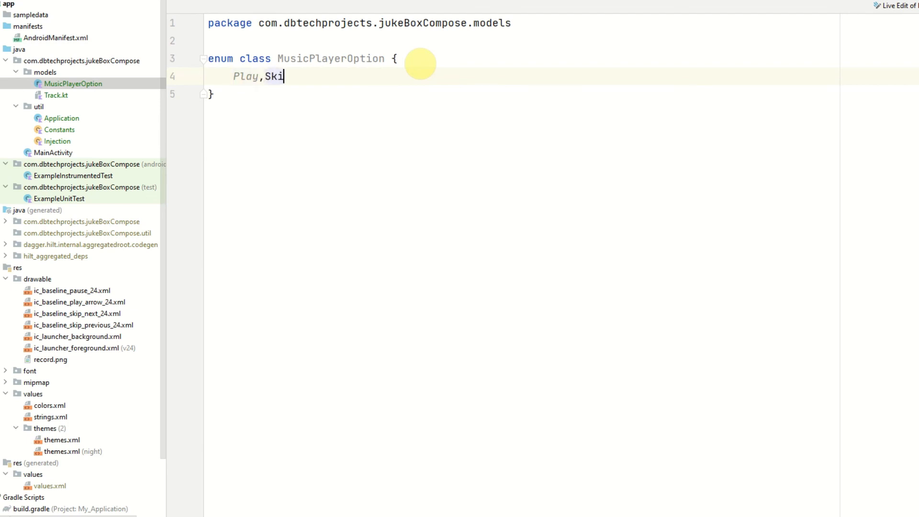
type("p,Previou")
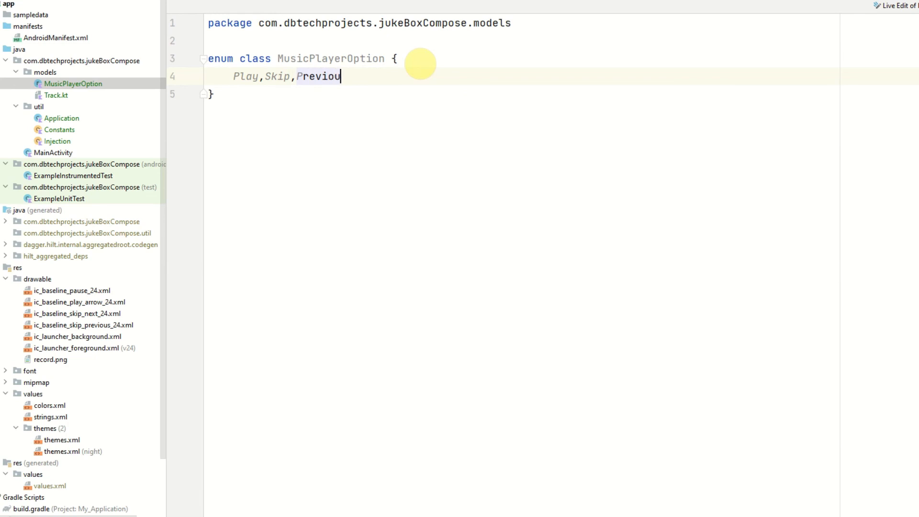
type("s")
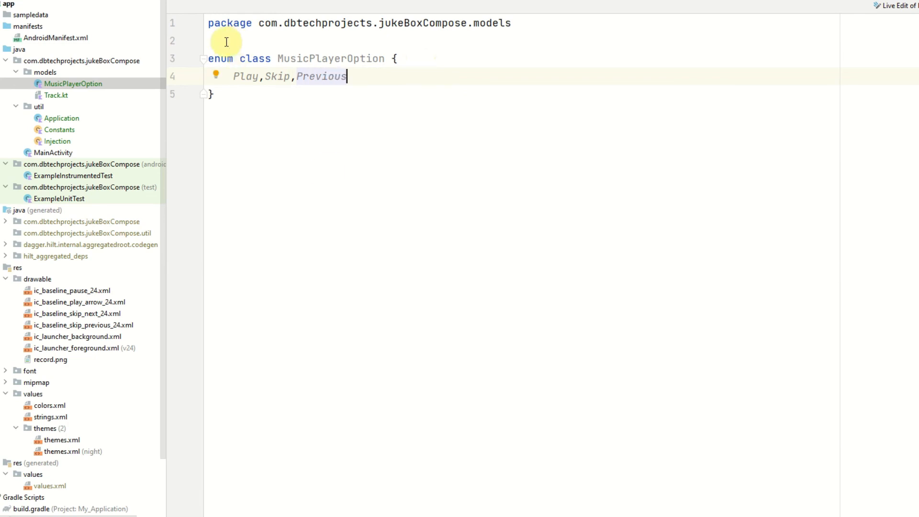
mouse_move(309, 177)
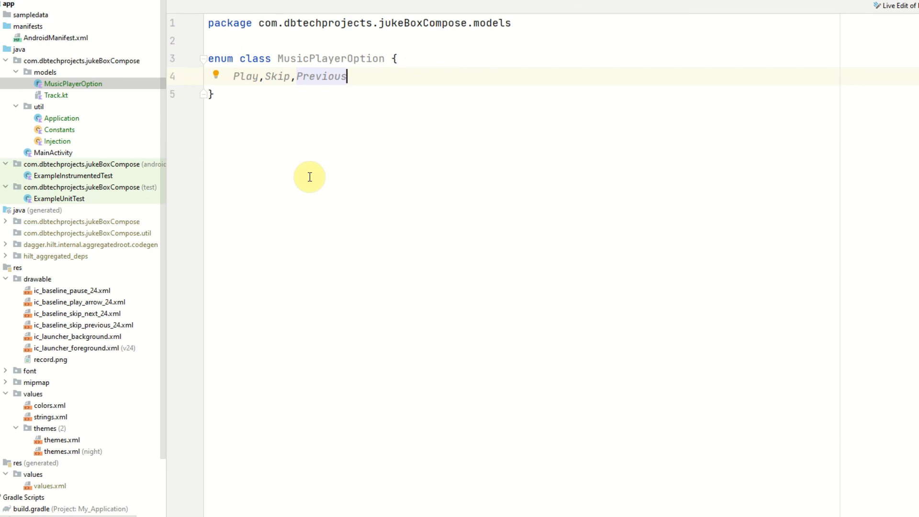
mouse_move(275, 138)
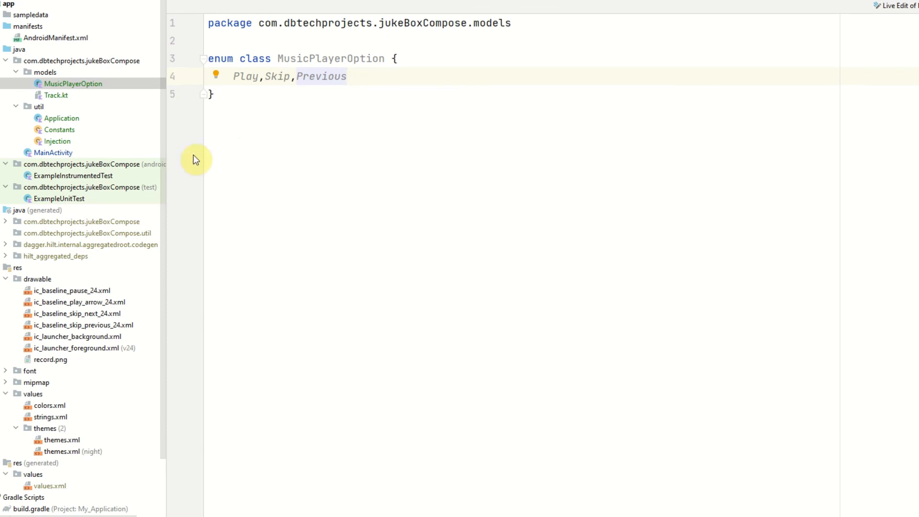
mouse_move(63, 160)
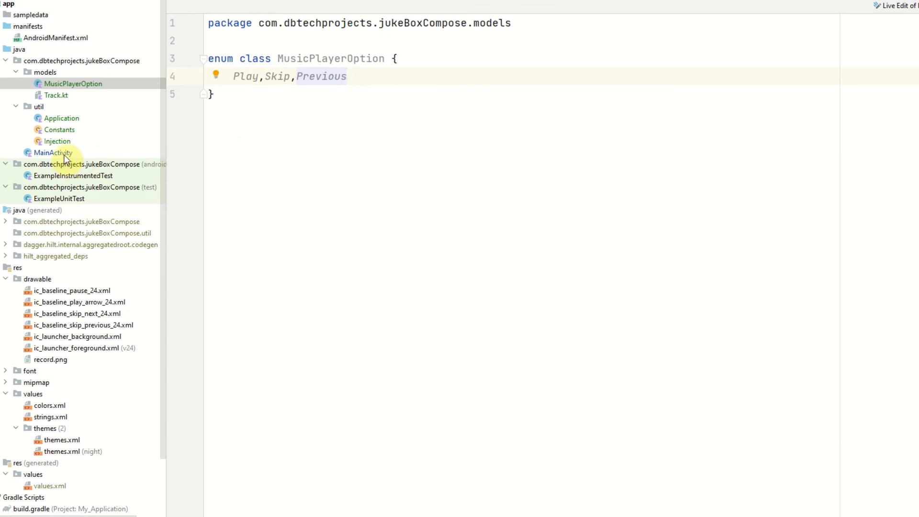
left_click(51, 153)
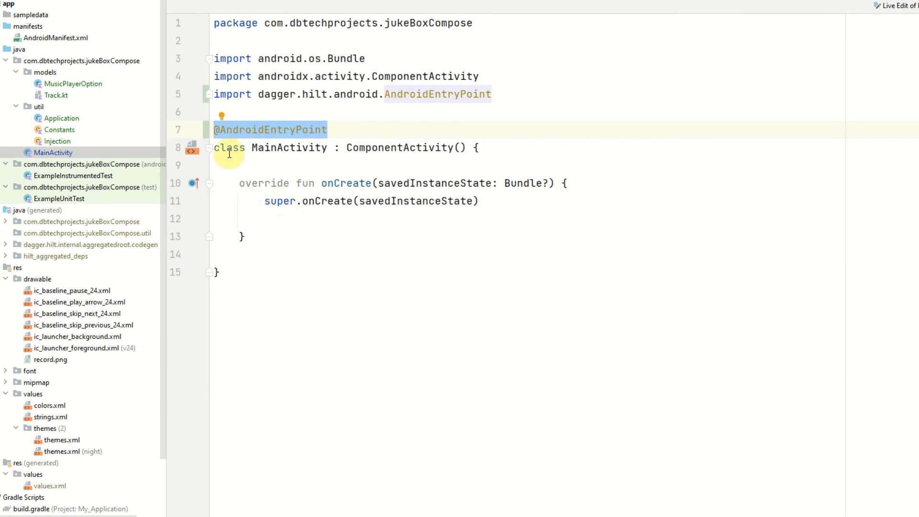
mouse_move(368, 213)
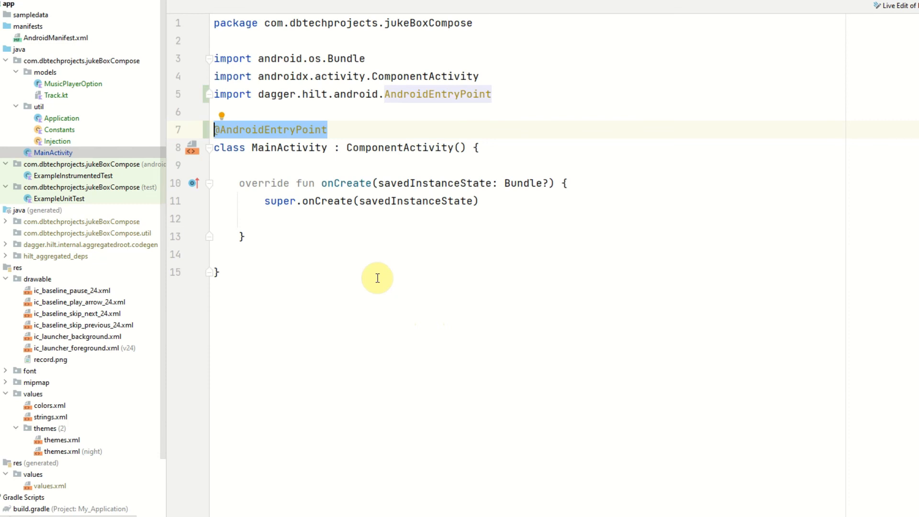
mouse_move(447, 424)
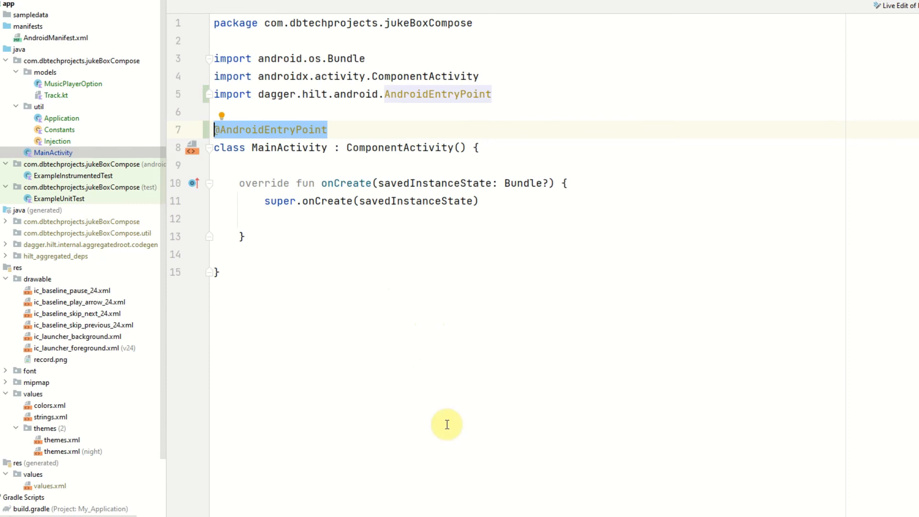